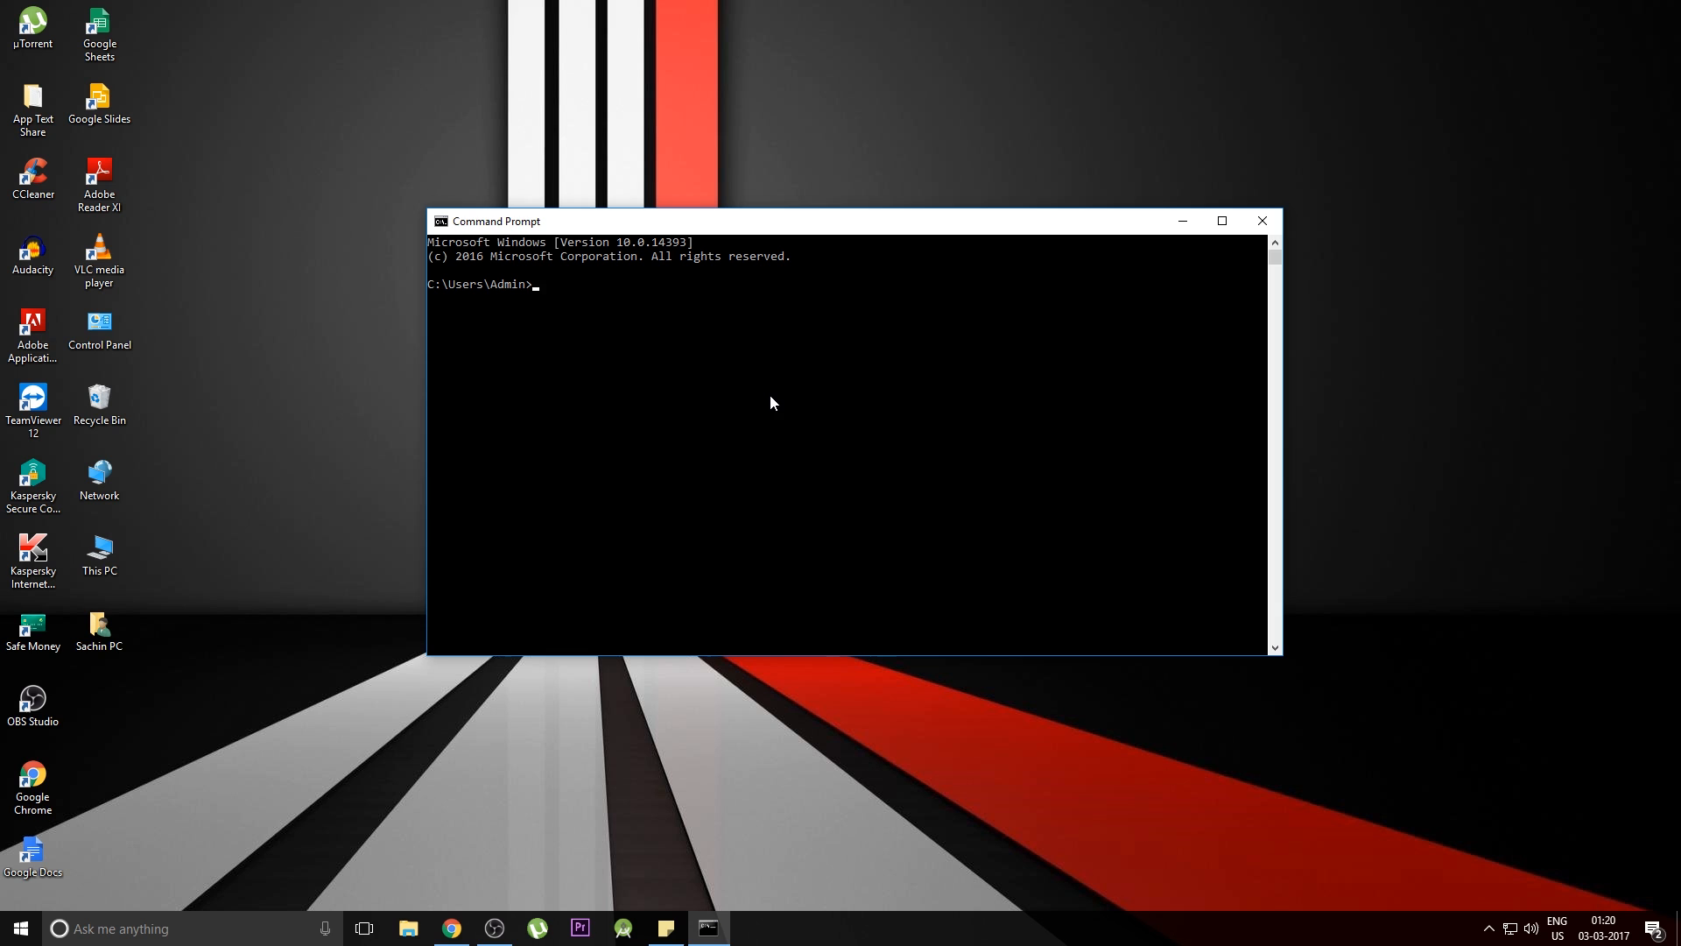
{"action": "mouse_move", "coordinate": [692, 367]}
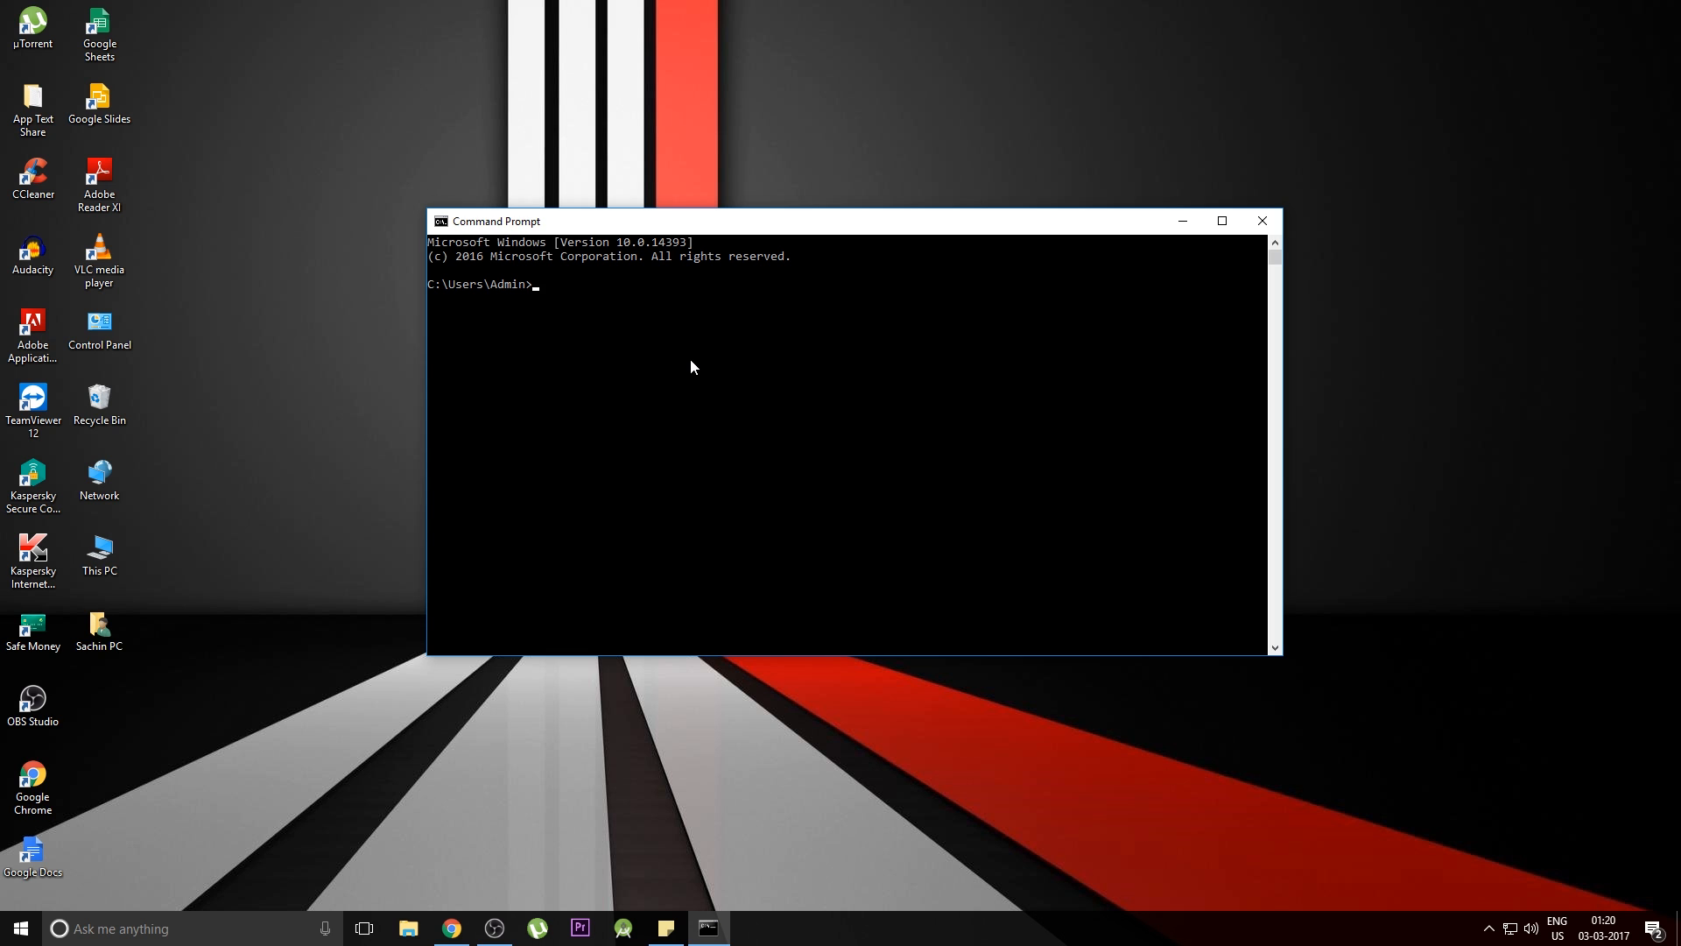
{"action": "mouse_move", "coordinate": [573, 315]}
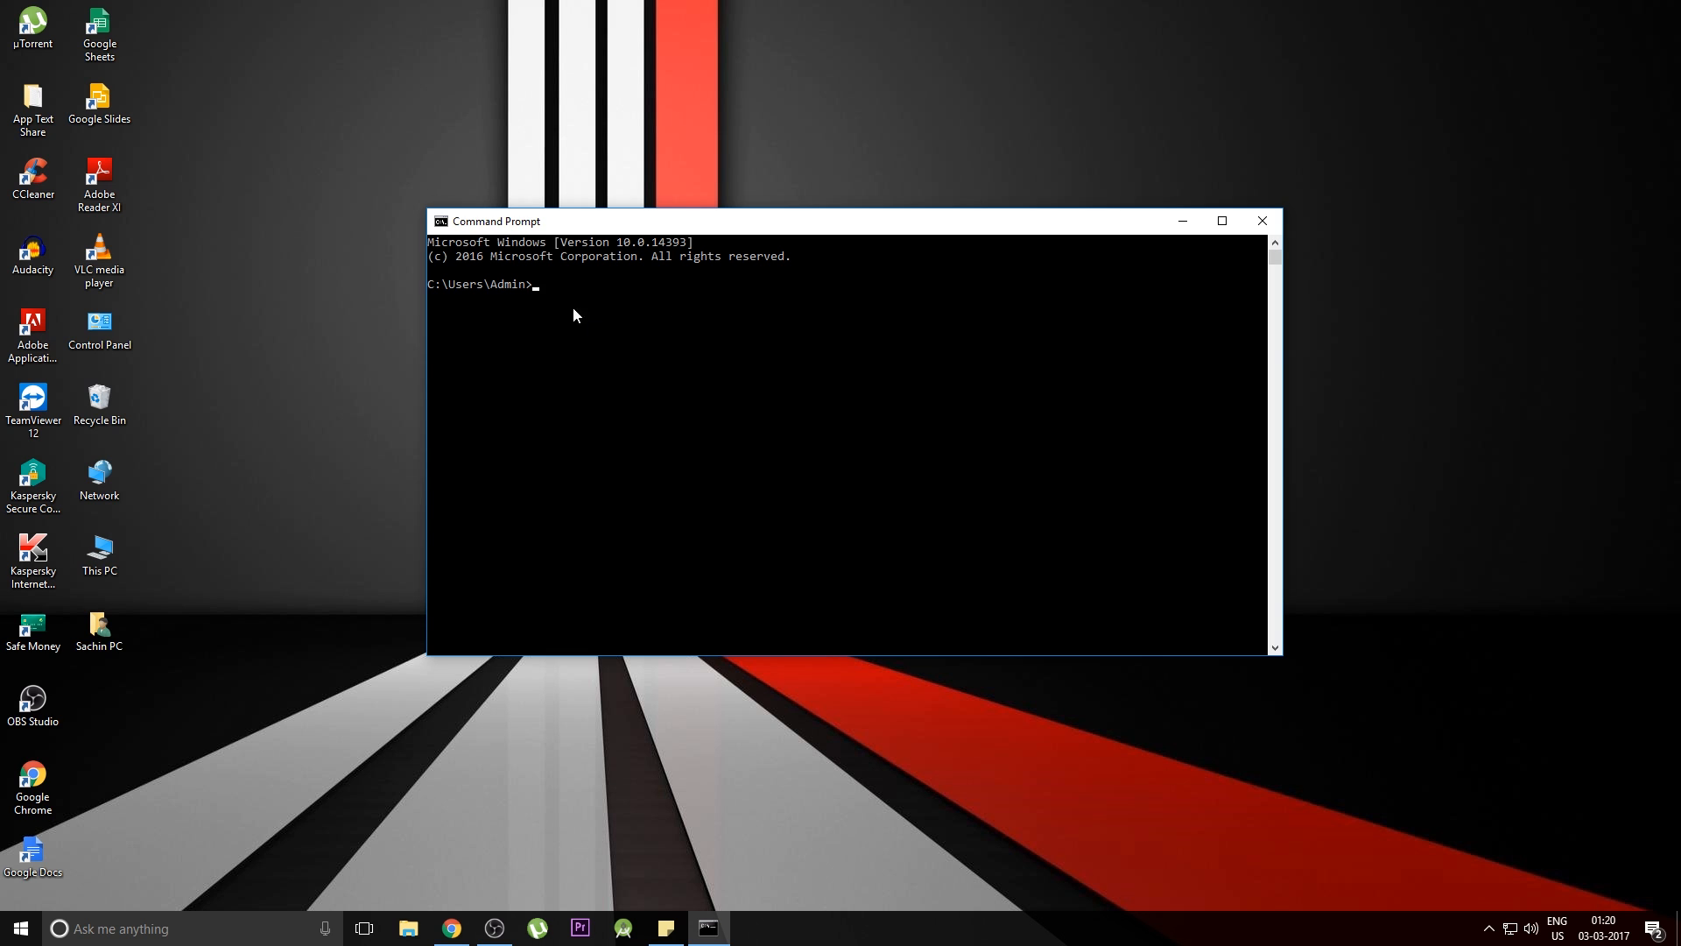
{"action": "mouse_move", "coordinate": [566, 300]}
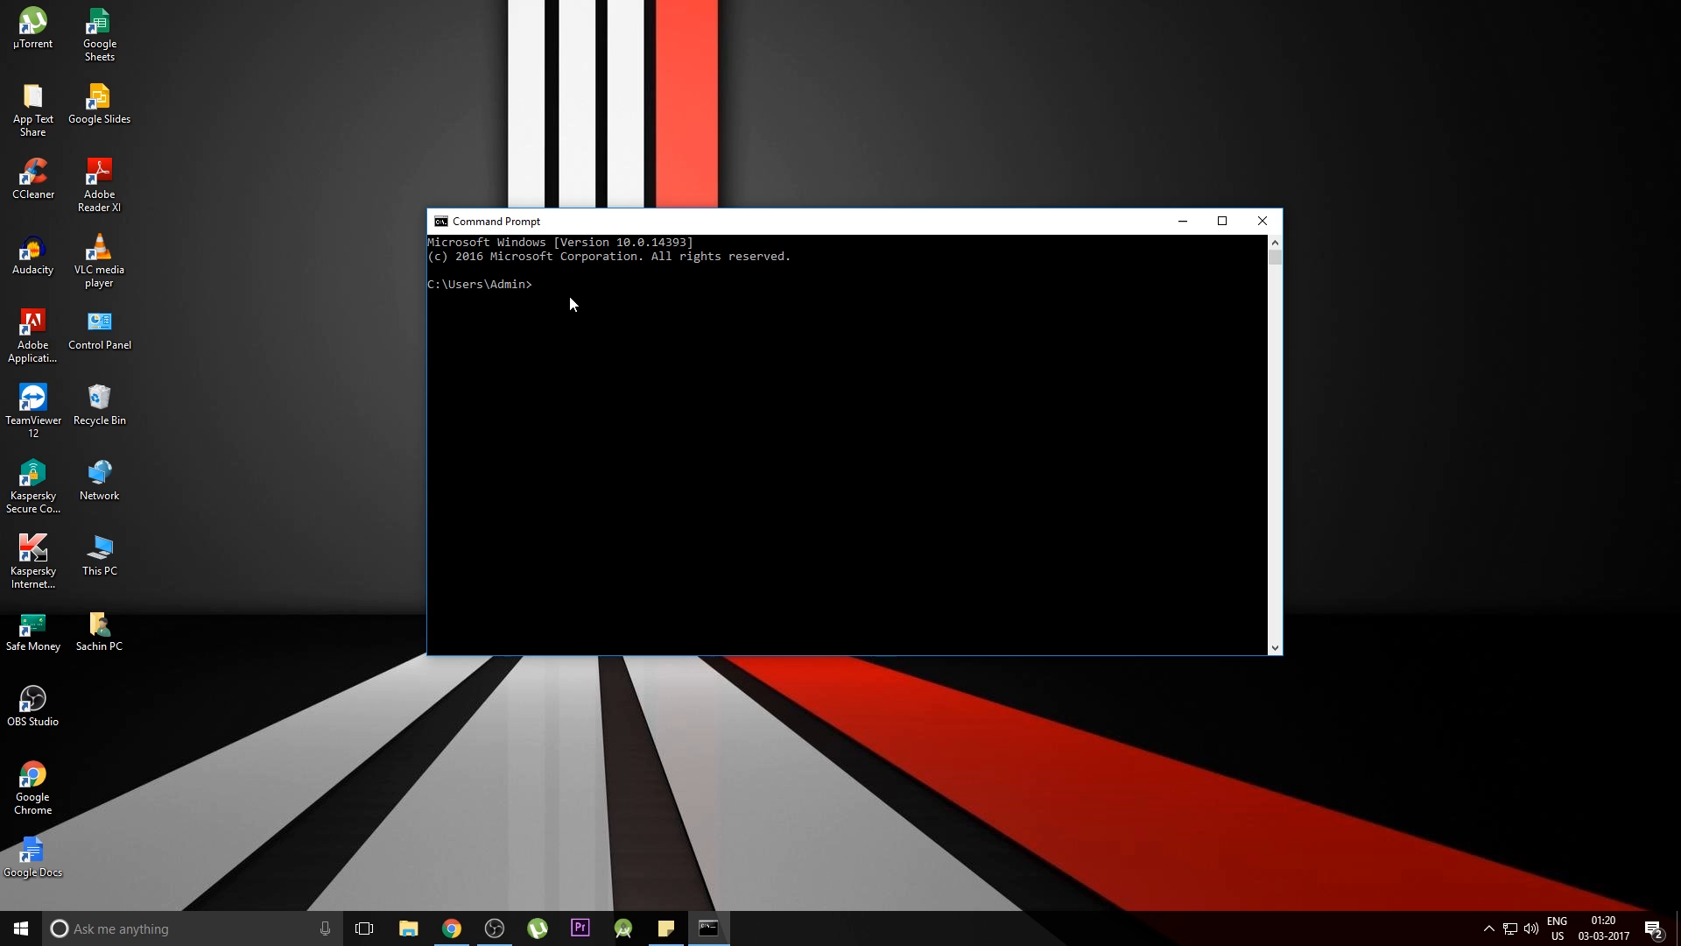
Step: Show the COLOR help, then set green text on black with color 02
{"action": "type", "text": "help"}
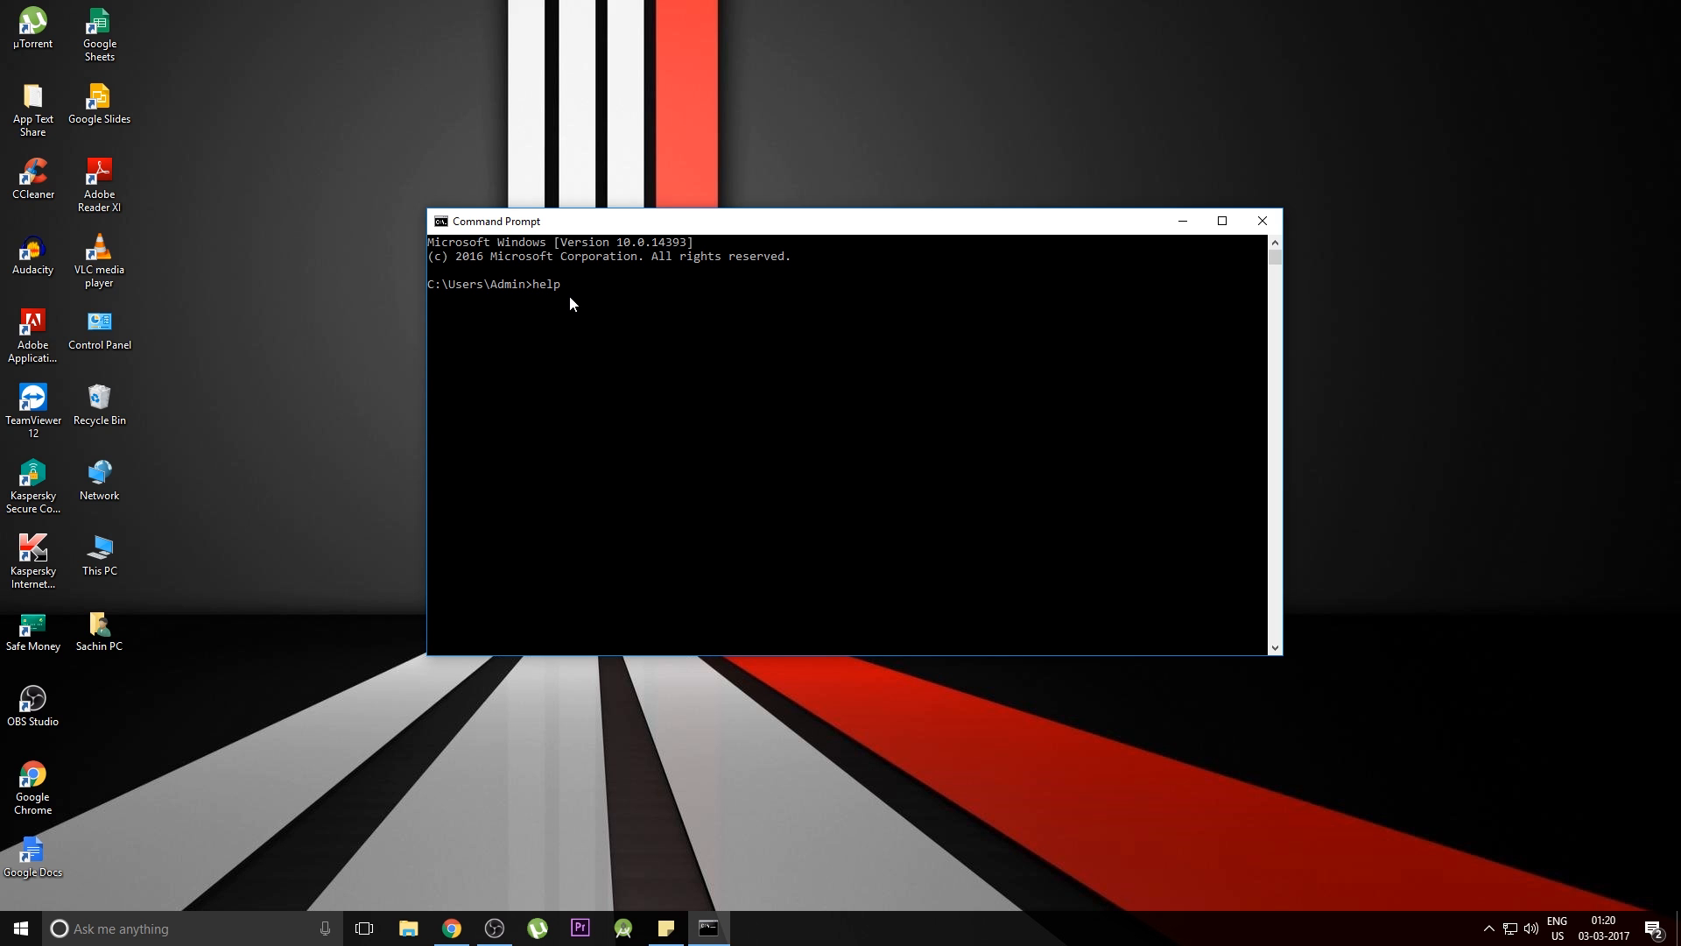
{"action": "type", "text": "color"}
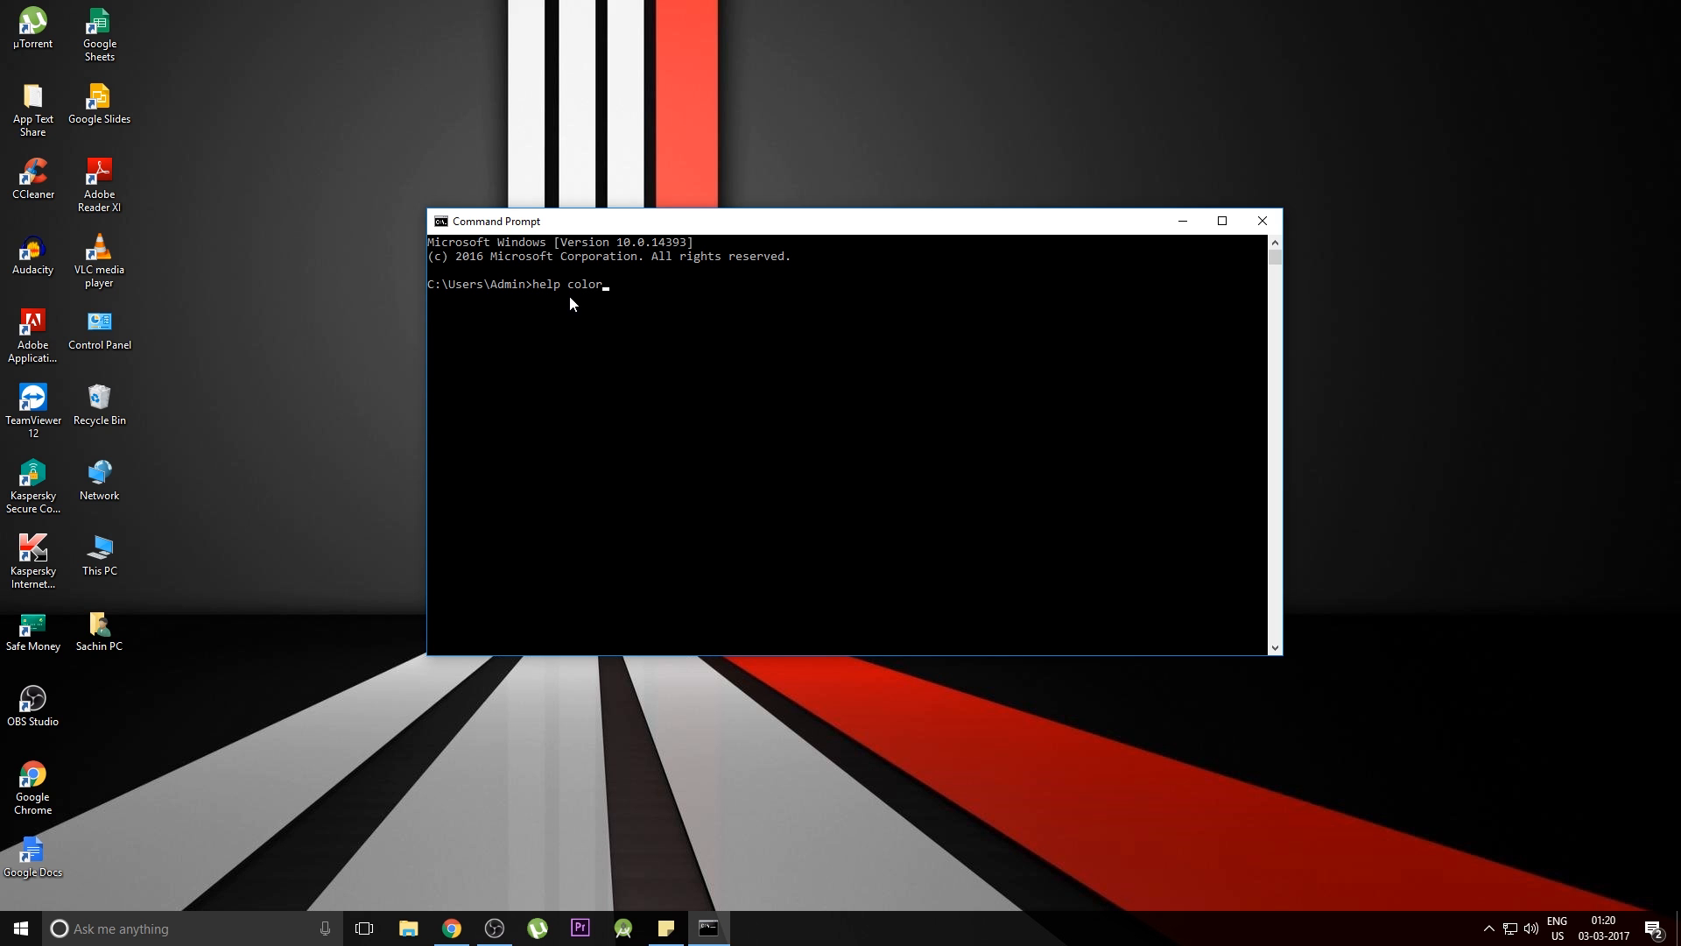
{"action": "key", "text": "enter"}
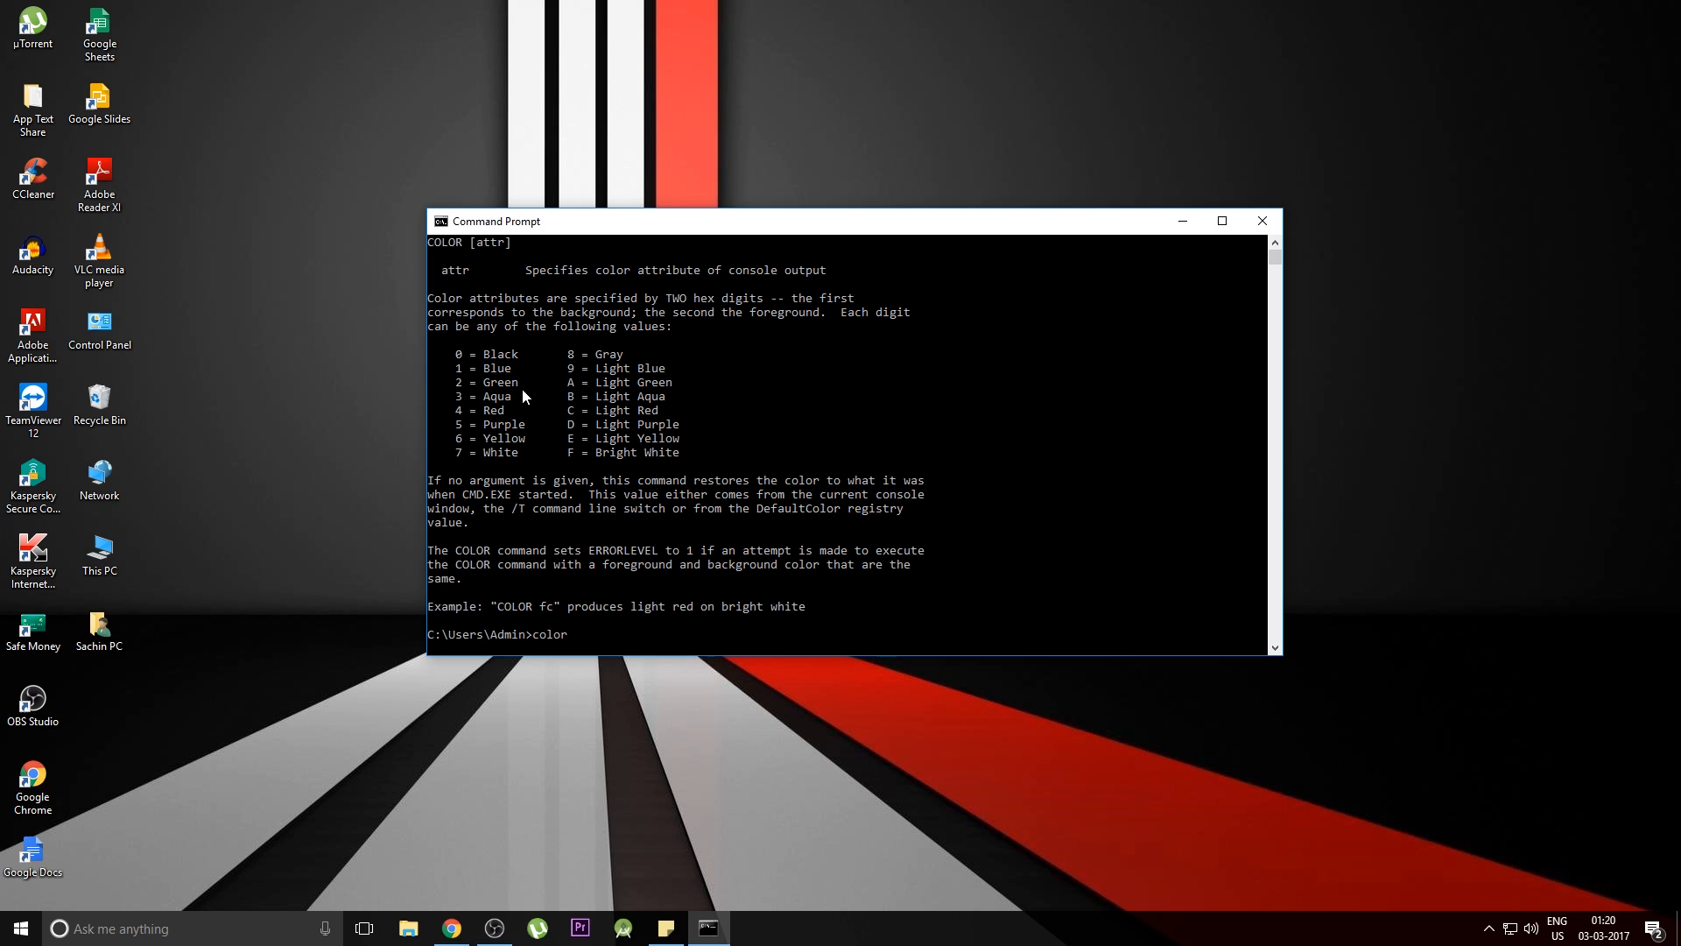
{"action": "type", "text": "02"}
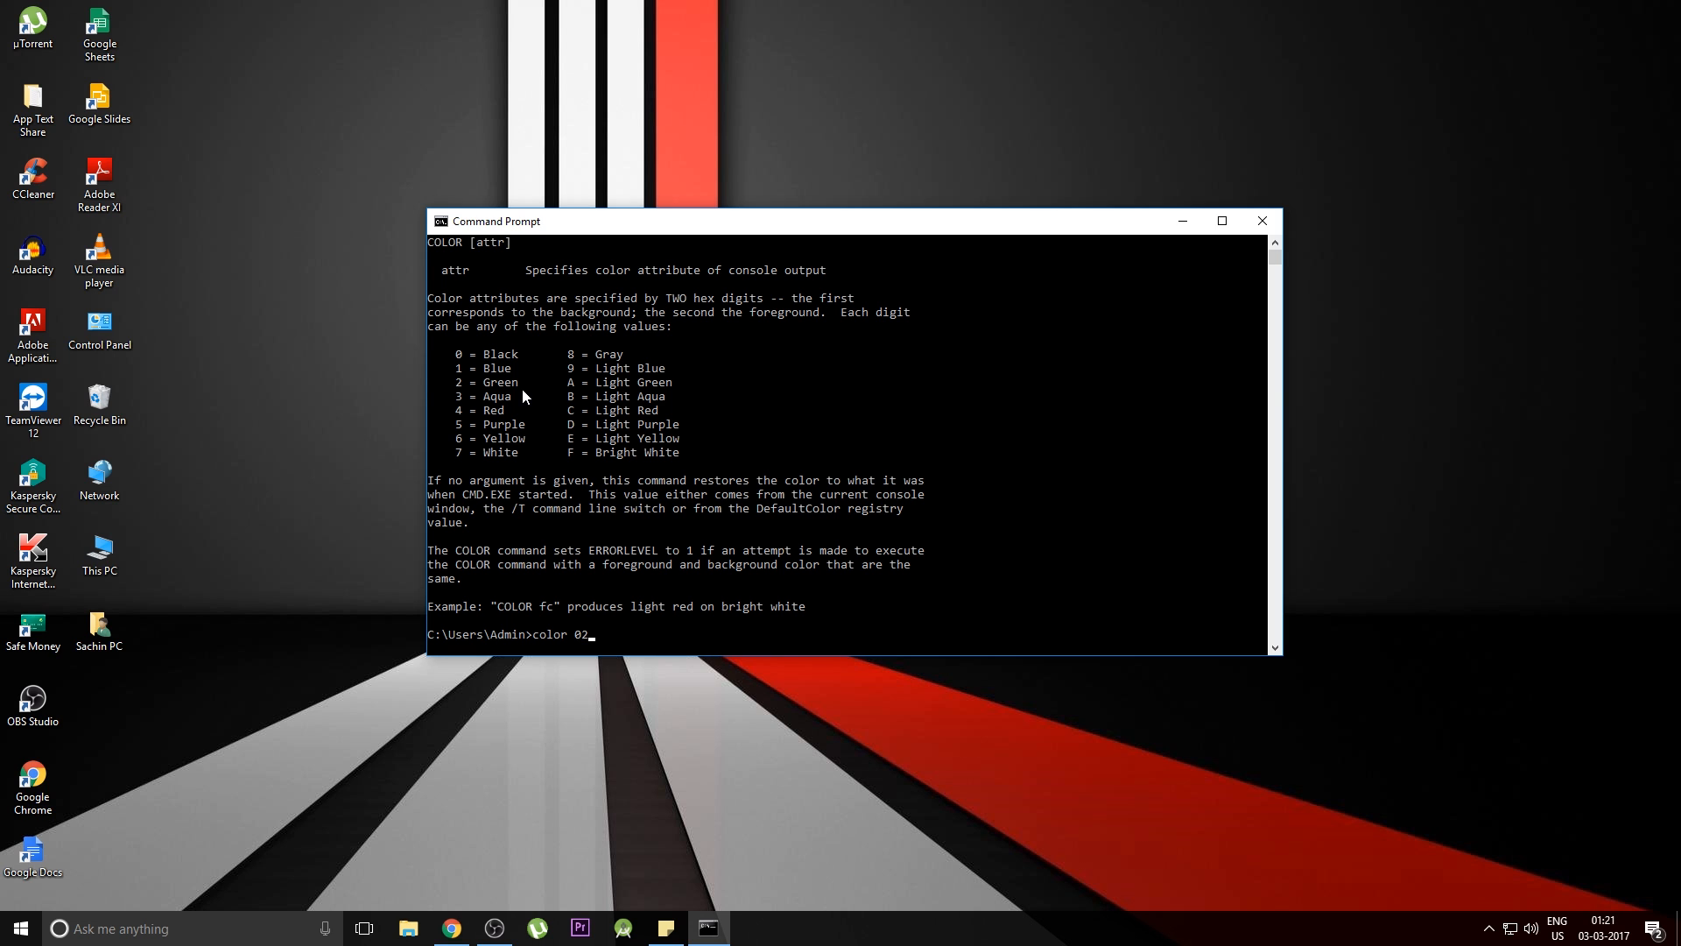
{"action": "key", "text": "enter"}
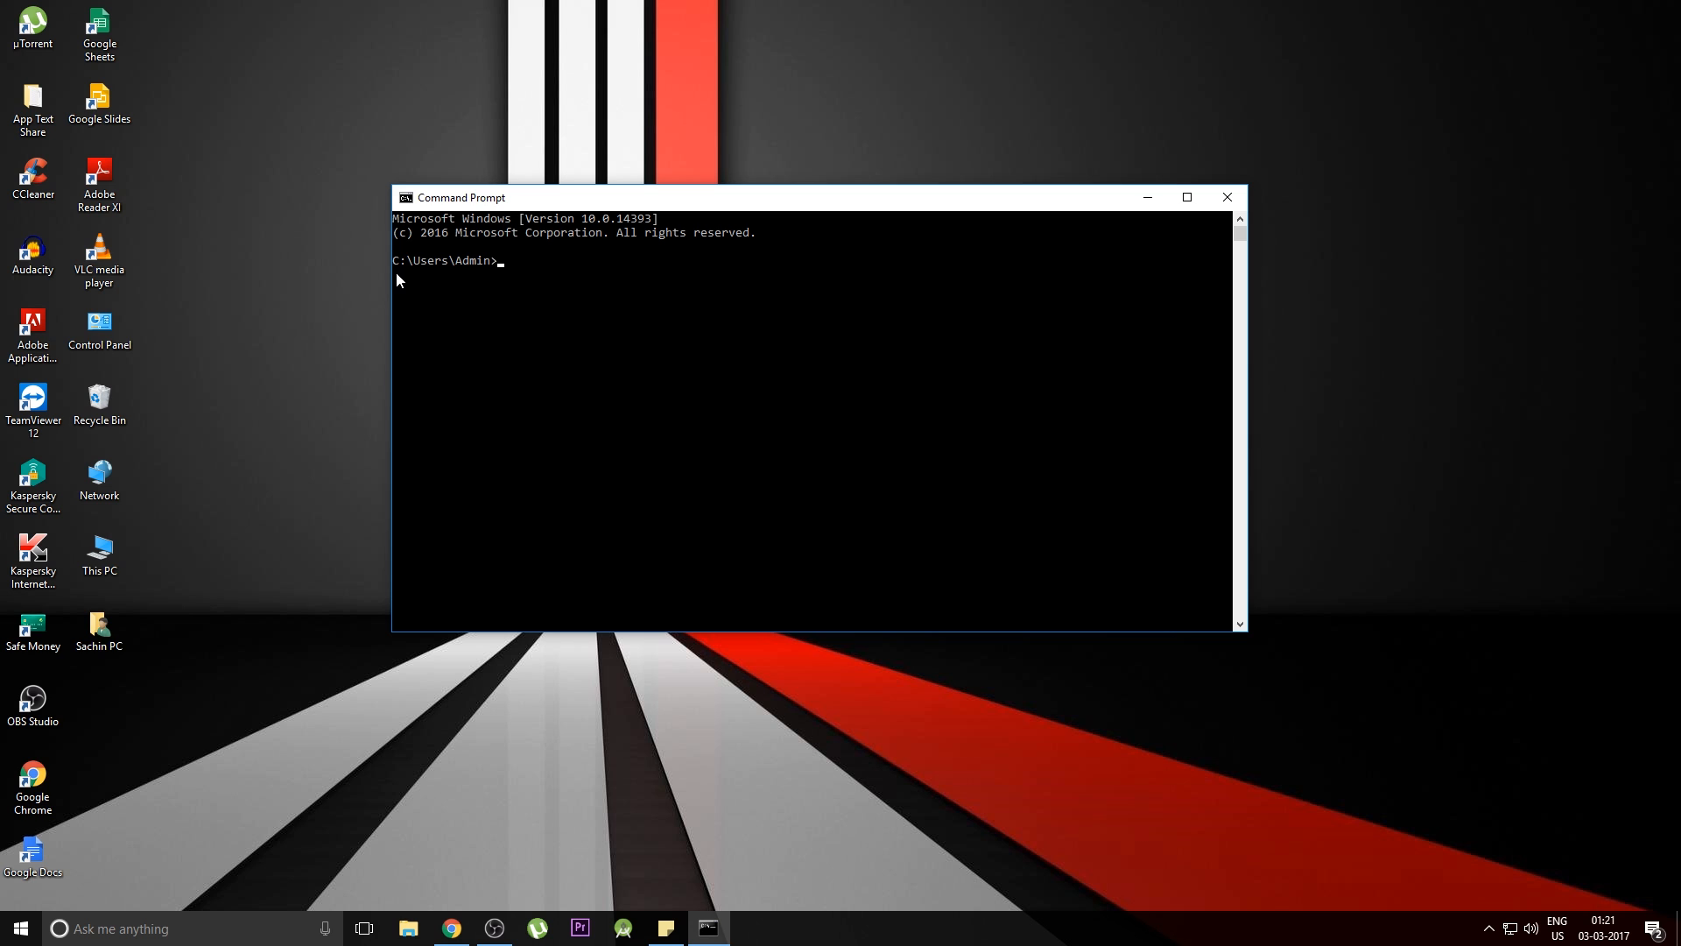
{"action": "mouse_move", "coordinate": [940, 287]}
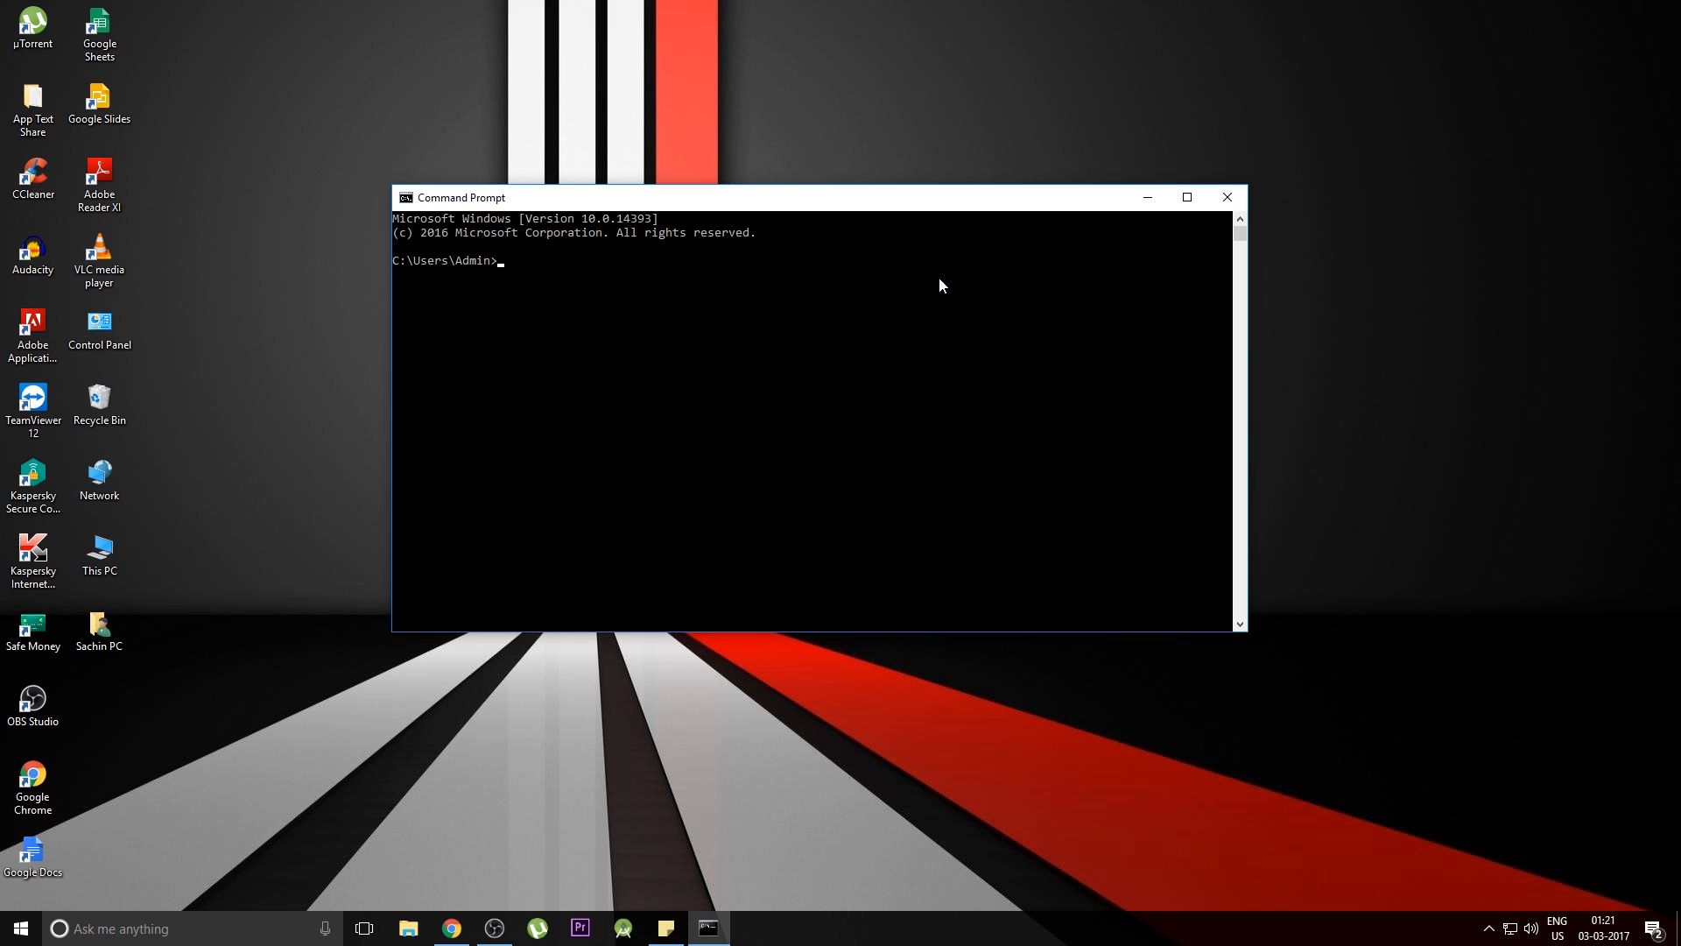
{"action": "mouse_move", "coordinate": [964, 269]}
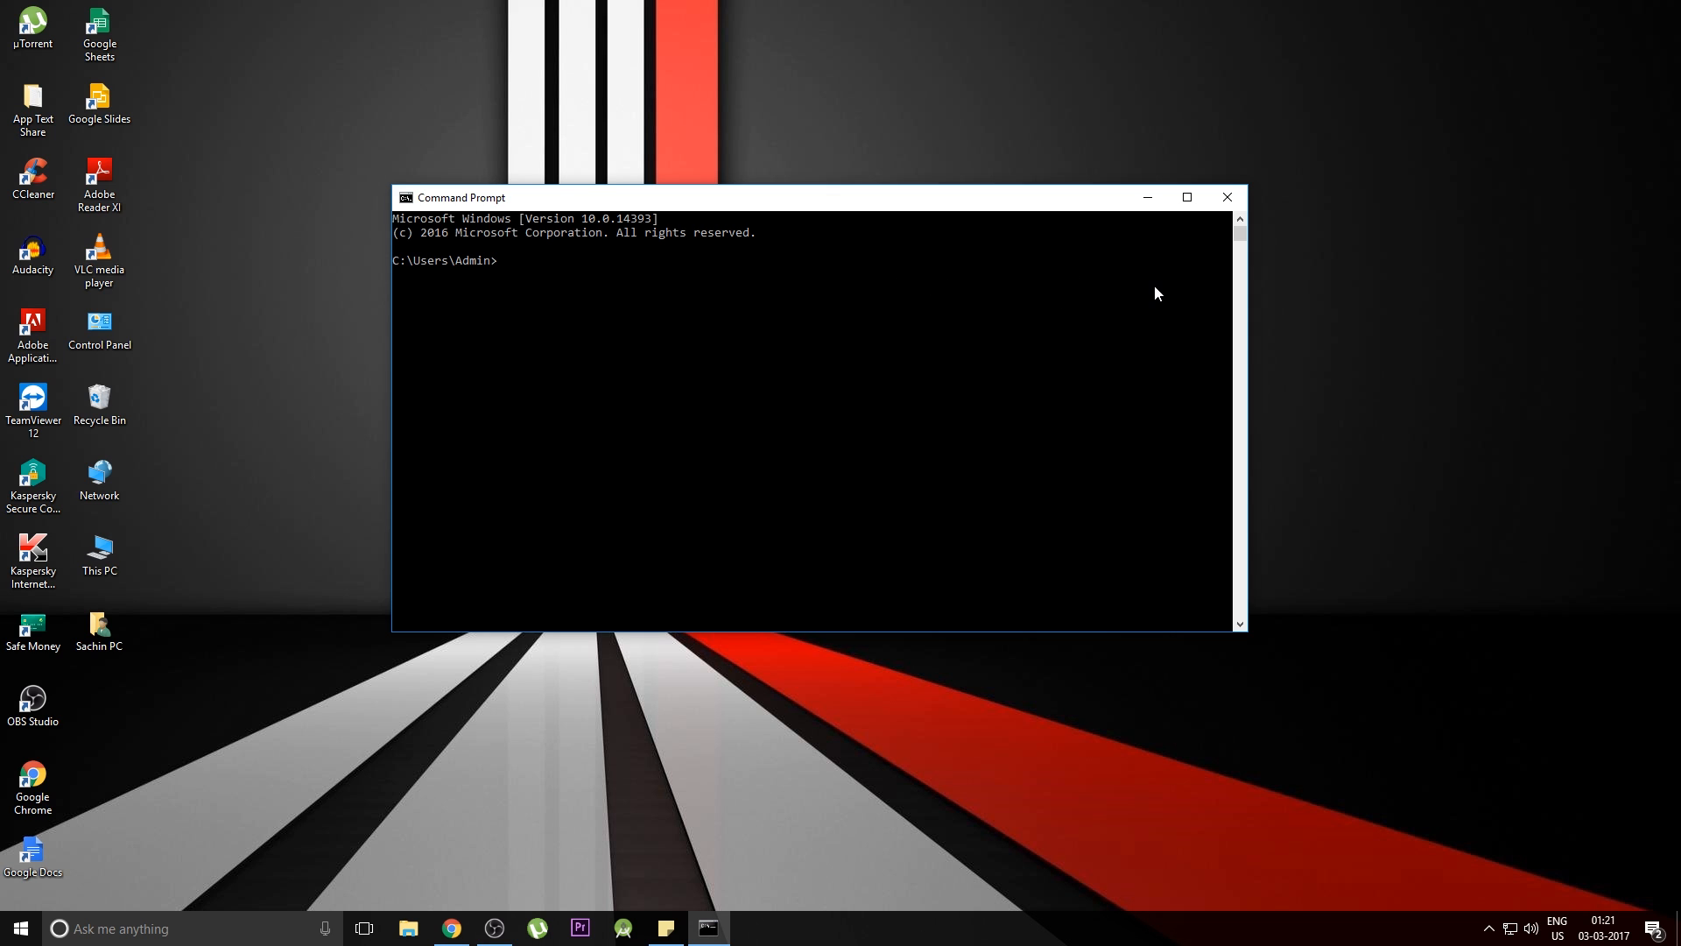
{"action": "mouse_move", "coordinate": [396, 272]}
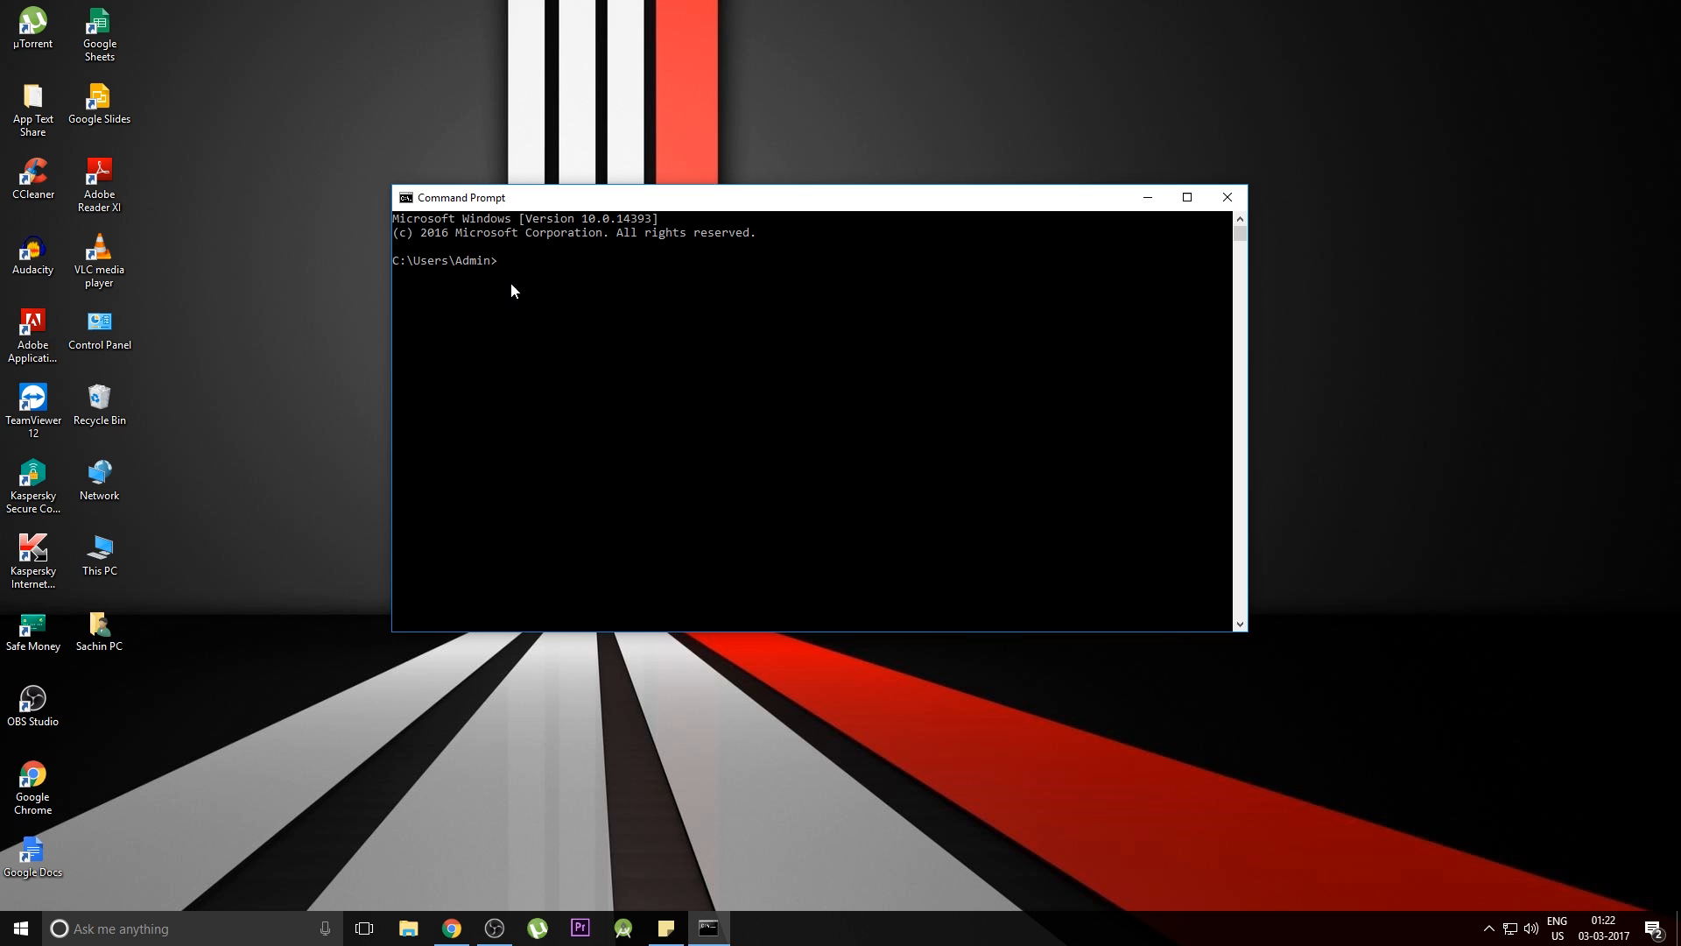
Step: Set the prompt to custom 'TheTechTalks' text ending in $G
{"action": "type", "text": "pr"}
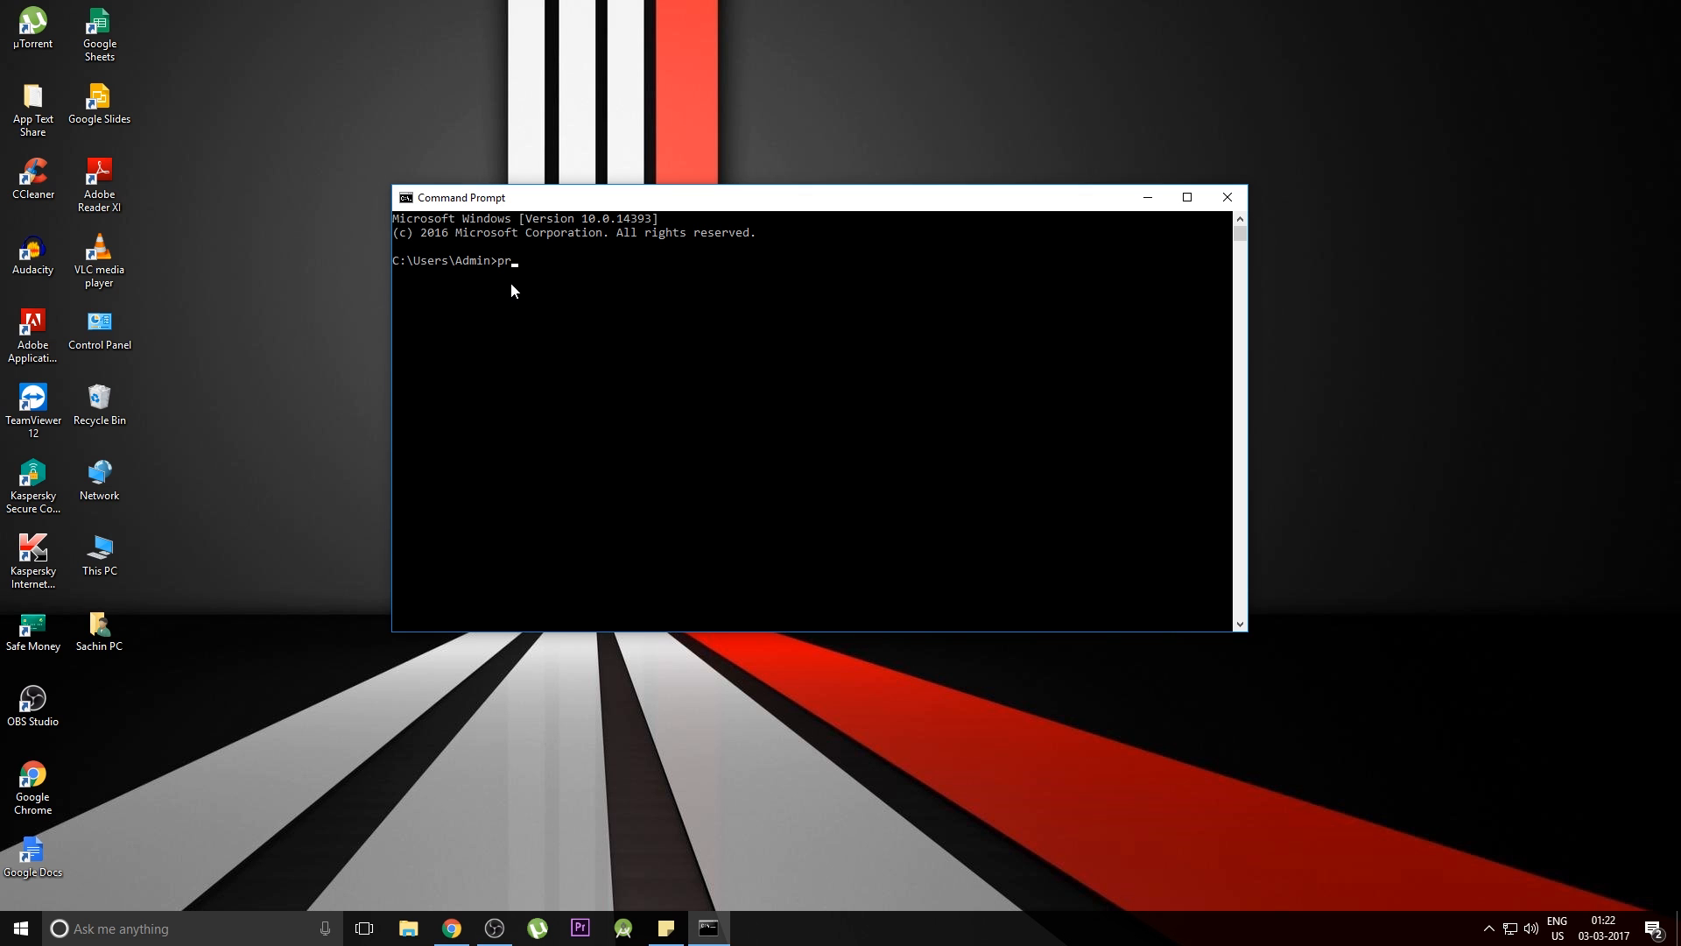
{"action": "type", "text": "ompt s"}
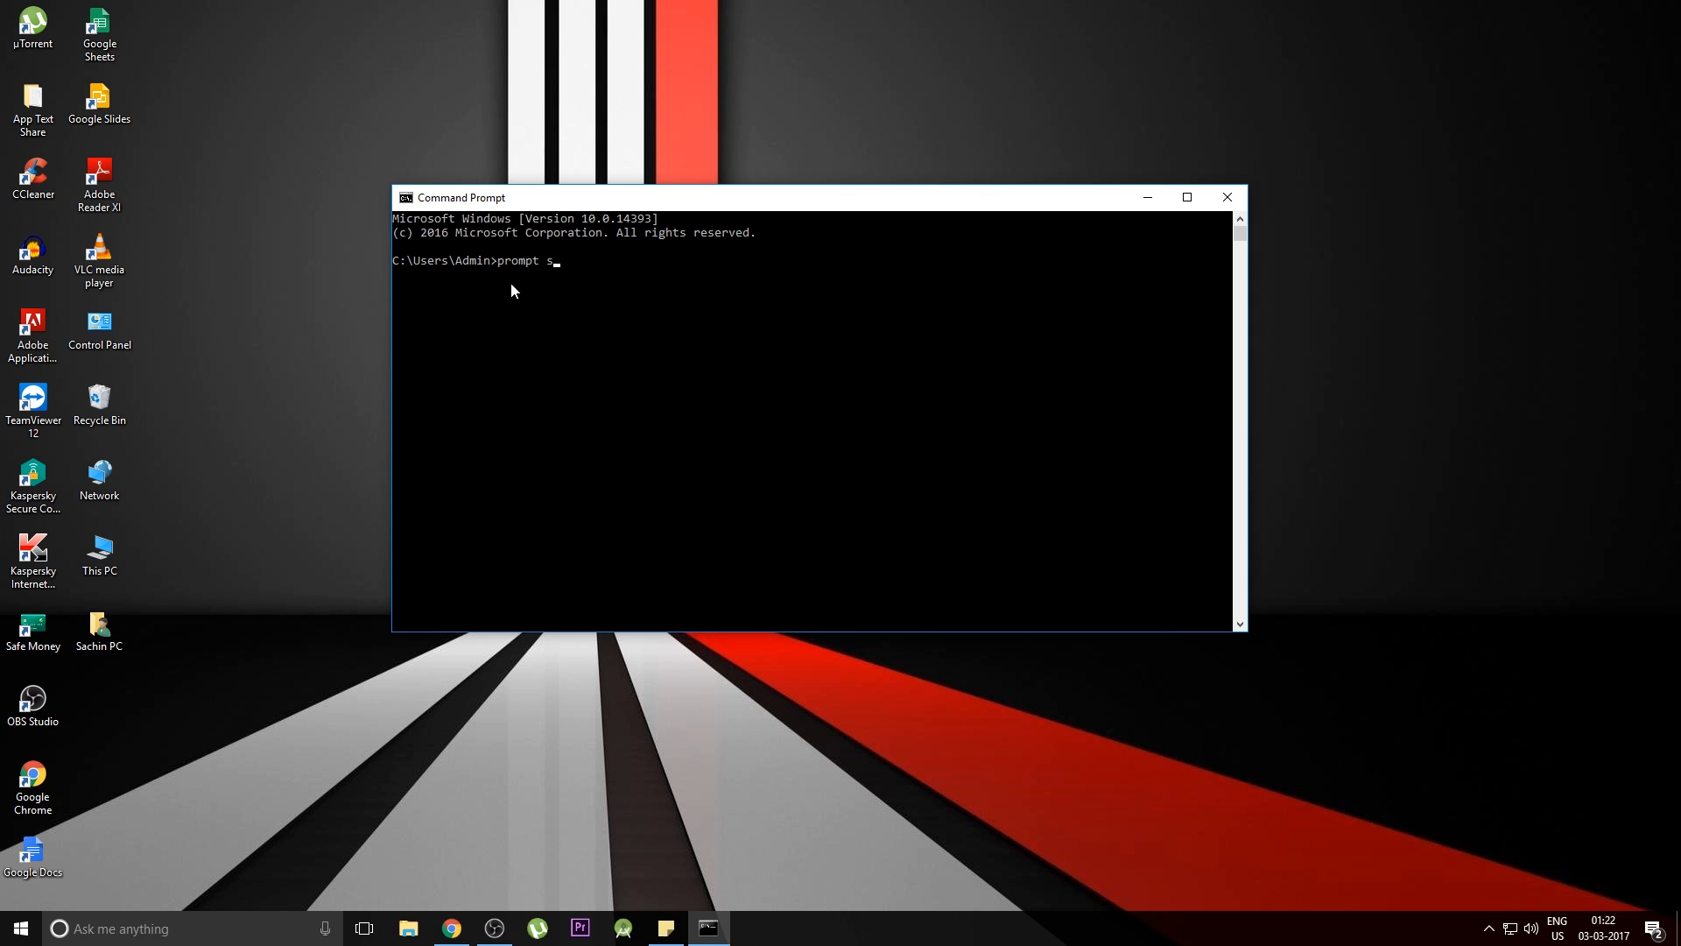
{"action": "type", "text": "achin@t"}
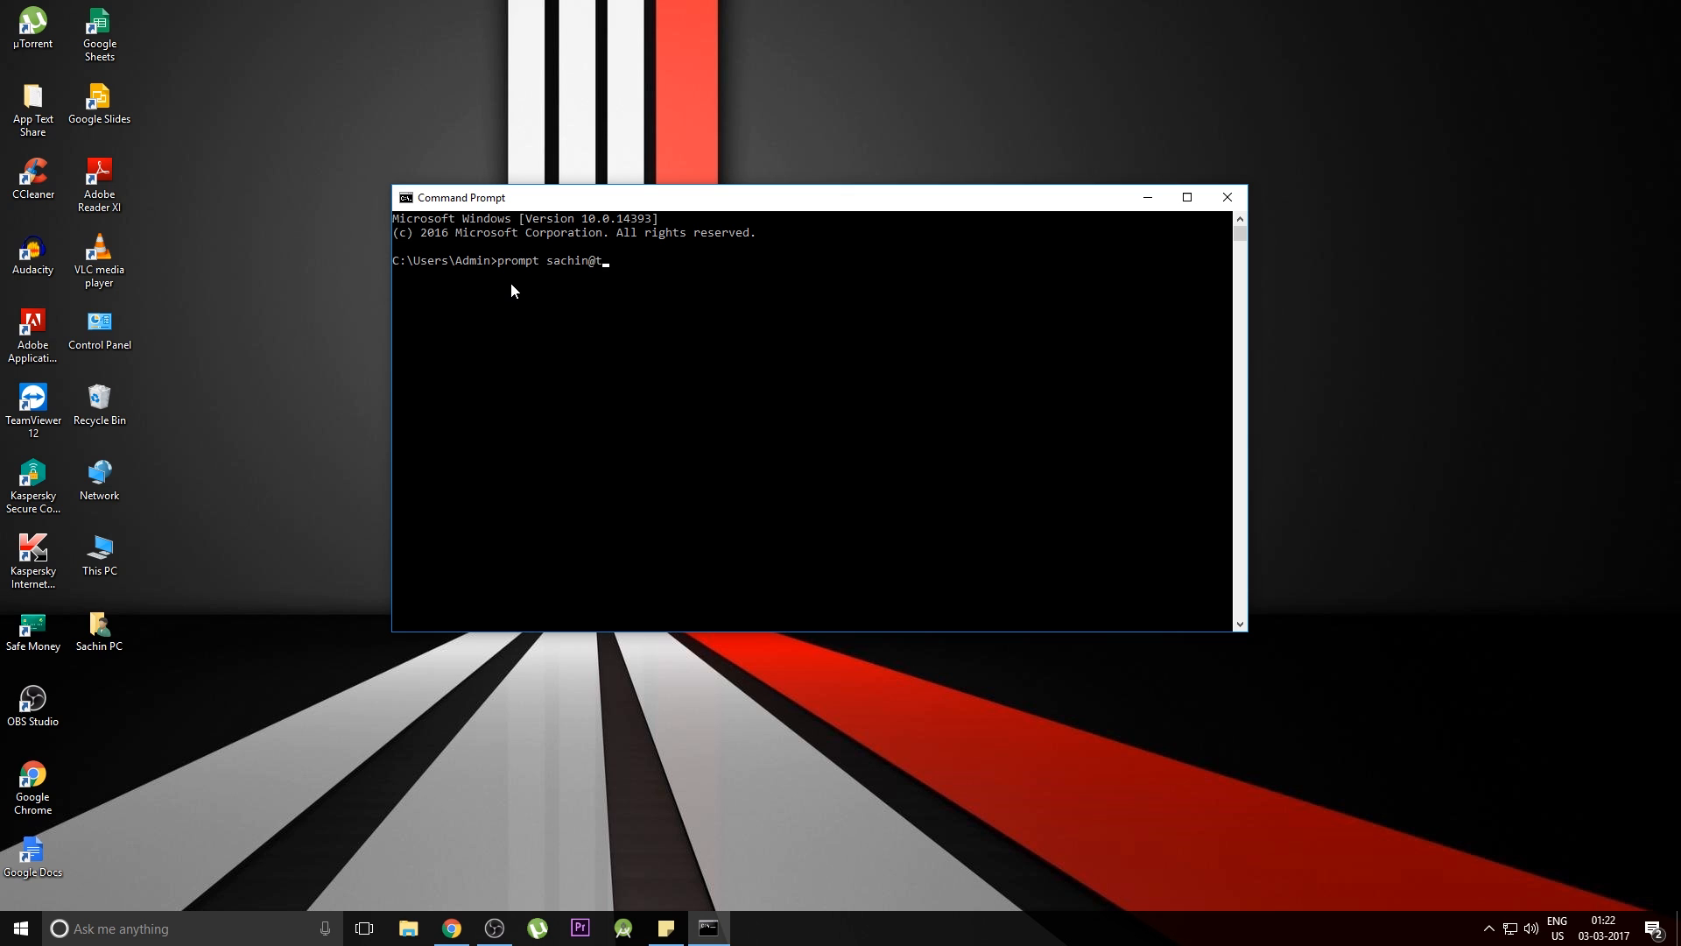
{"action": "type", "text": "hetechtalks$"}
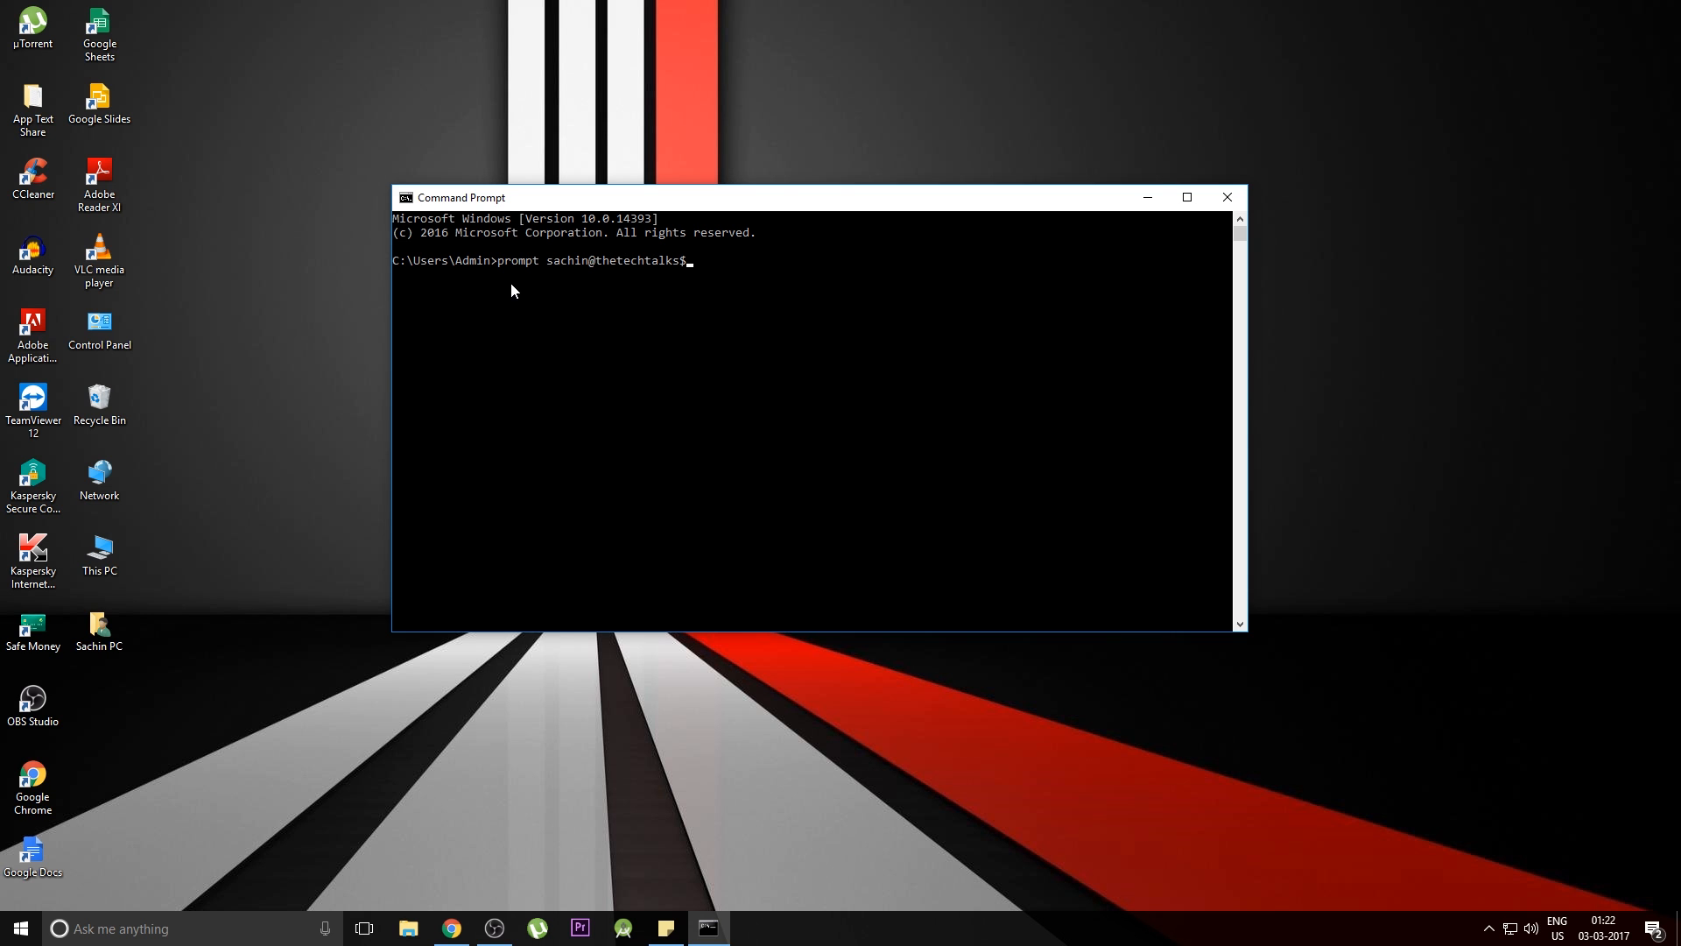
{"action": "type", "text": "G"}
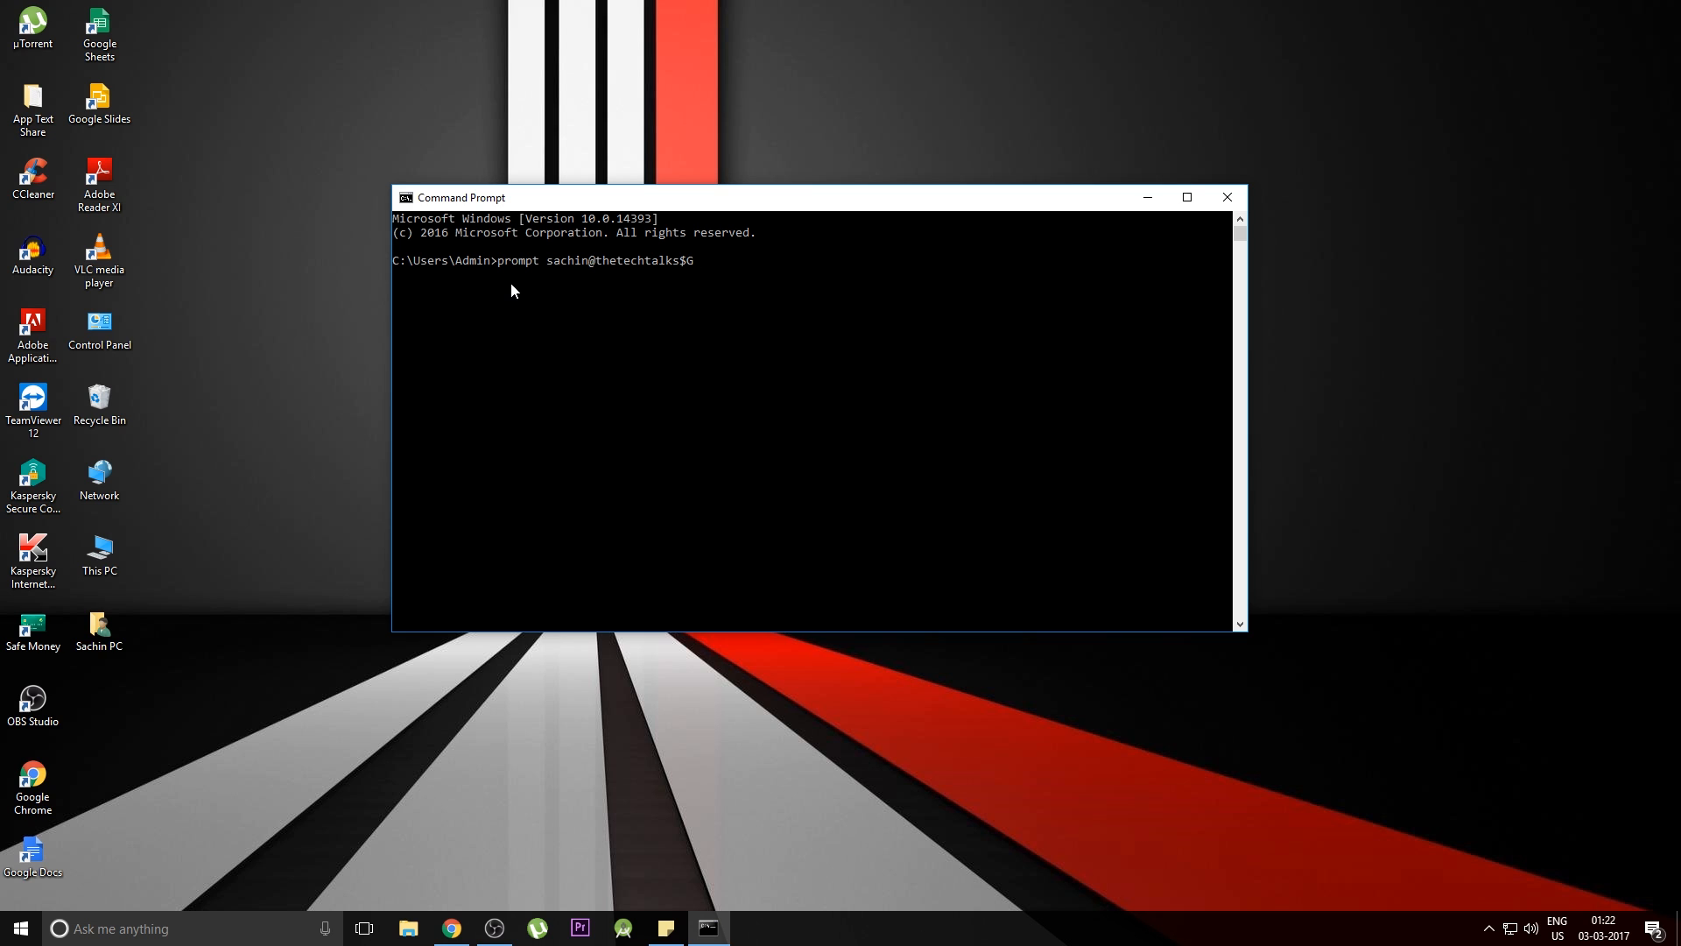
{"action": "key", "text": "Enter"}
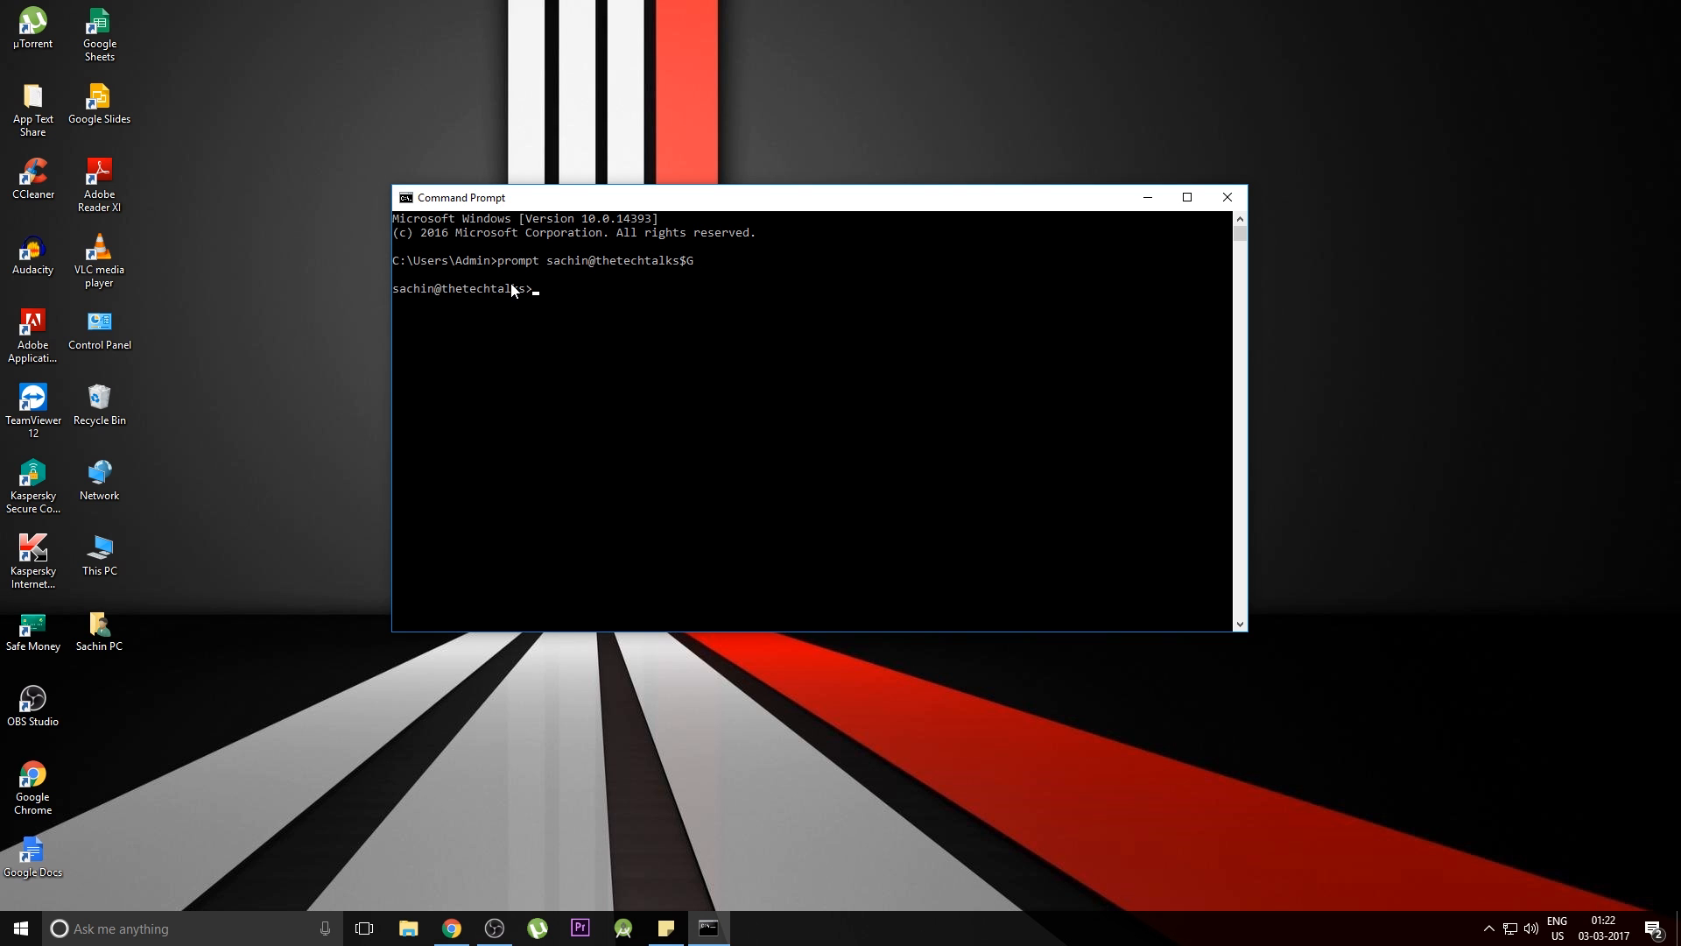
{"action": "mouse_move", "coordinate": [440, 271]}
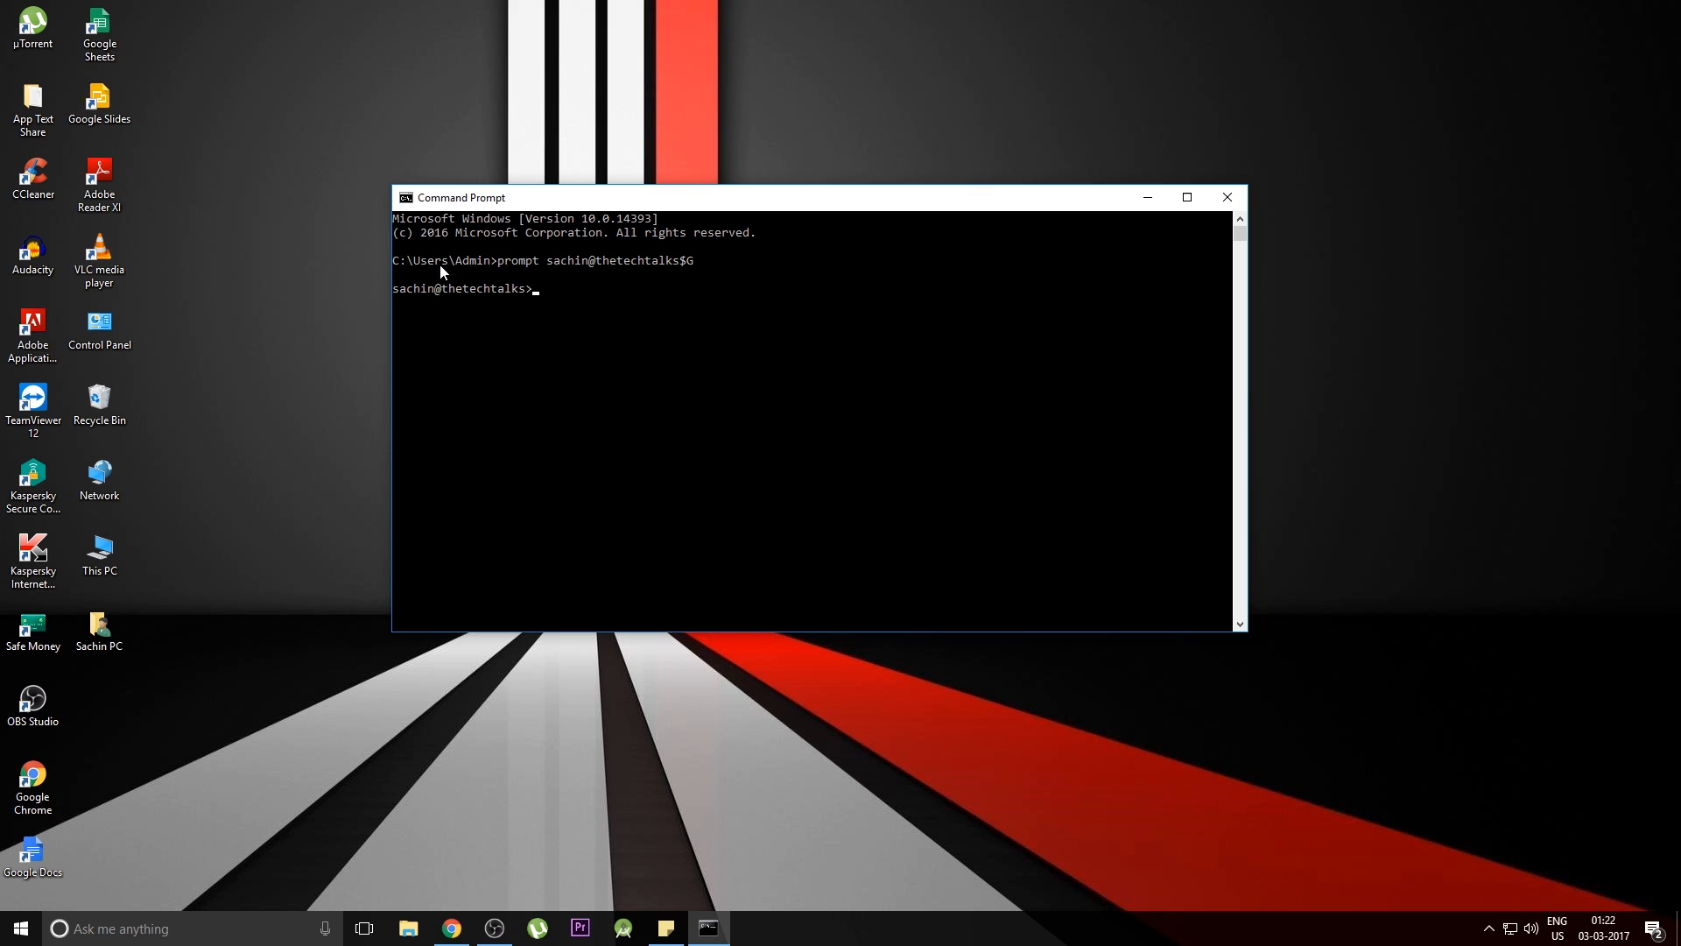
{"action": "mouse_move", "coordinate": [545, 308]}
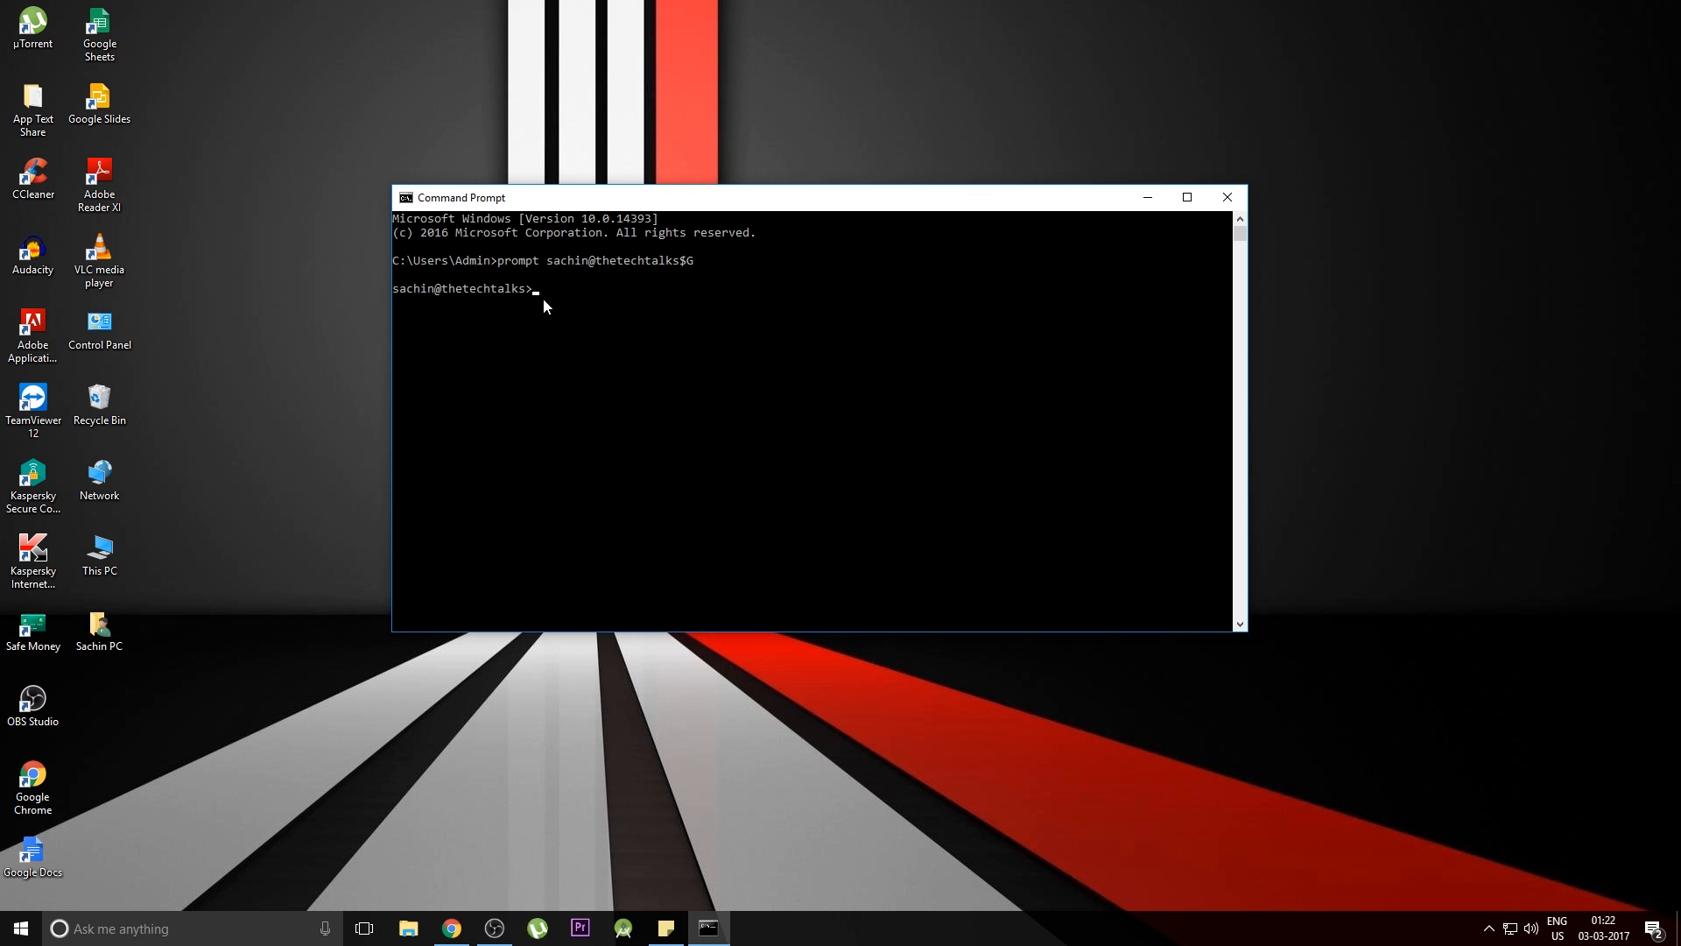
{"action": "mouse_move", "coordinate": [737, 269]}
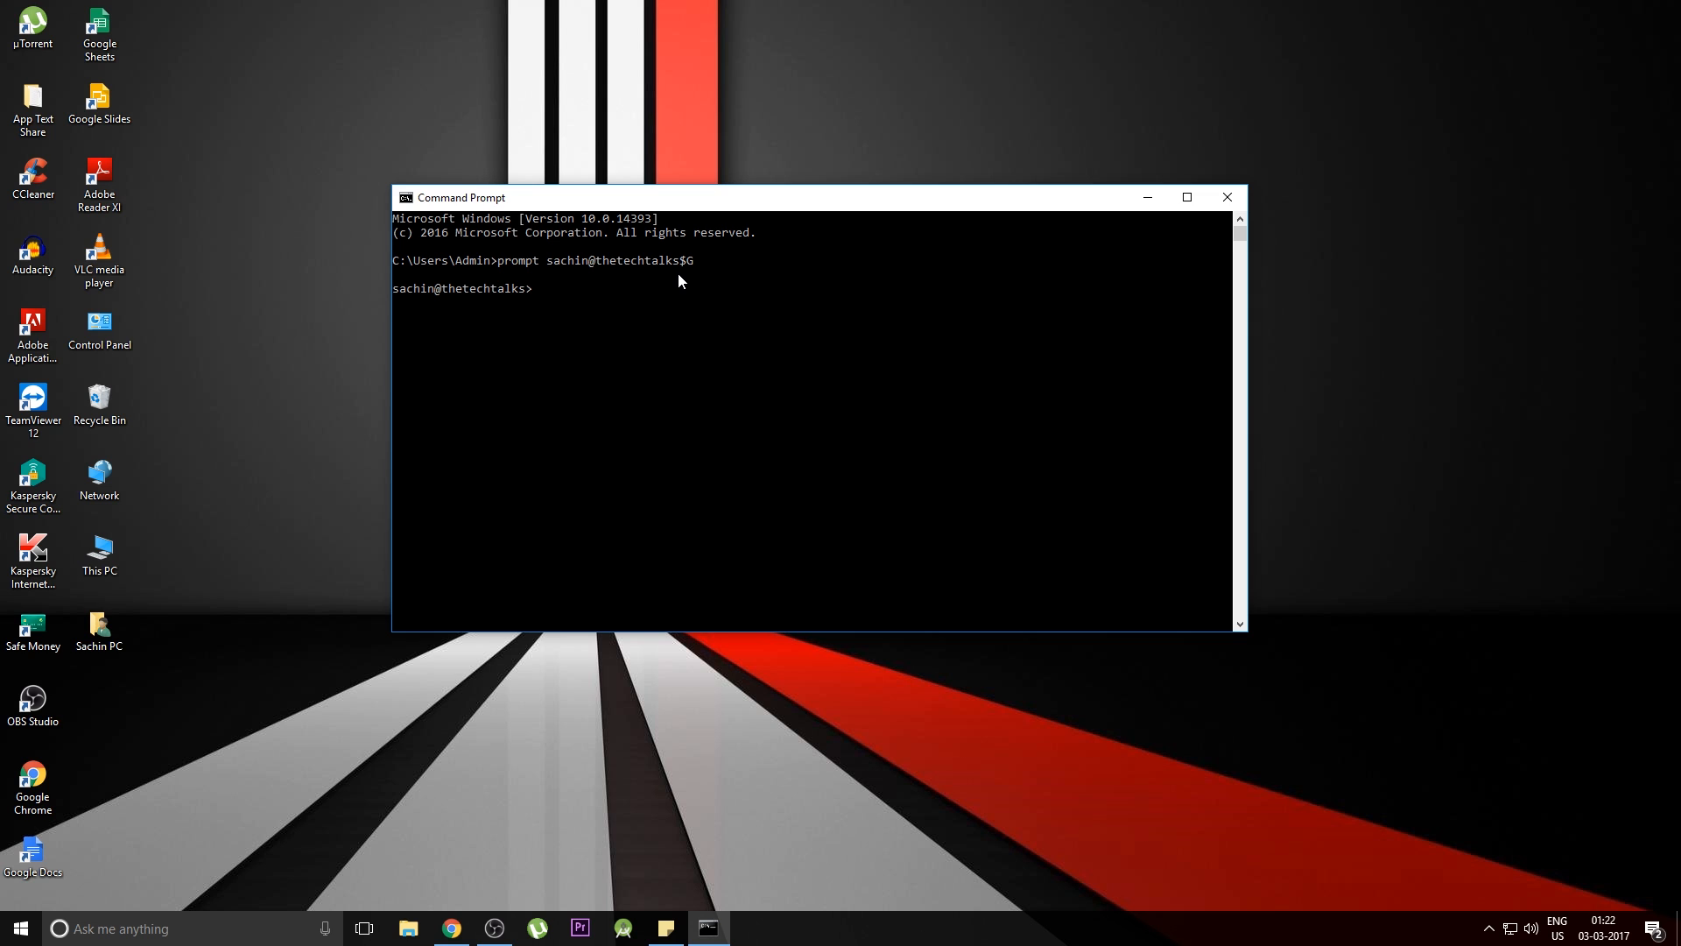
Step: Display the PROMPT command's help with its special codes
{"action": "type", "text": "help"}
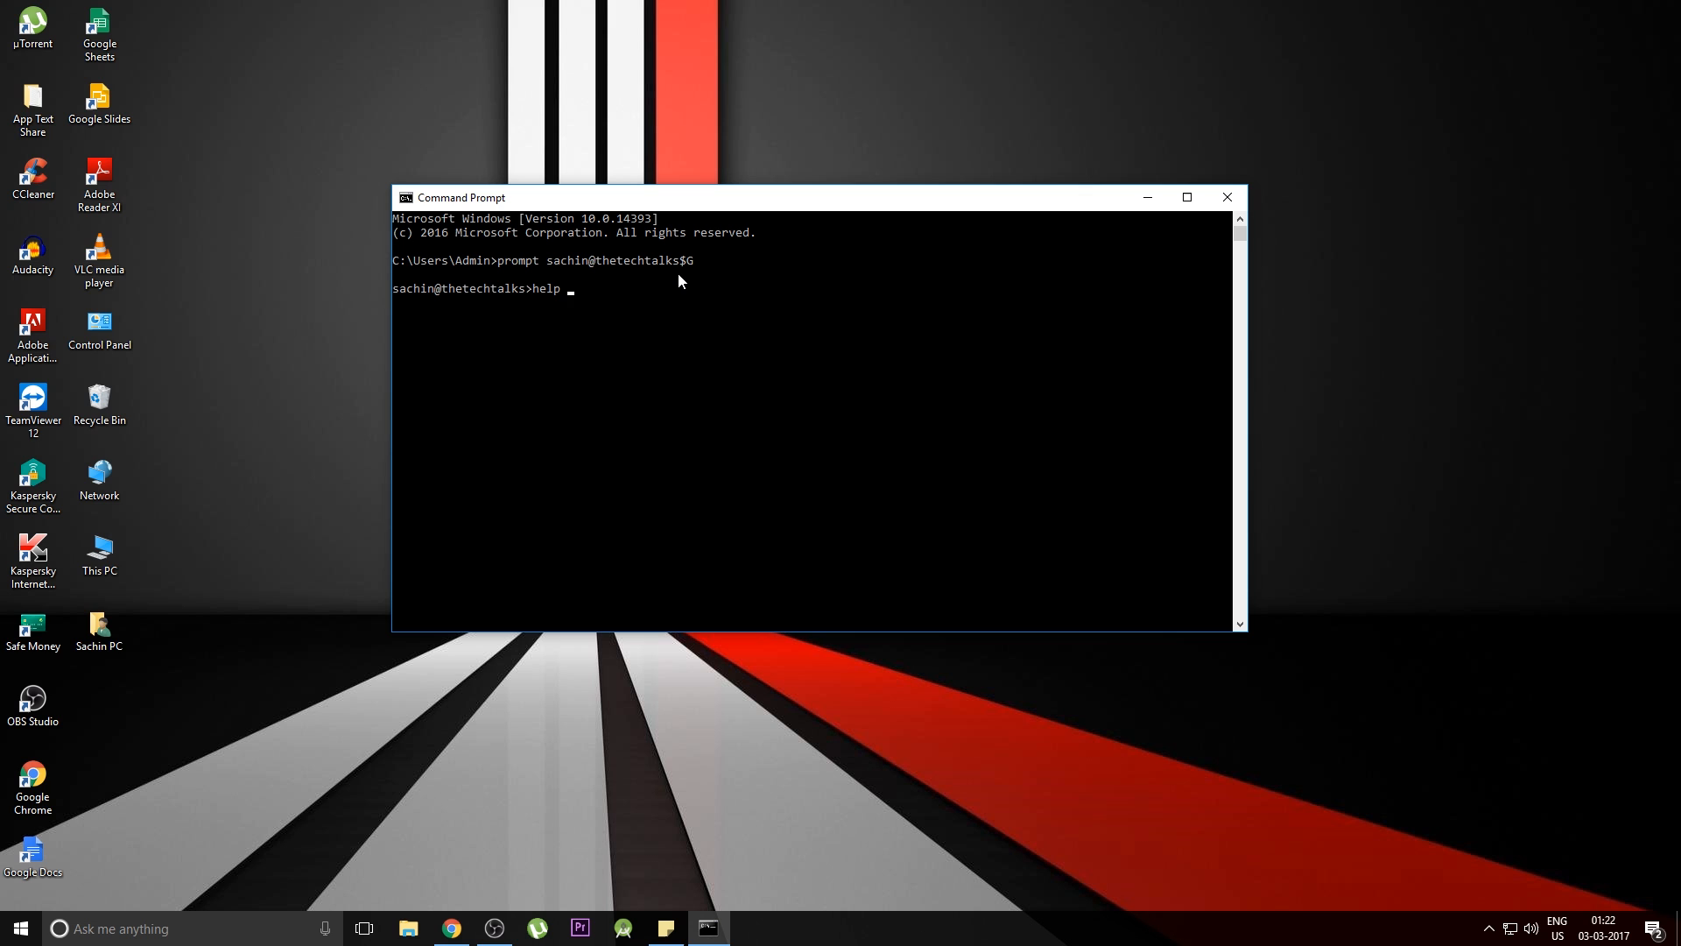
{"action": "type", "text": "prompt"}
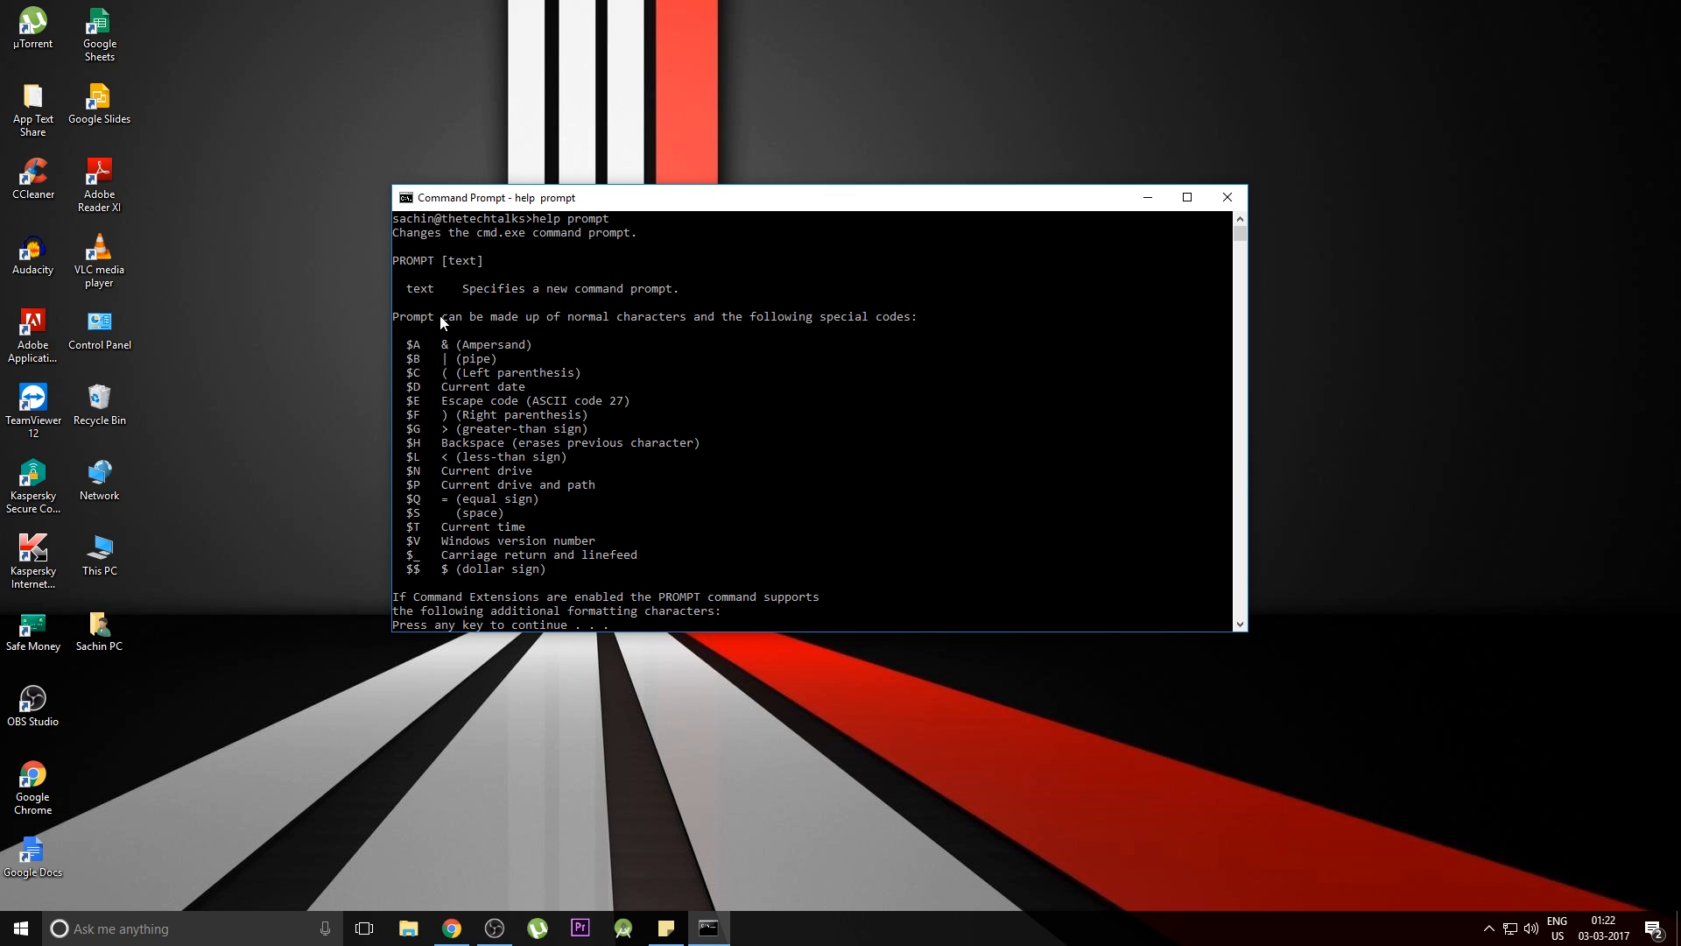
{"action": "mouse_move", "coordinate": [520, 274]}
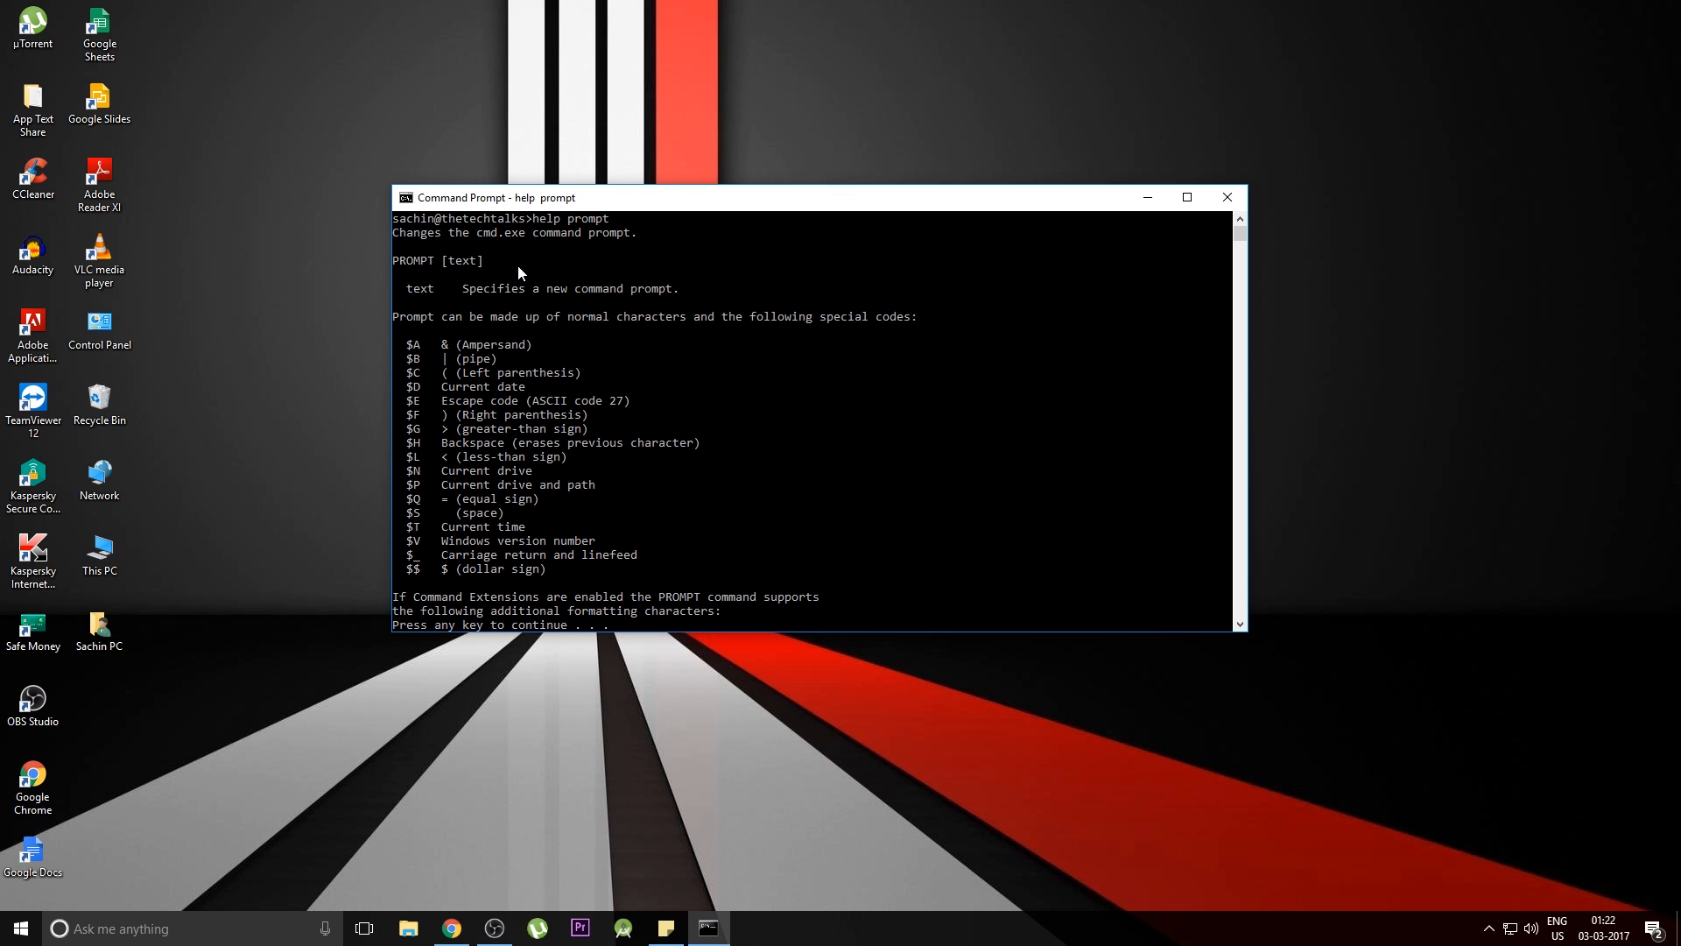
{"action": "mouse_move", "coordinate": [436, 379]}
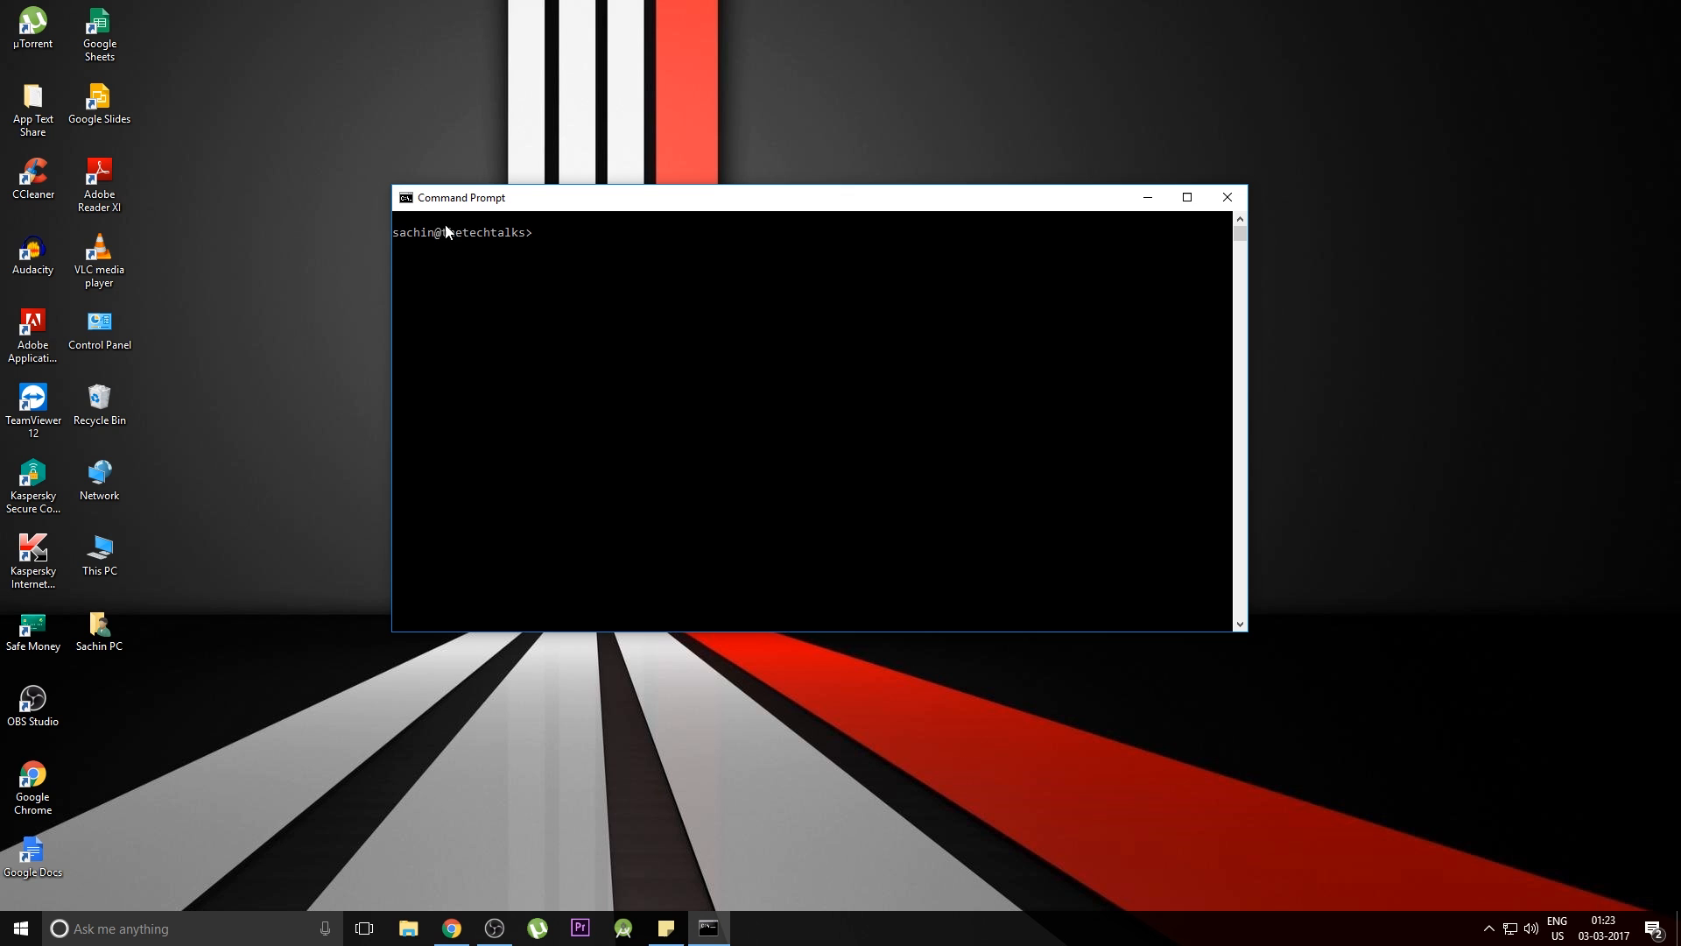
{"action": "mouse_move", "coordinate": [516, 225]}
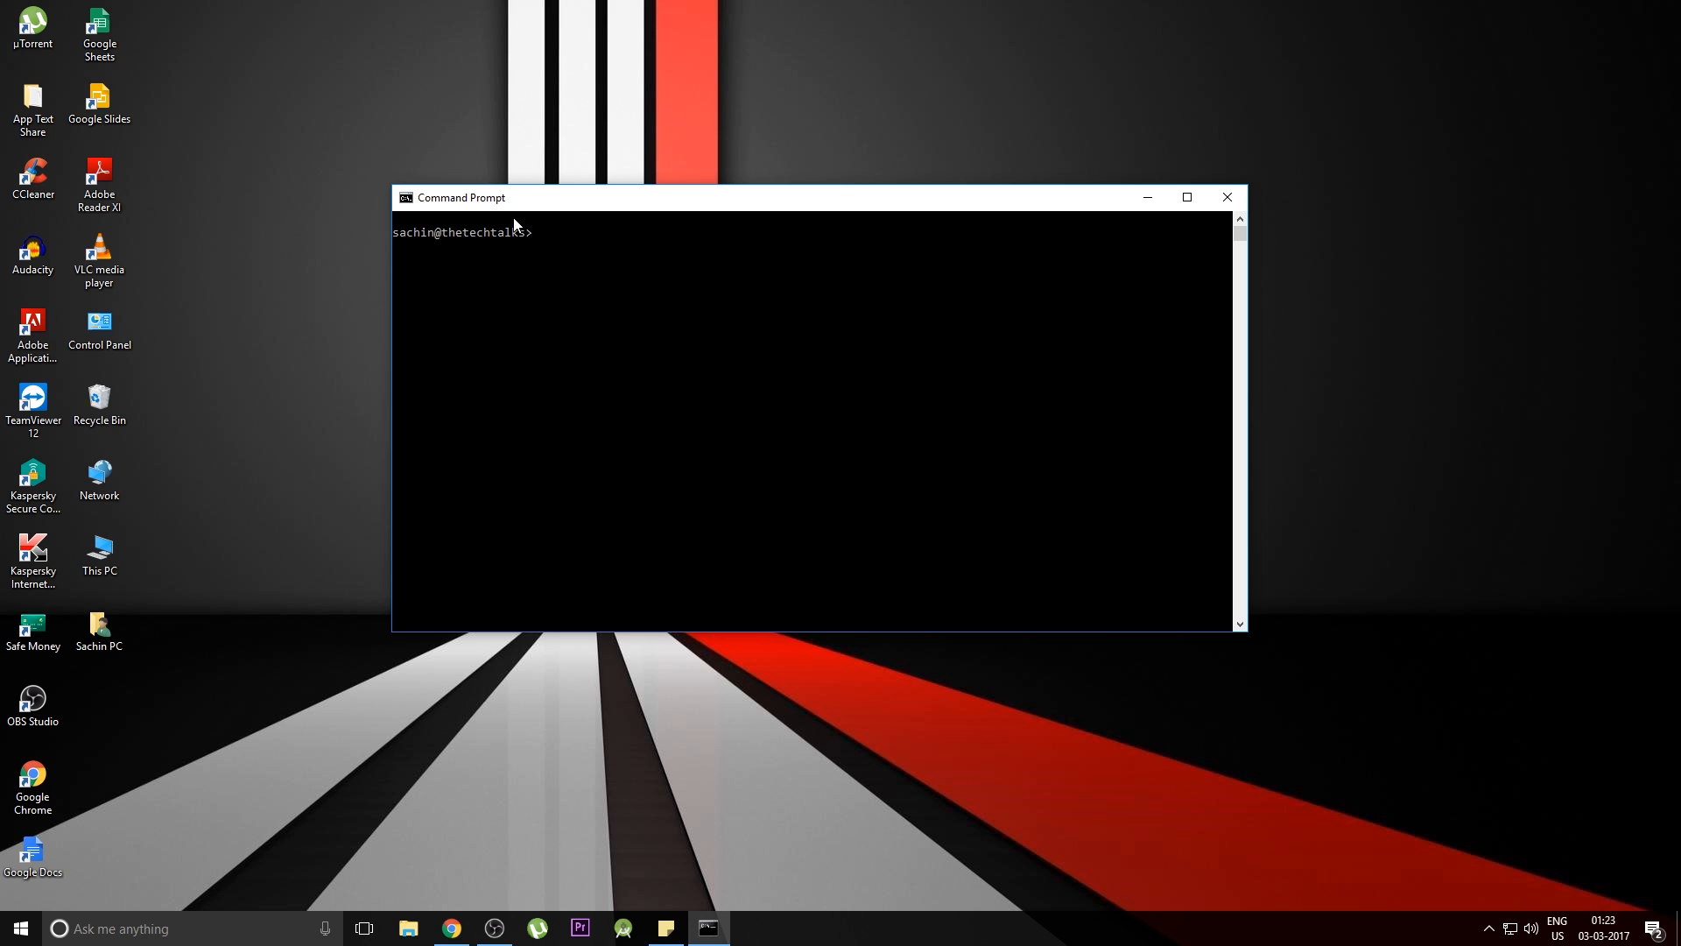
{"action": "mouse_move", "coordinate": [539, 261]}
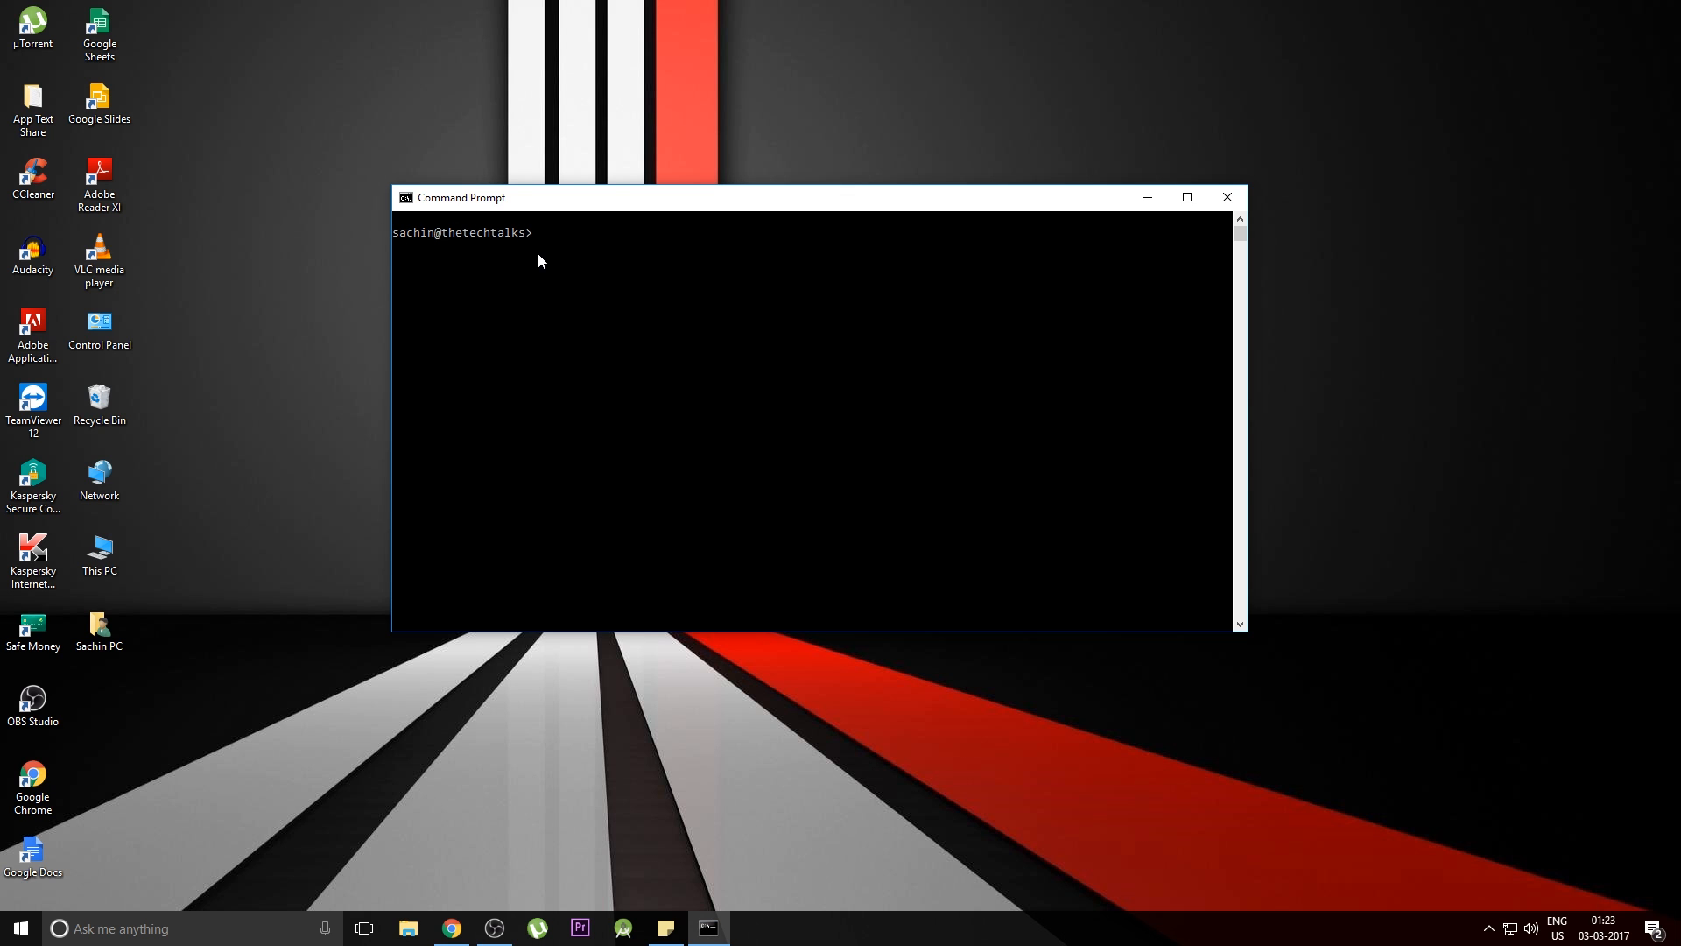
Step: Change the window title to 'TheTechTalks' with the title command
{"action": "type", "text": "t"}
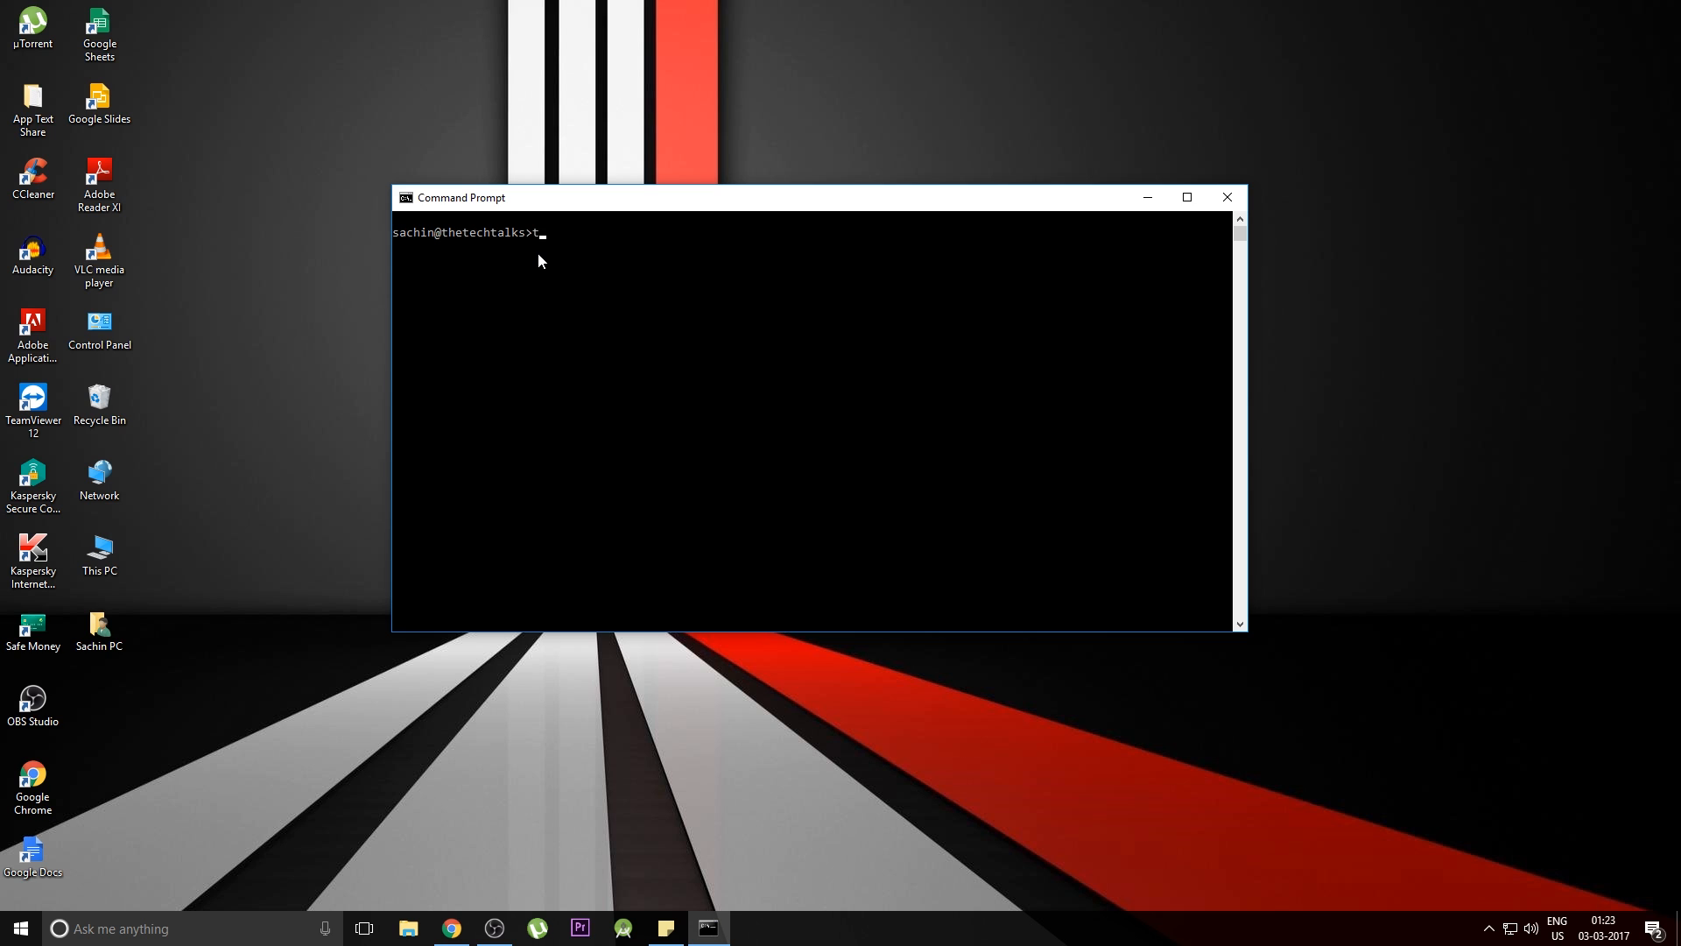
{"action": "type", "text": "itle"}
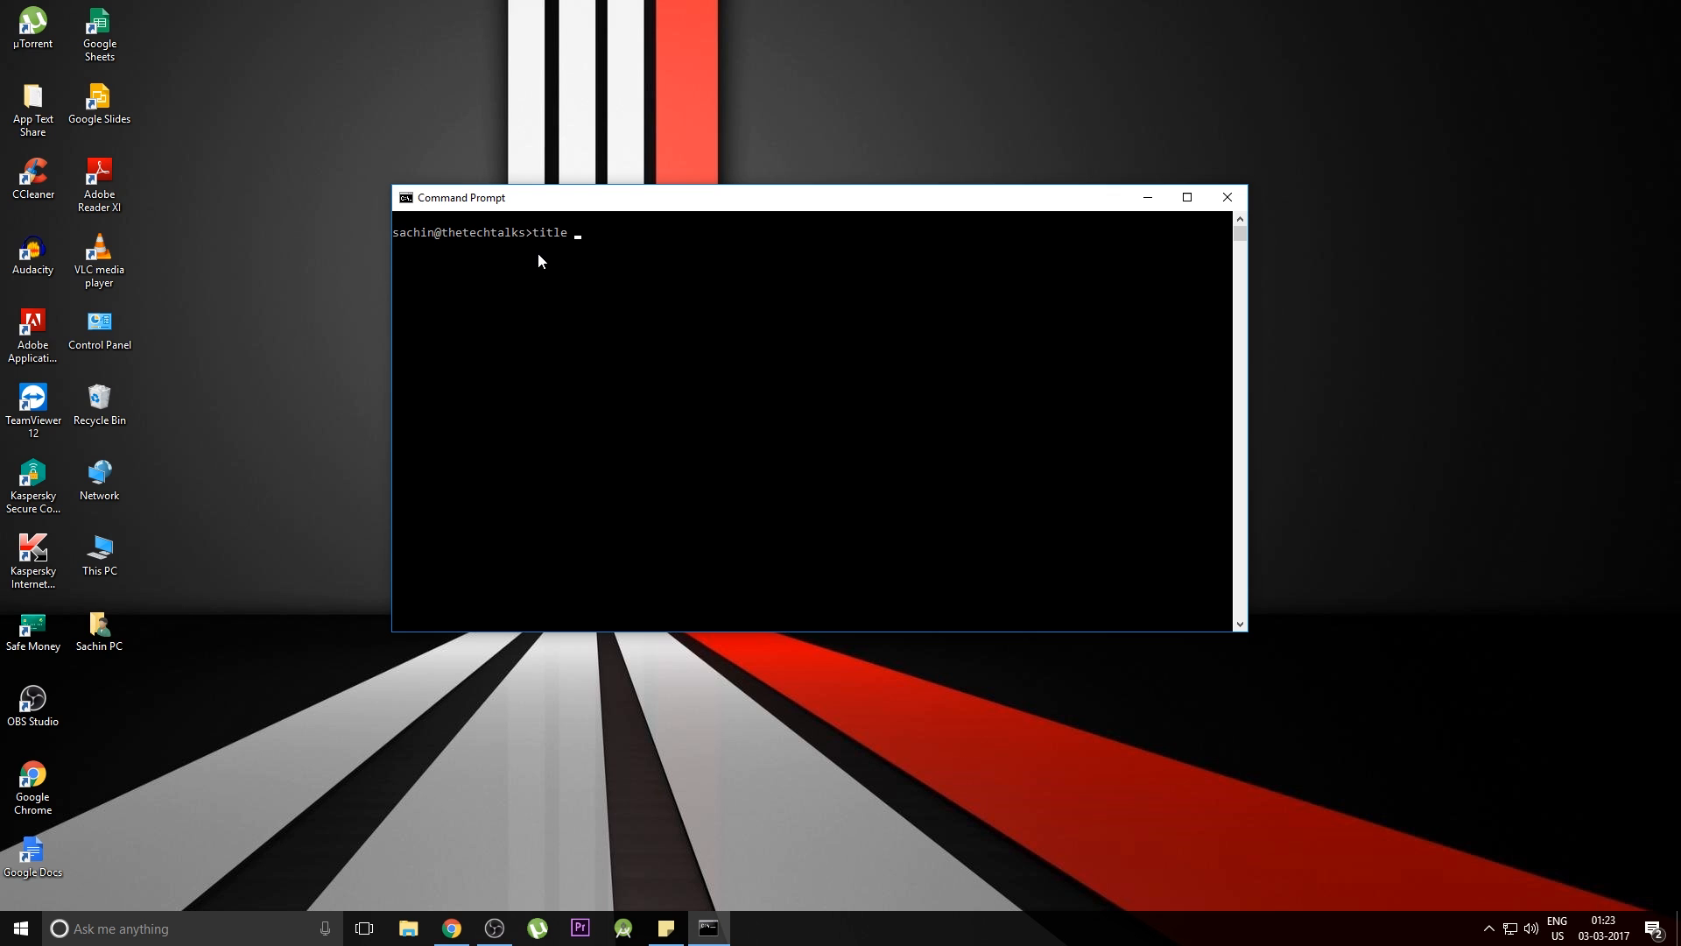
{"action": "type", "text": "TheTechTa"}
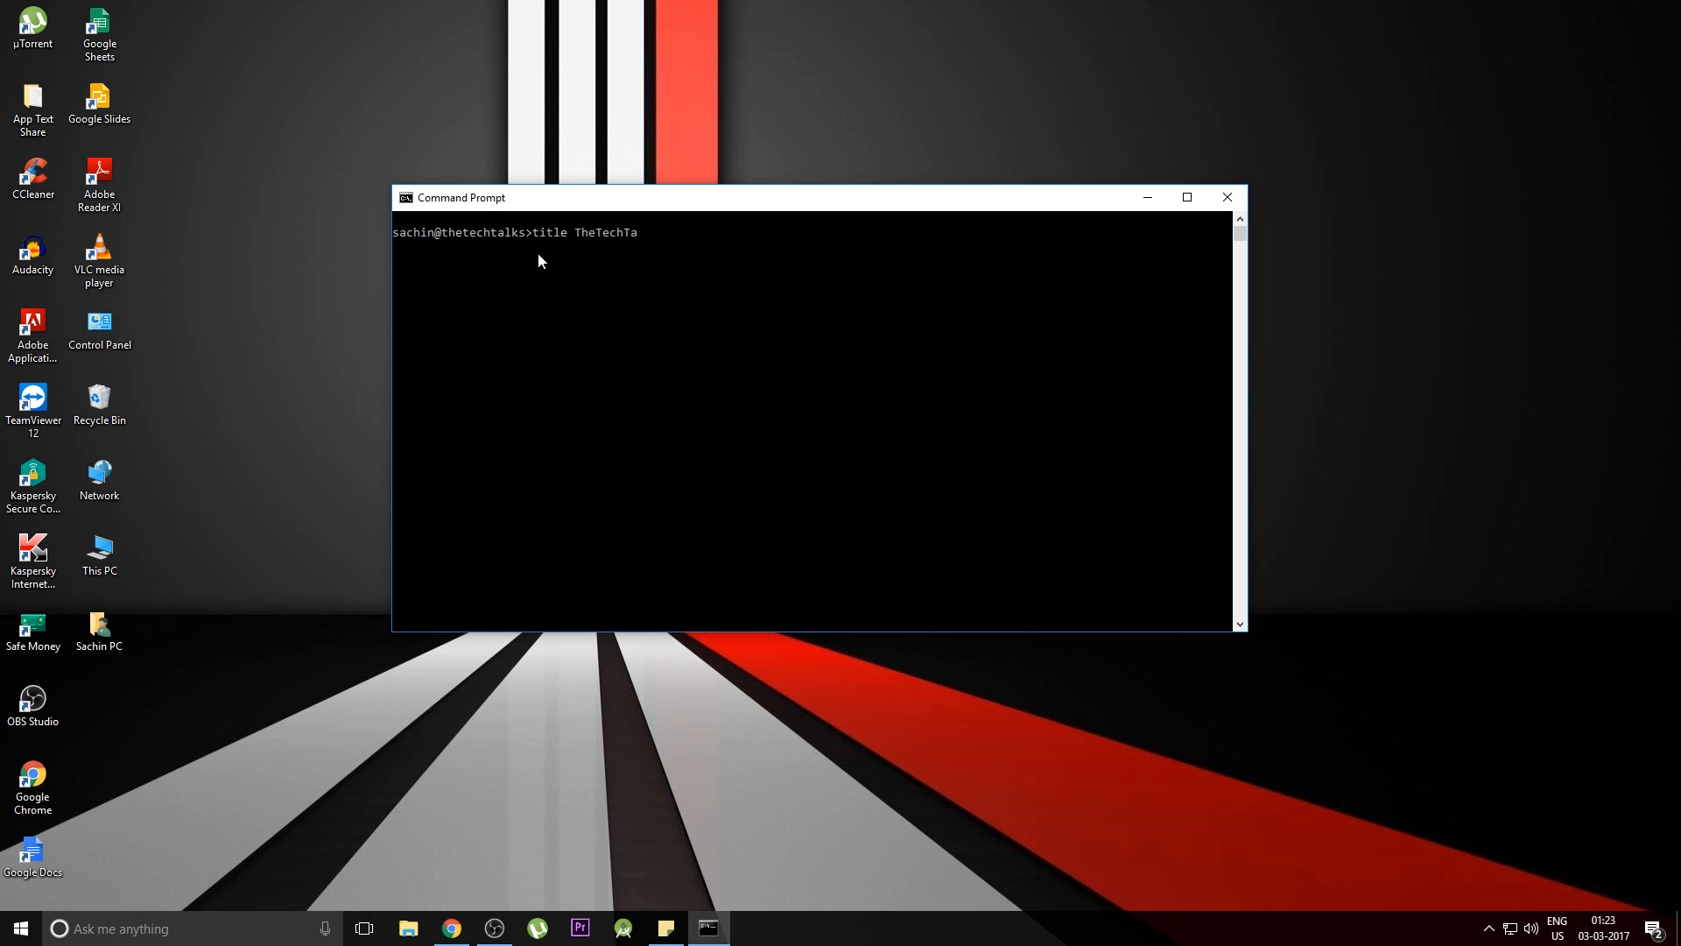
{"action": "type", "text": "lks"}
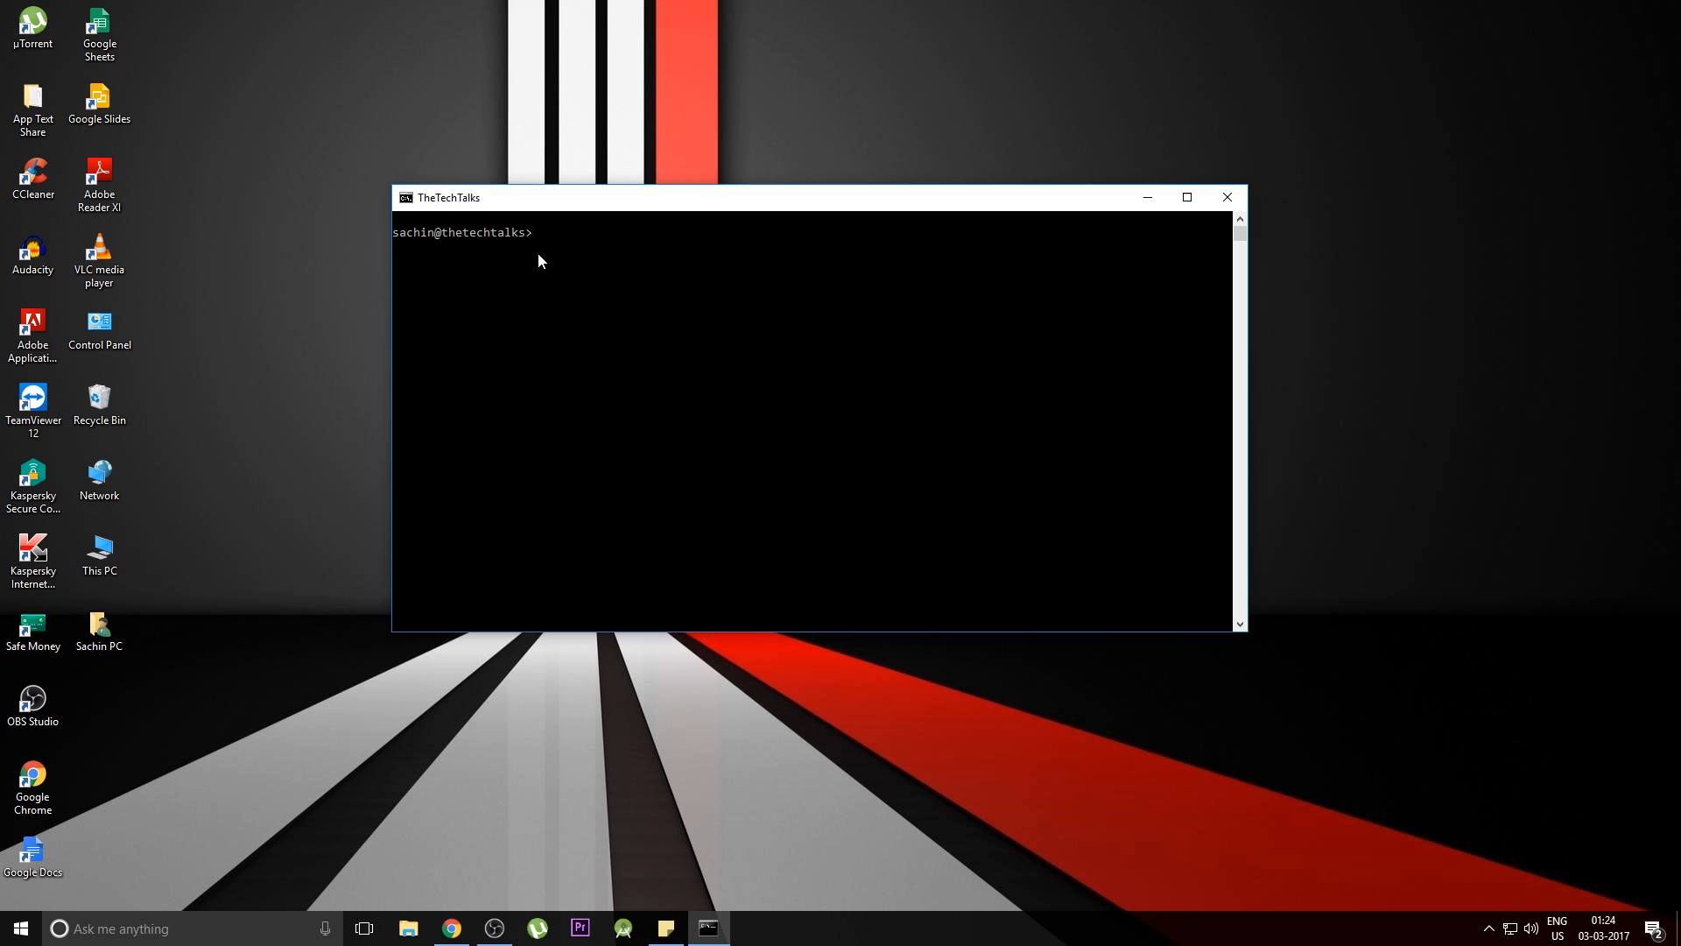
Step: Run ipconfig, then rerun it piped to clip to copy the output
{"action": "type", "text": "ip"}
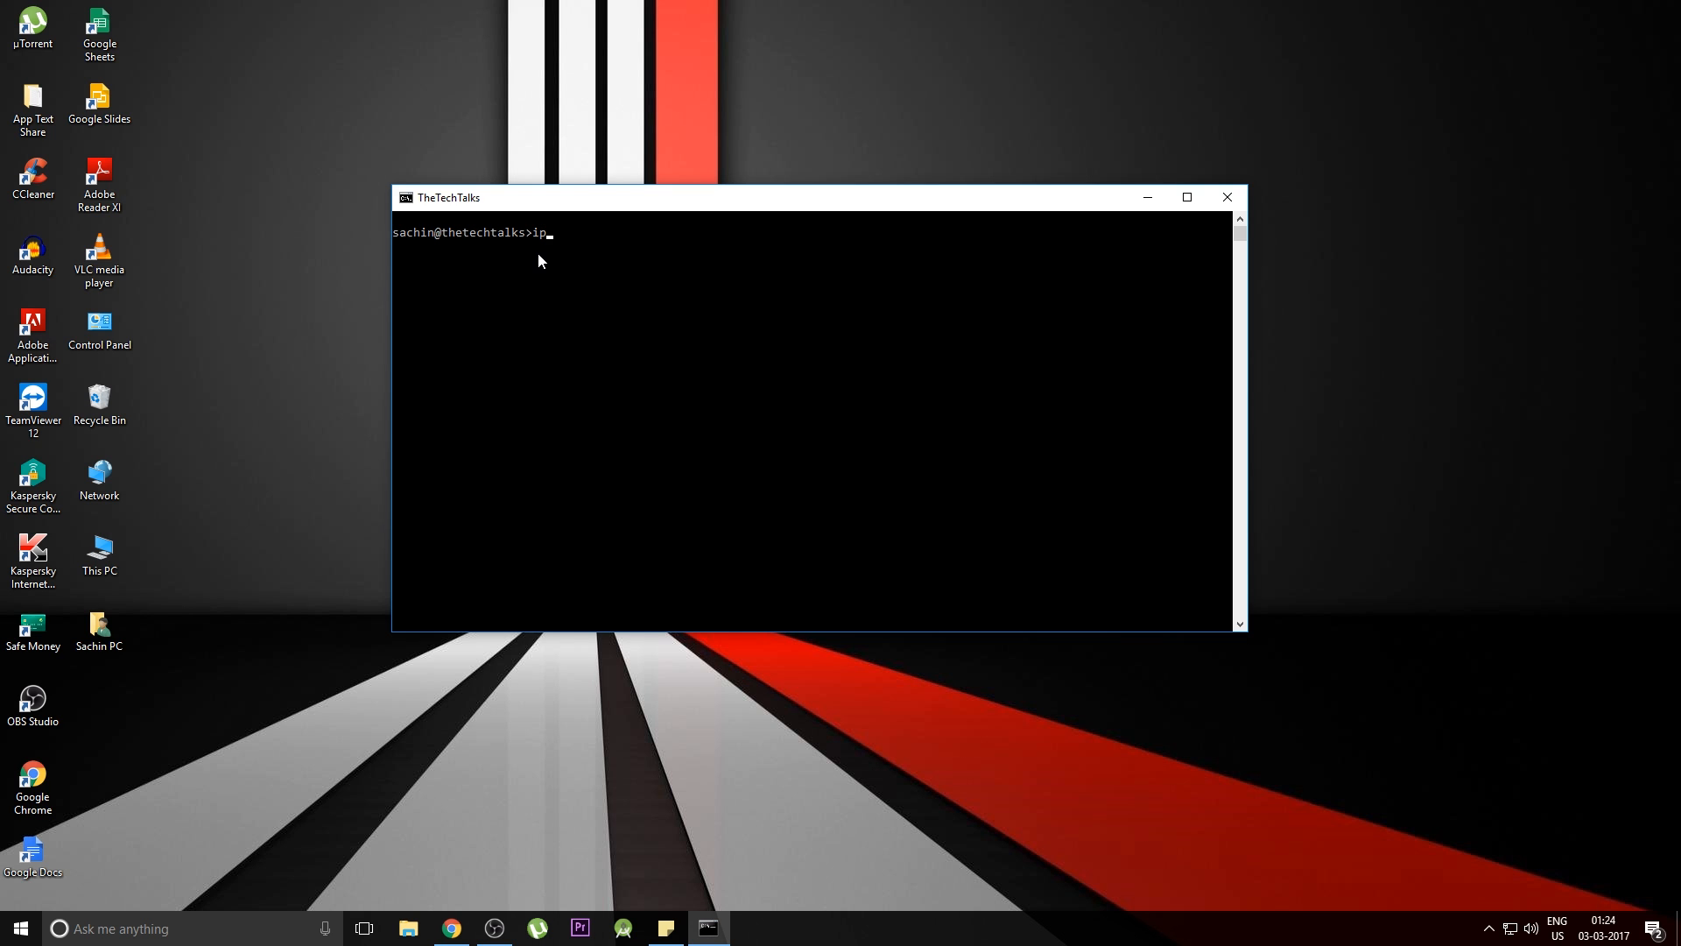
{"action": "type", "text": "config"}
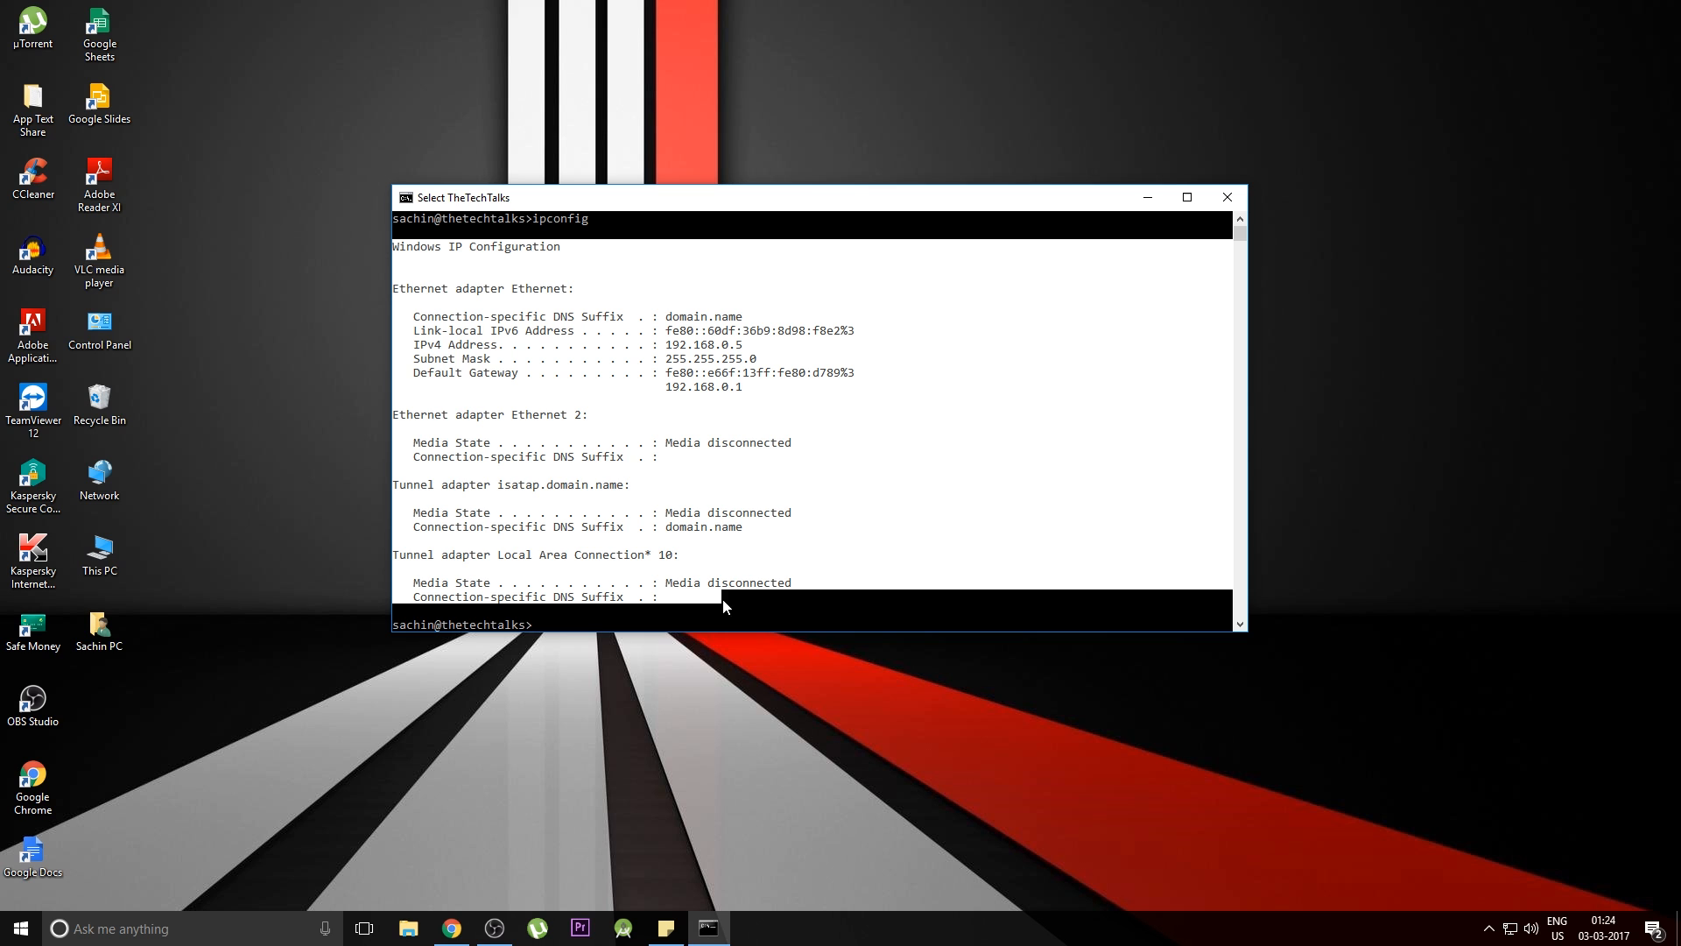
{"action": "mouse_move", "coordinate": [596, 612]}
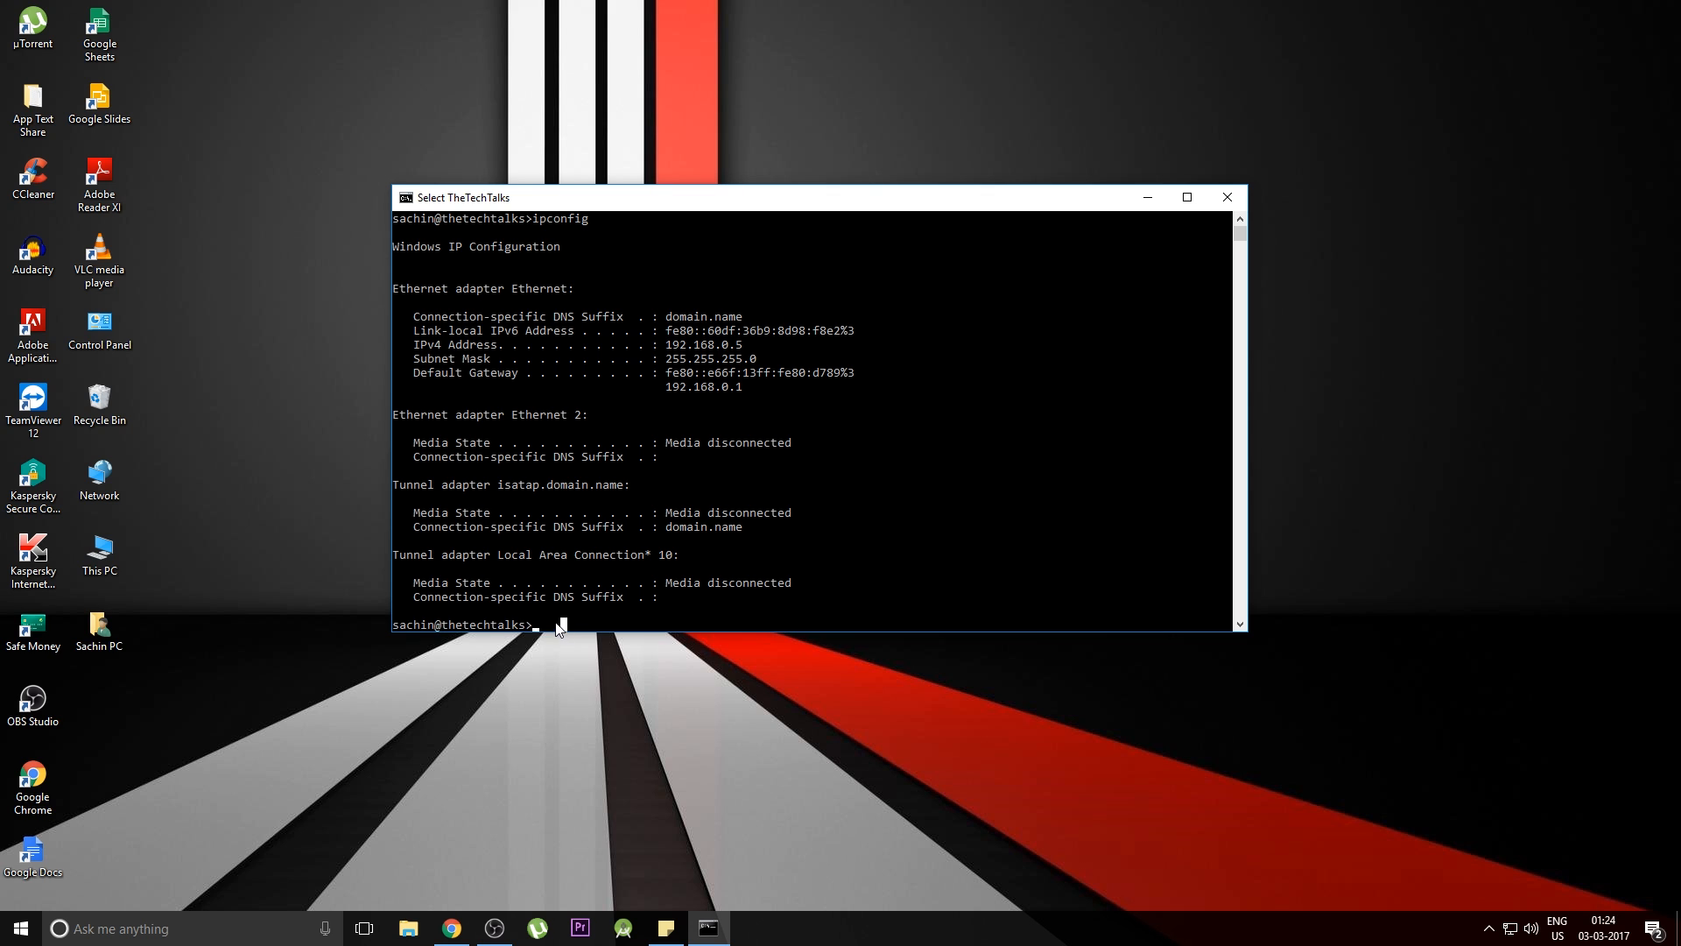
{"action": "type", "text": "i"}
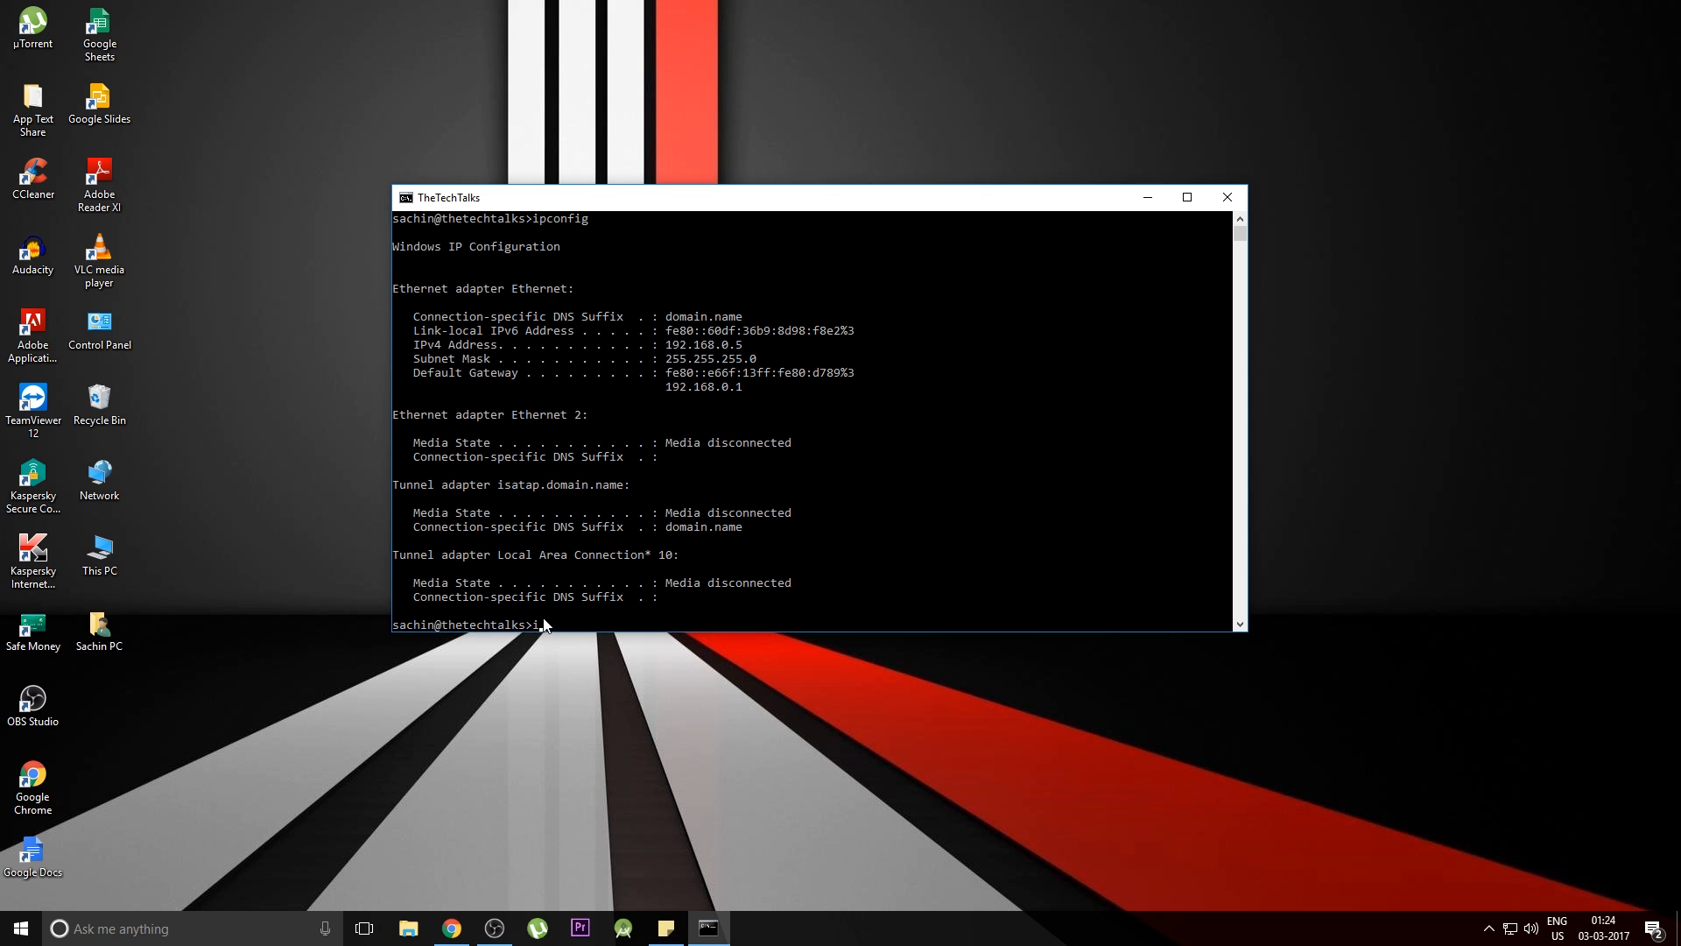
{"action": "type", "text": "ipconfi"}
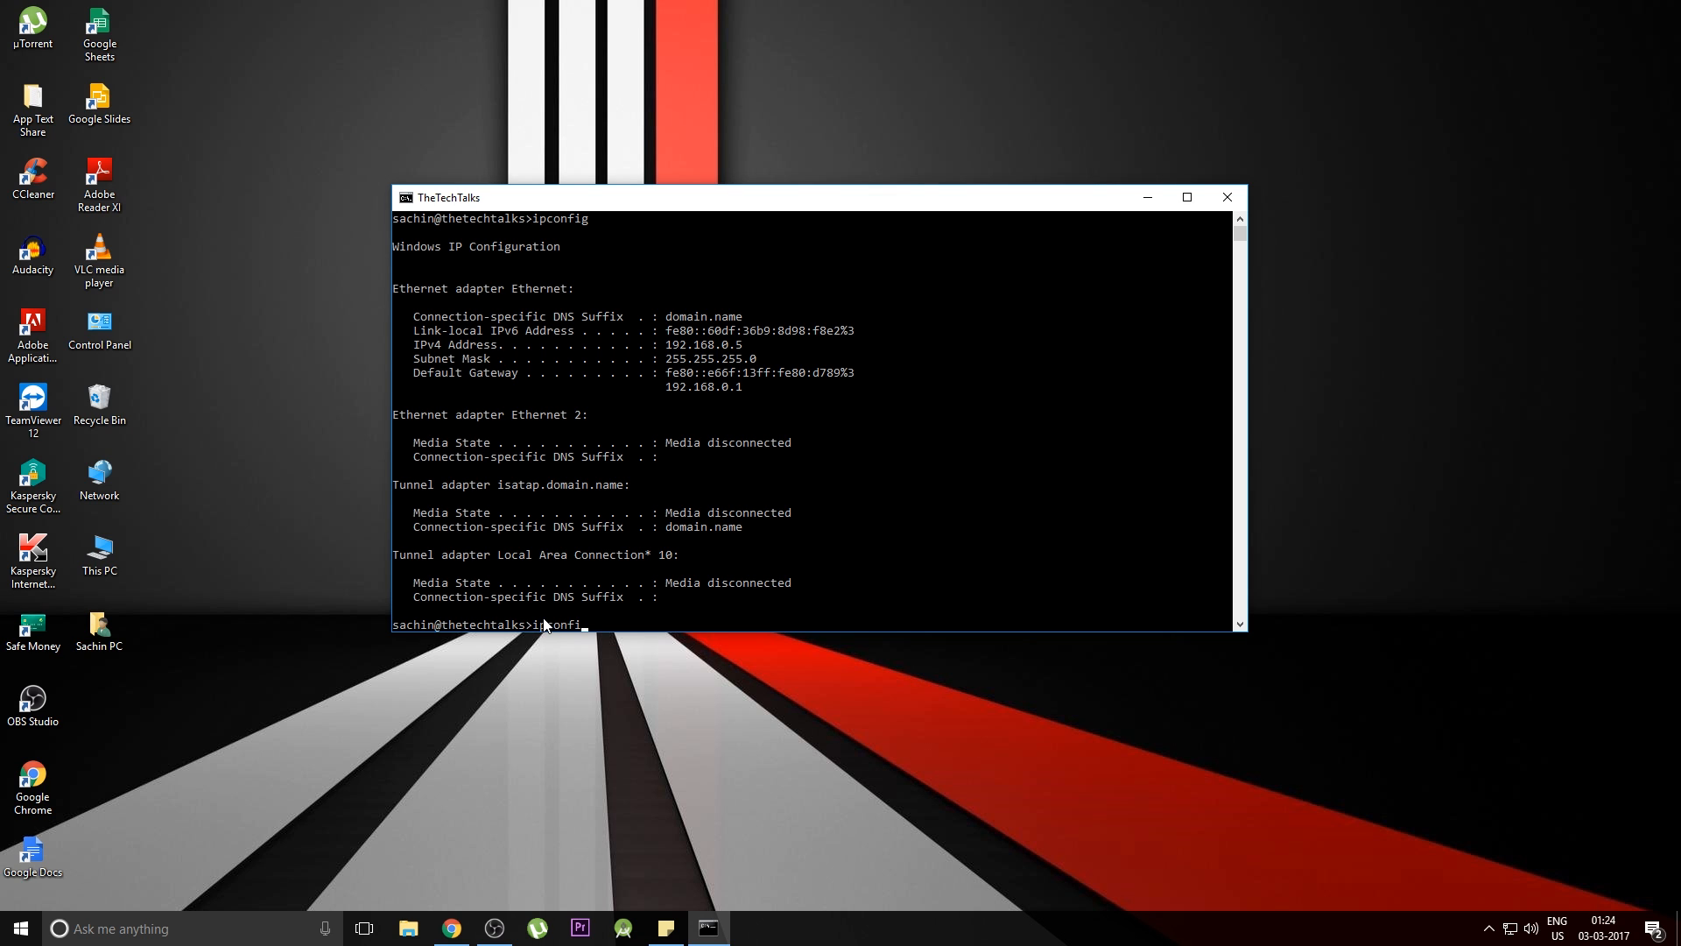
{"action": "type", "text": "g | clip"}
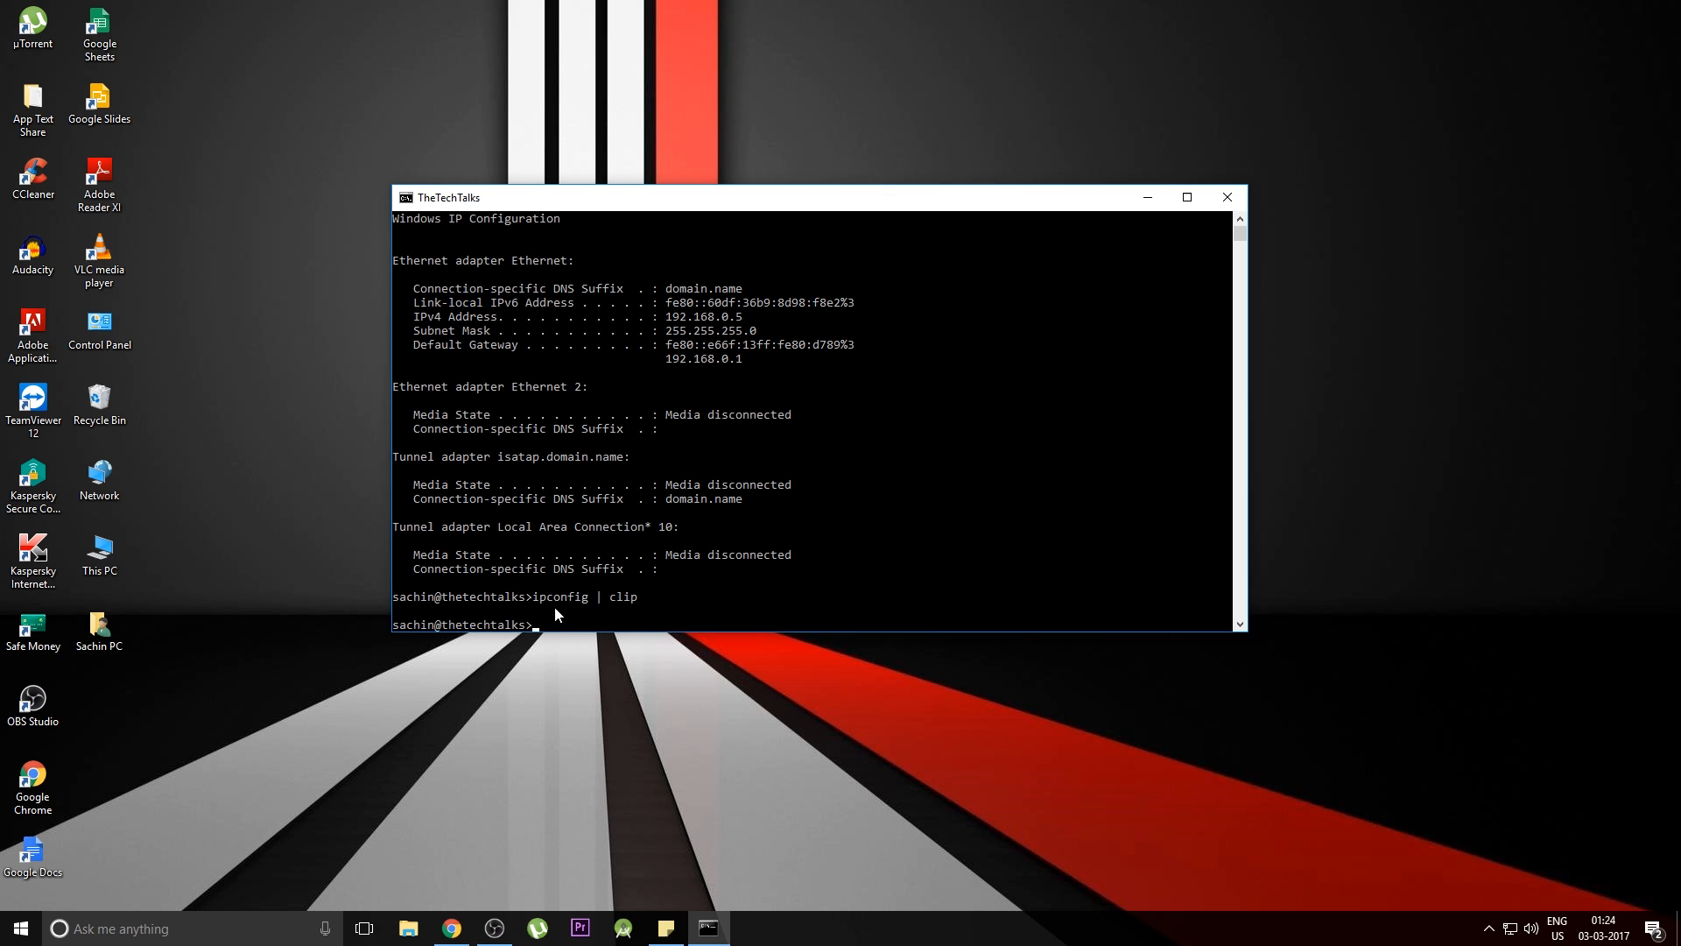
{"action": "mouse_move", "coordinate": [547, 615]}
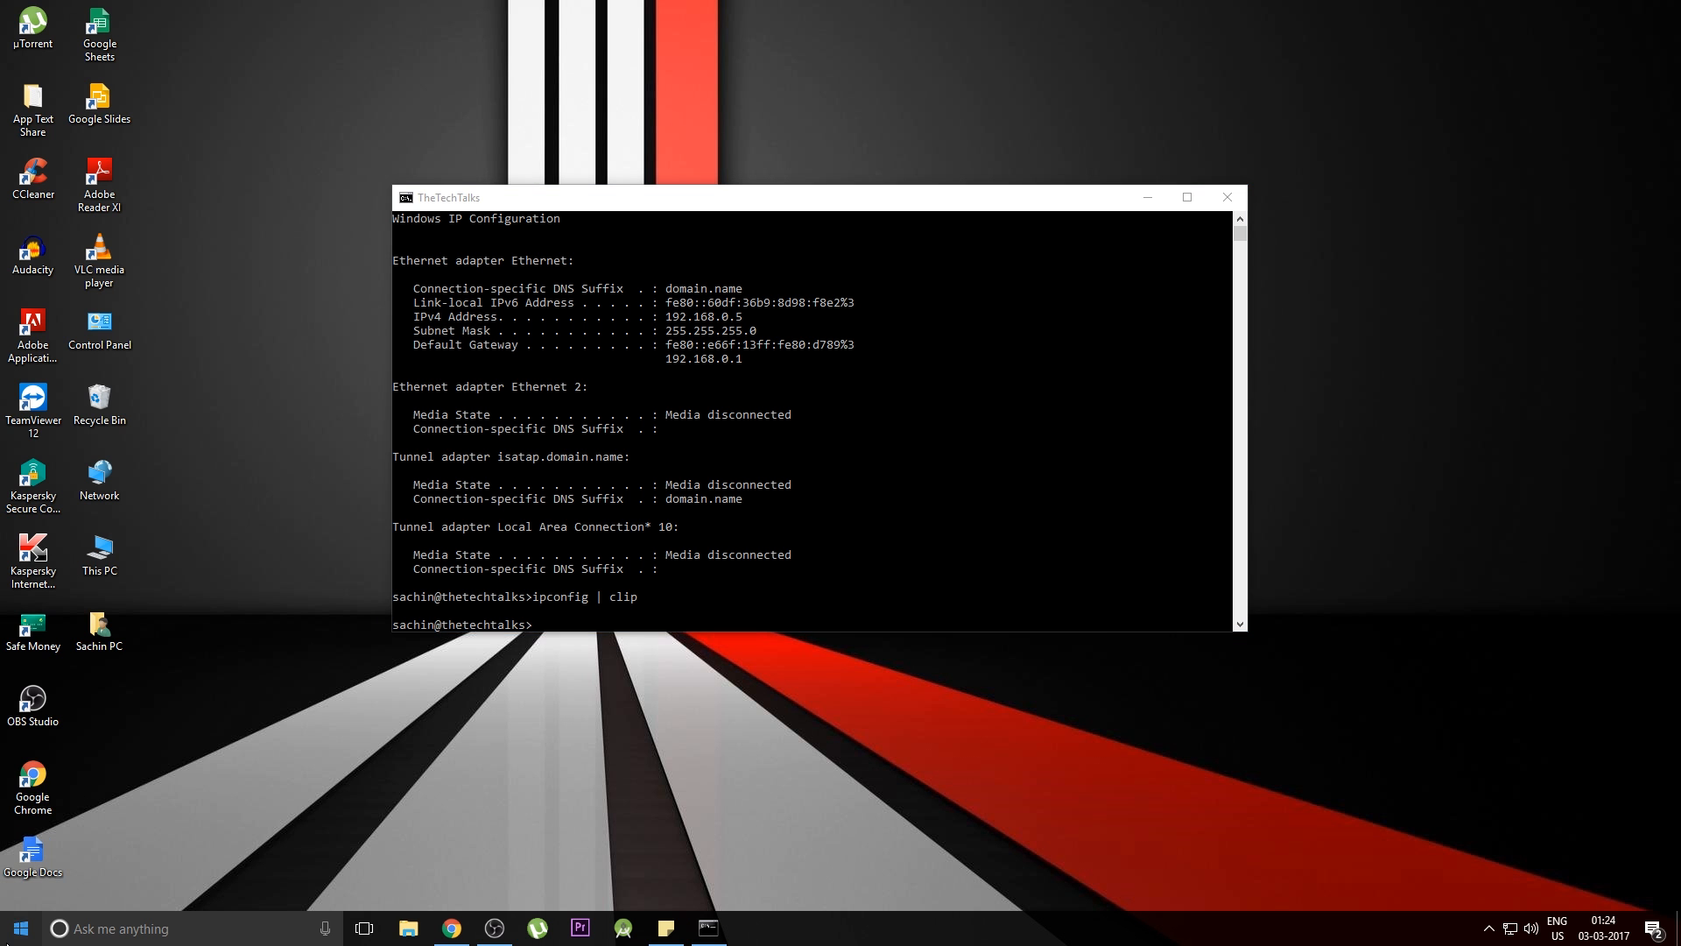
Step: Open Notepad from Start search and paste the copied IP configuration
{"action": "type", "text": "not"}
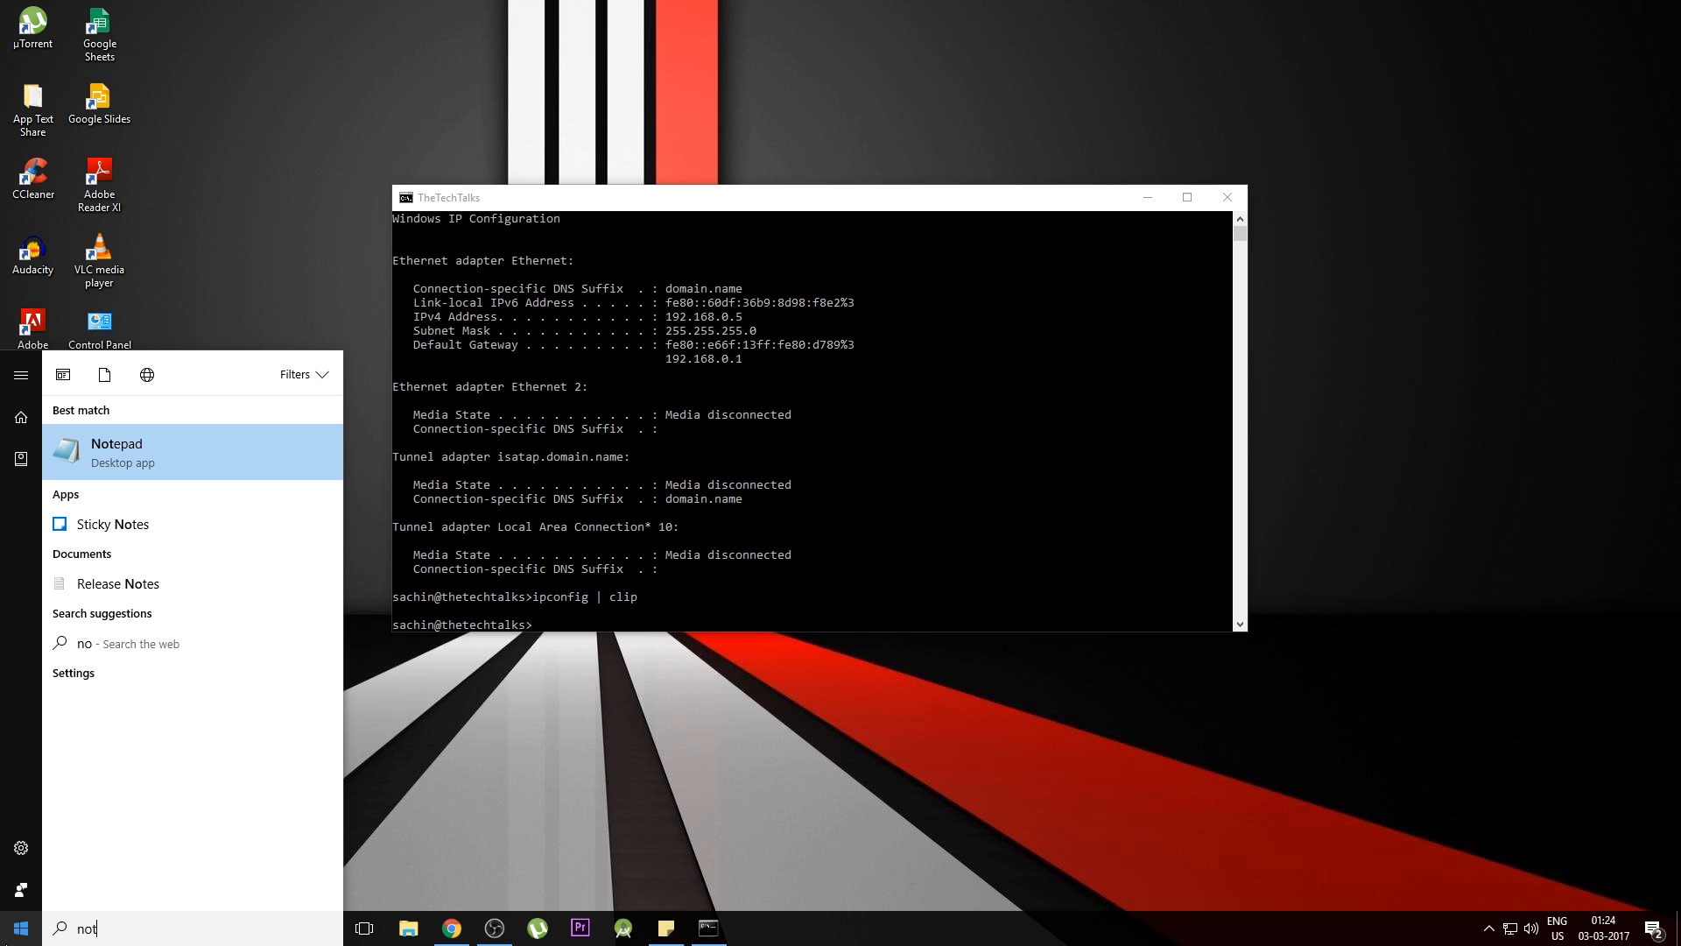
{"action": "type", "text": "e"}
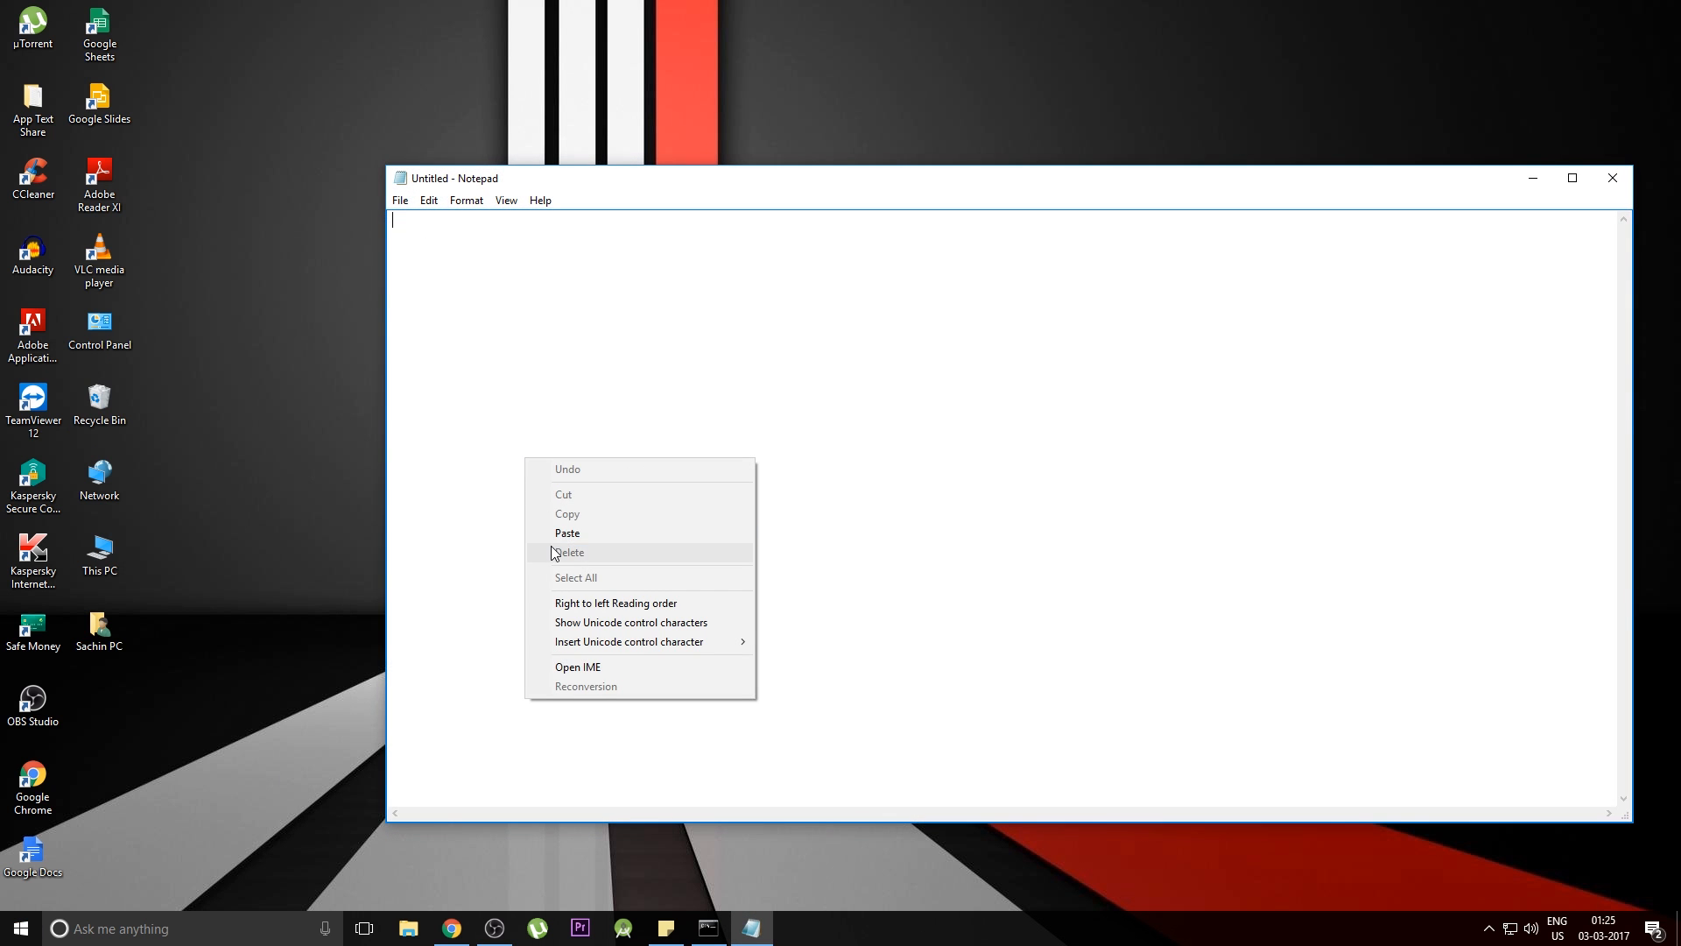
{"action": "left_click", "coordinate": [567, 533]}
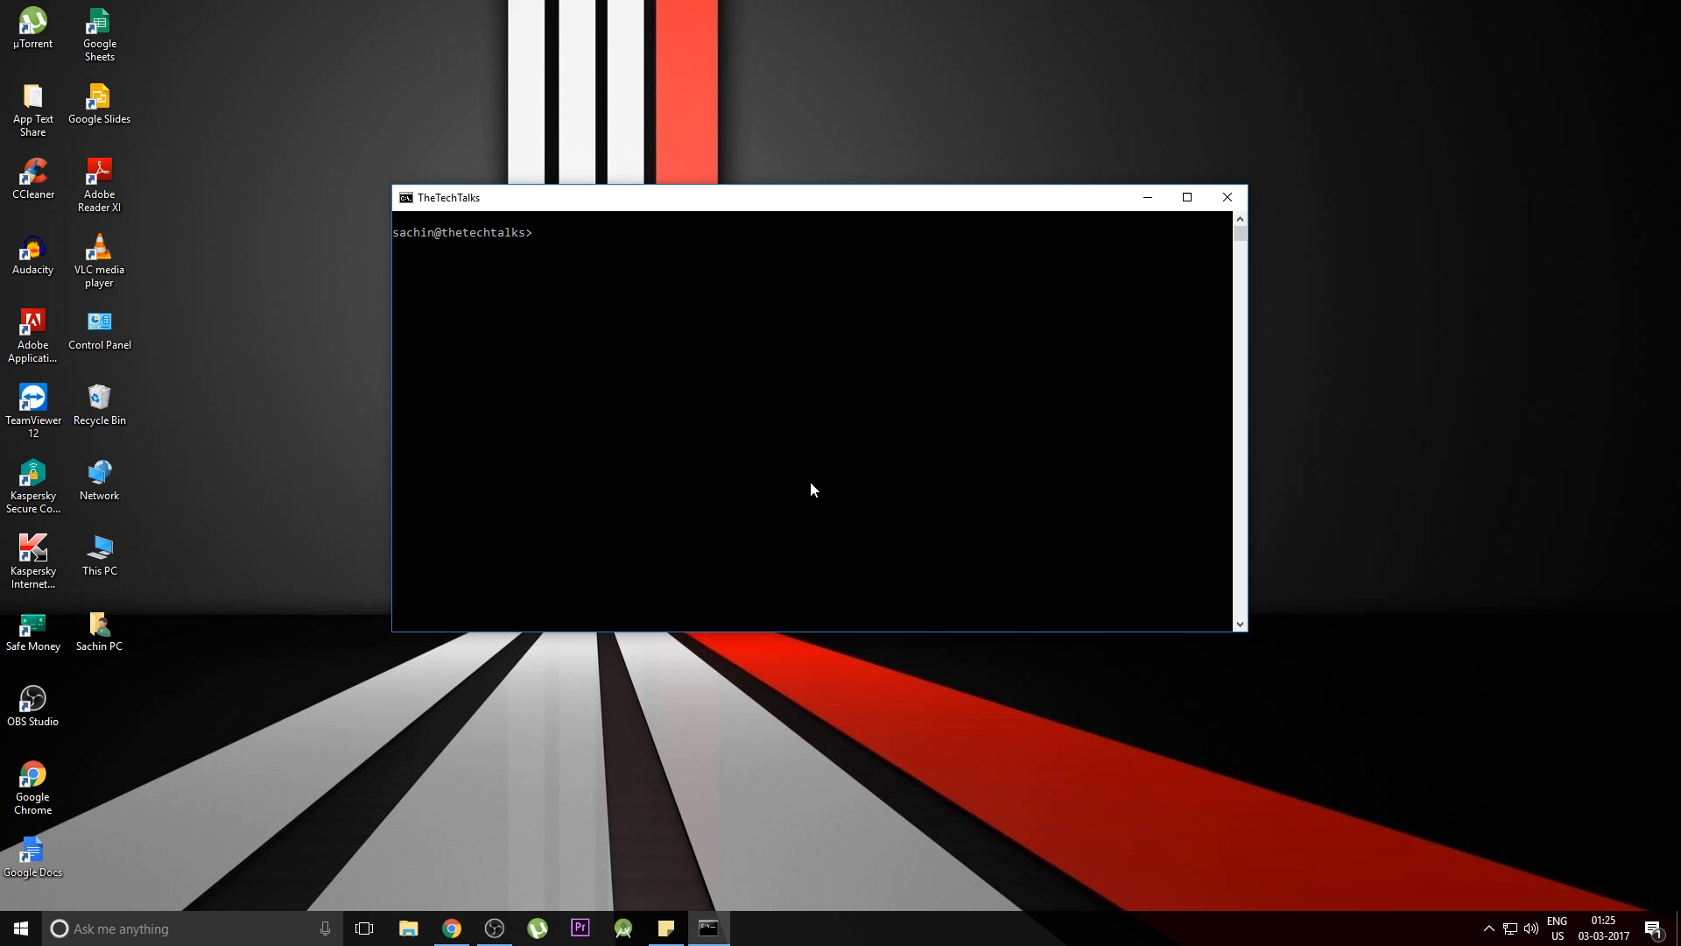
{"action": "mouse_move", "coordinate": [840, 182]}
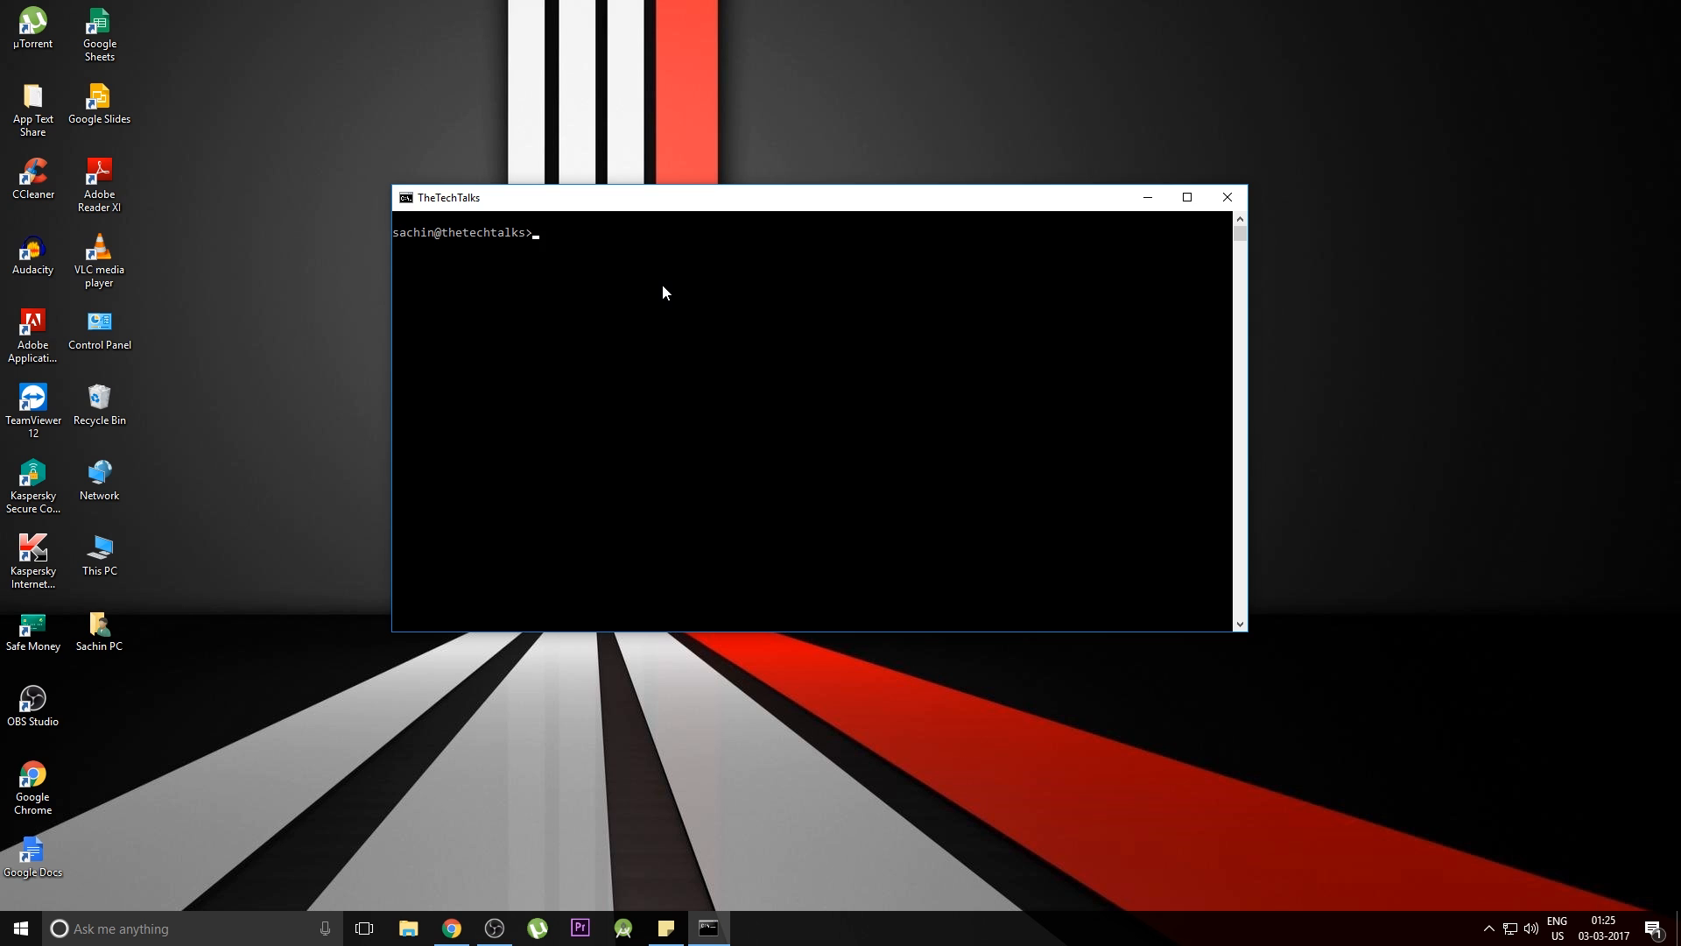
Step: Launch wmic and maximize the console window to full screen
{"action": "type", "text": "wmic"}
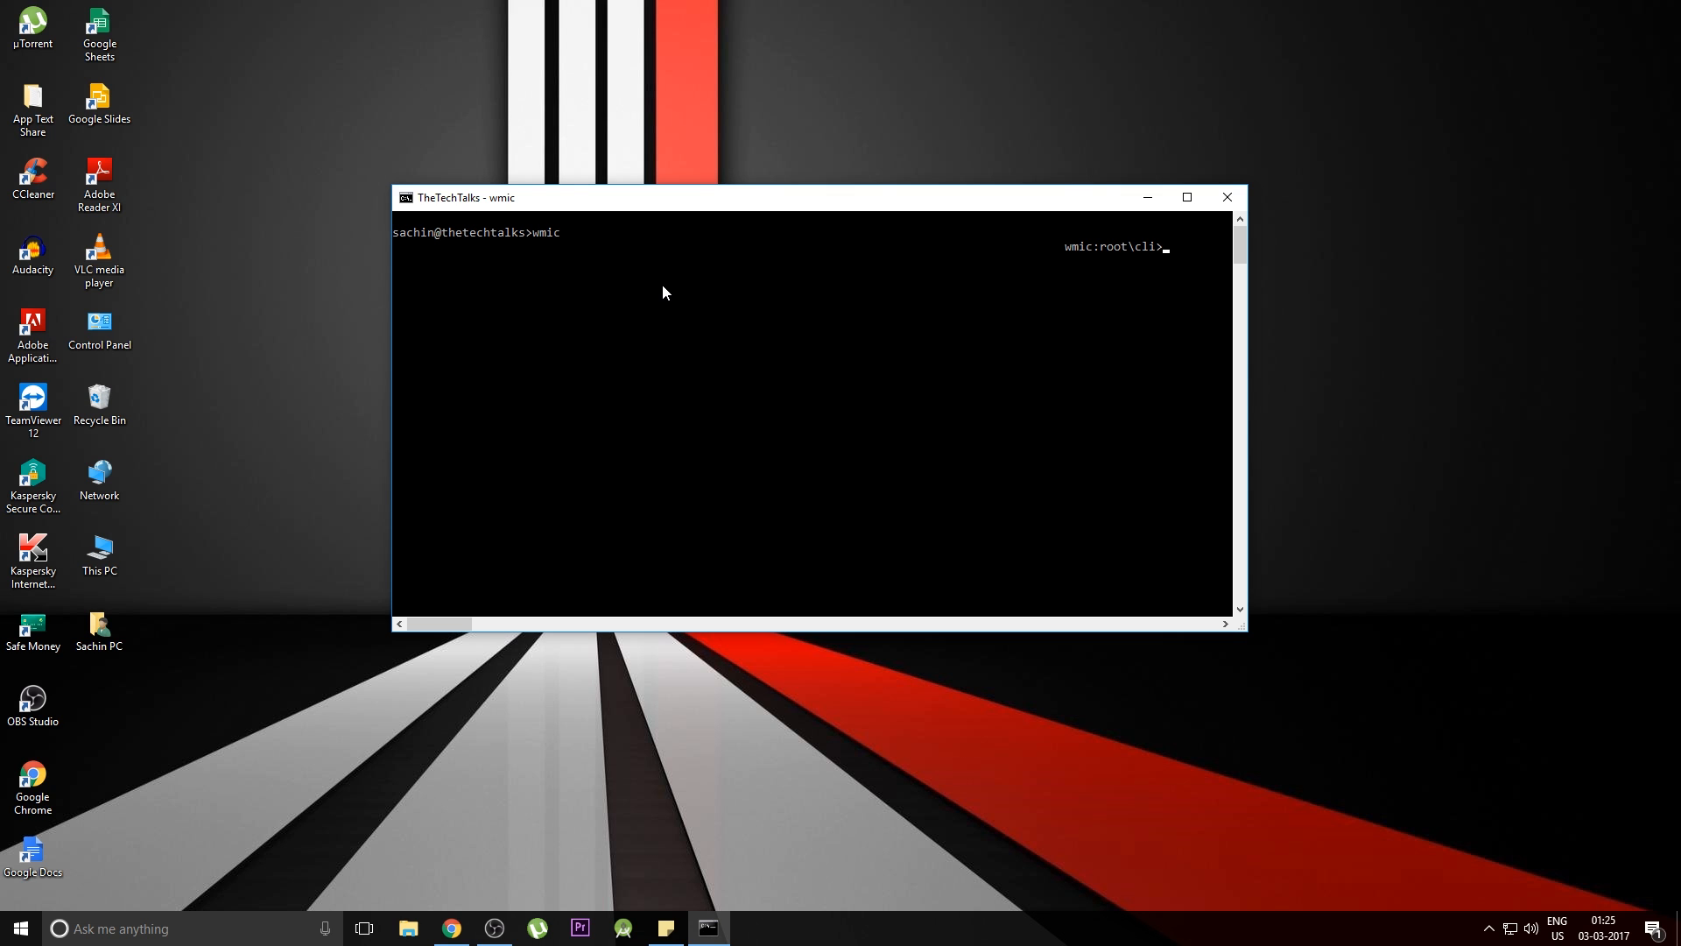
{"action": "mouse_move", "coordinate": [684, 285]}
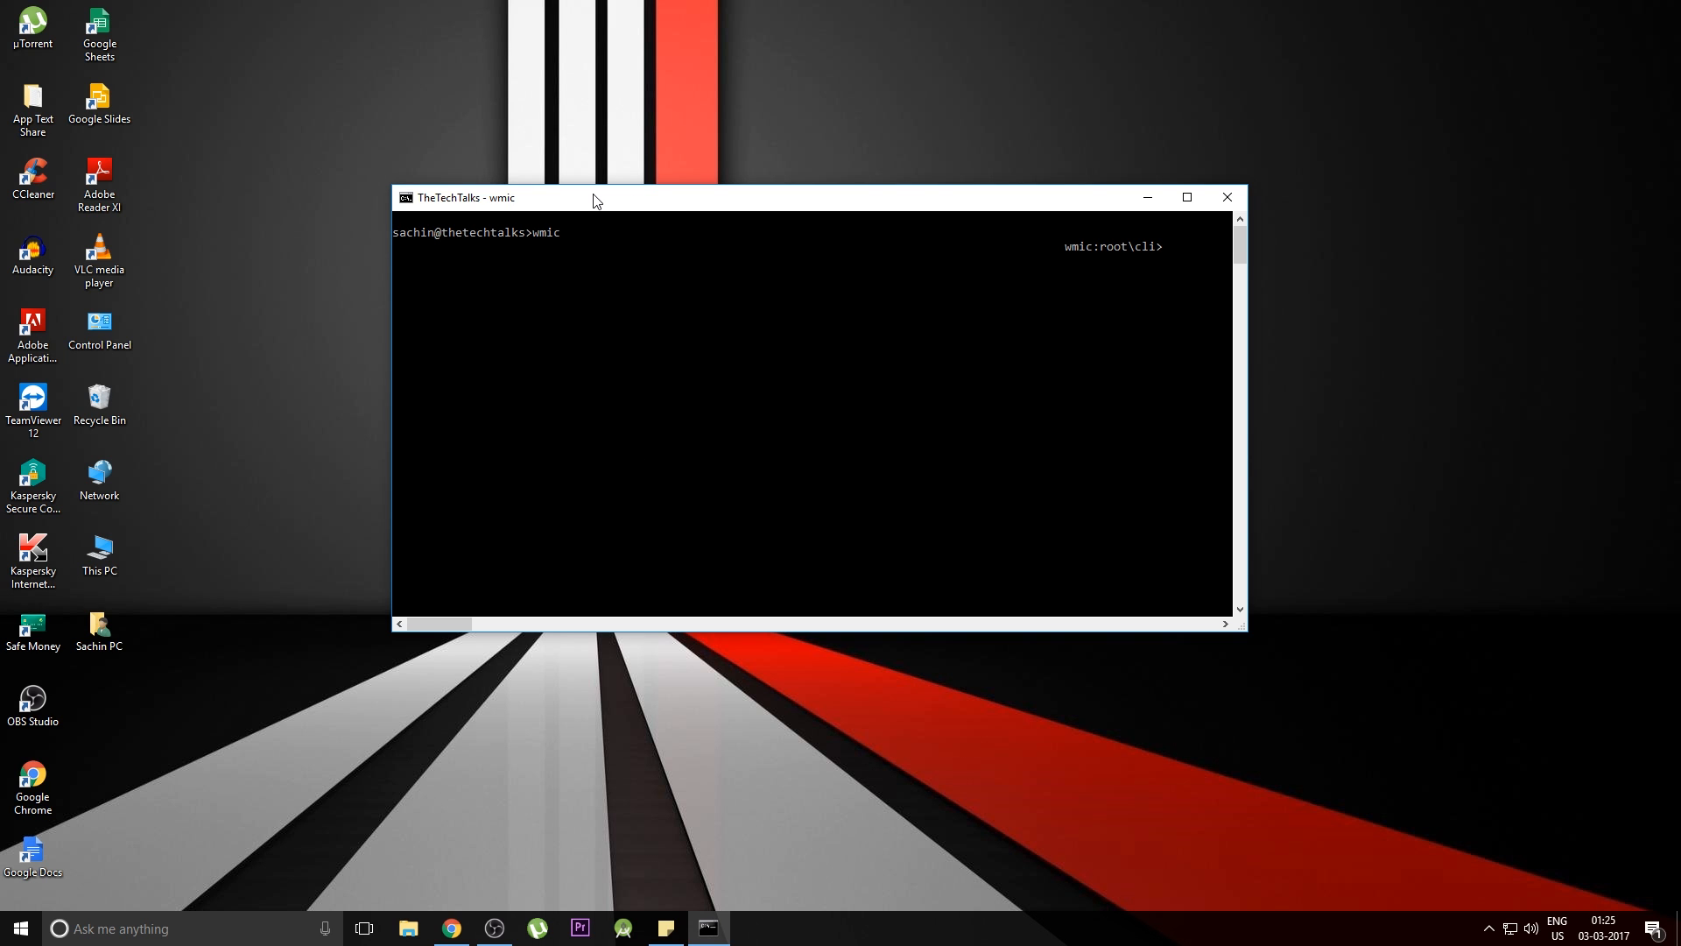
{"action": "mouse_move", "coordinate": [617, 206]}
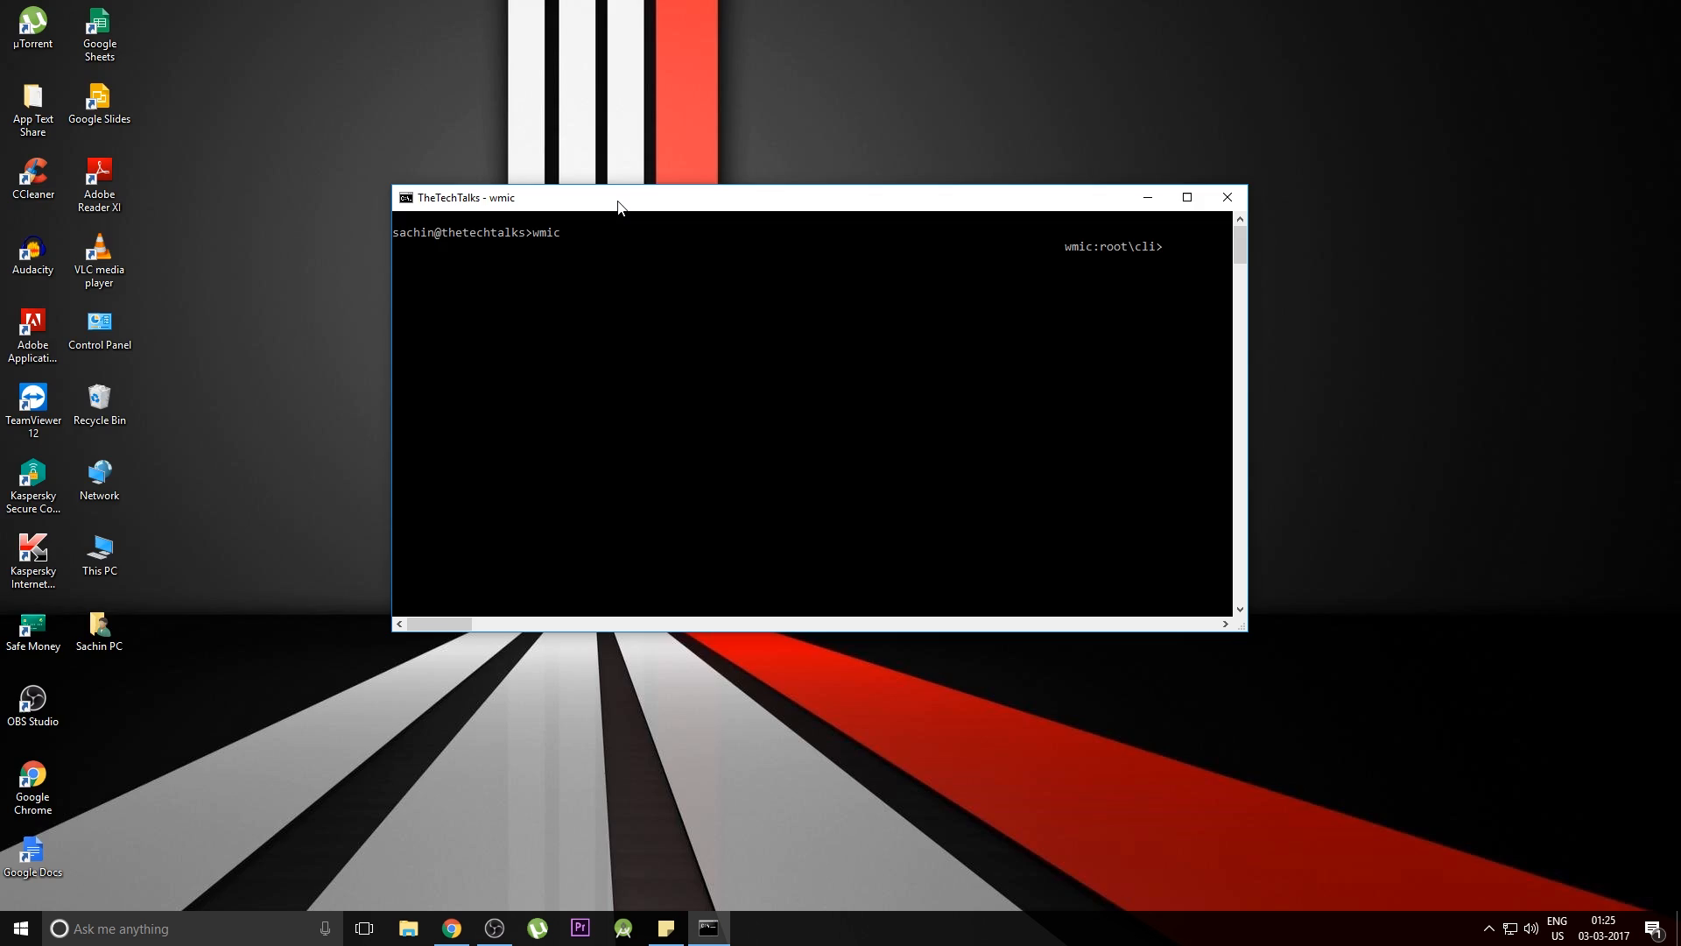
{"action": "left_click", "coordinate": [1186, 197]}
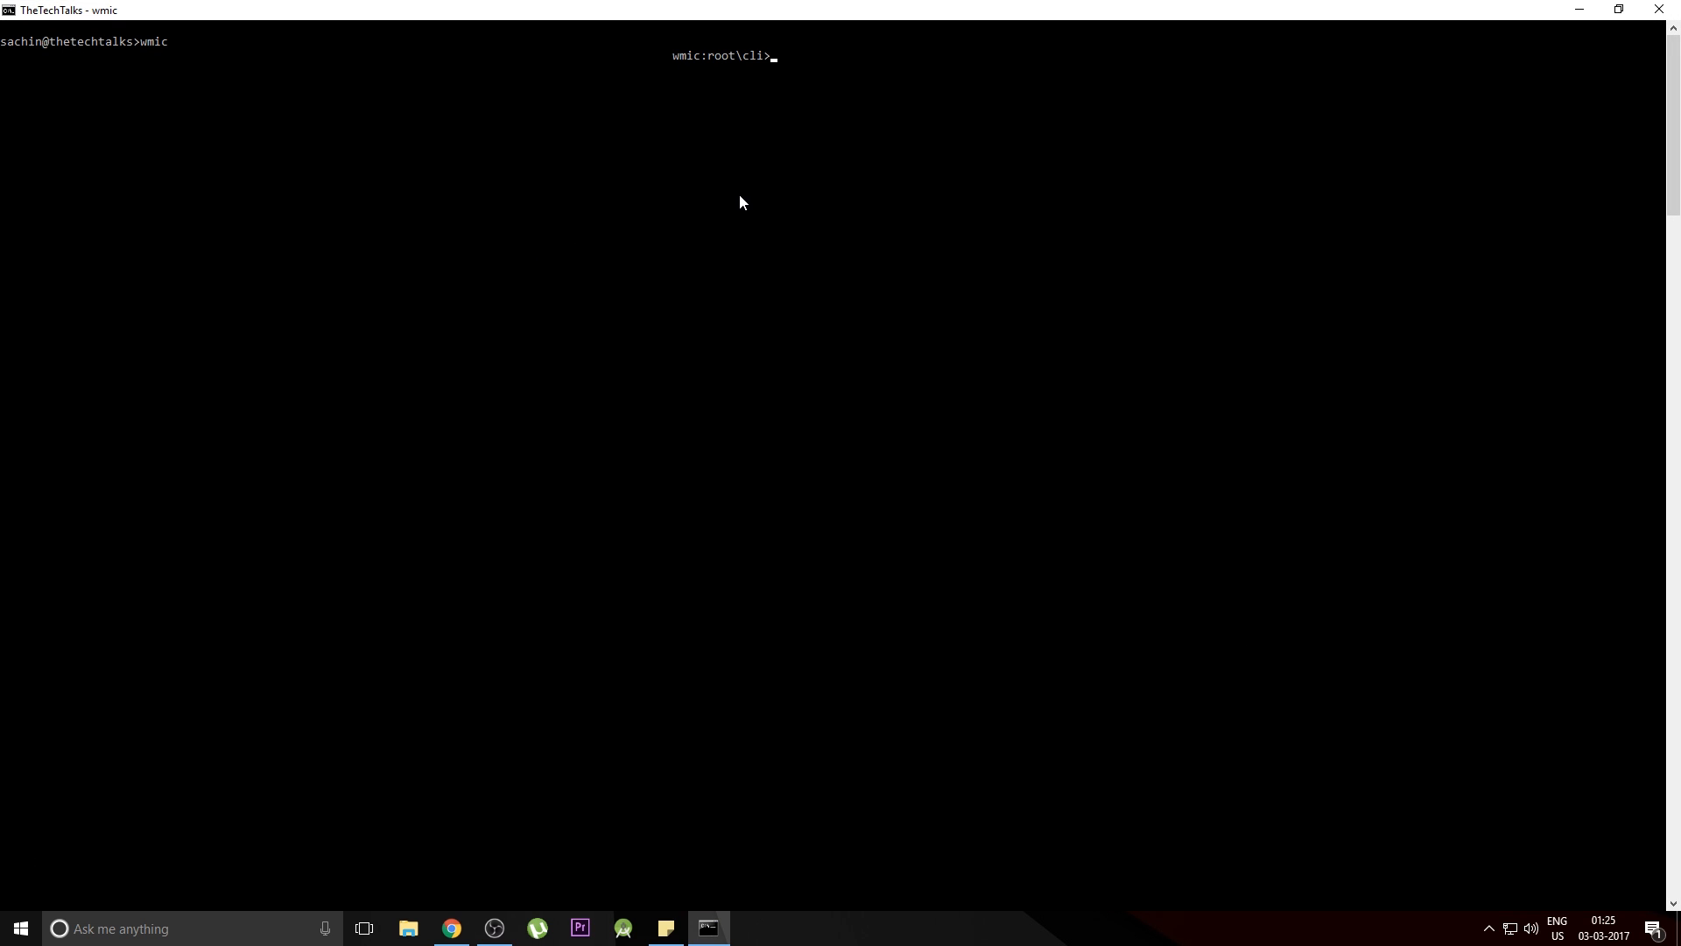
{"action": "mouse_move", "coordinate": [751, 189]}
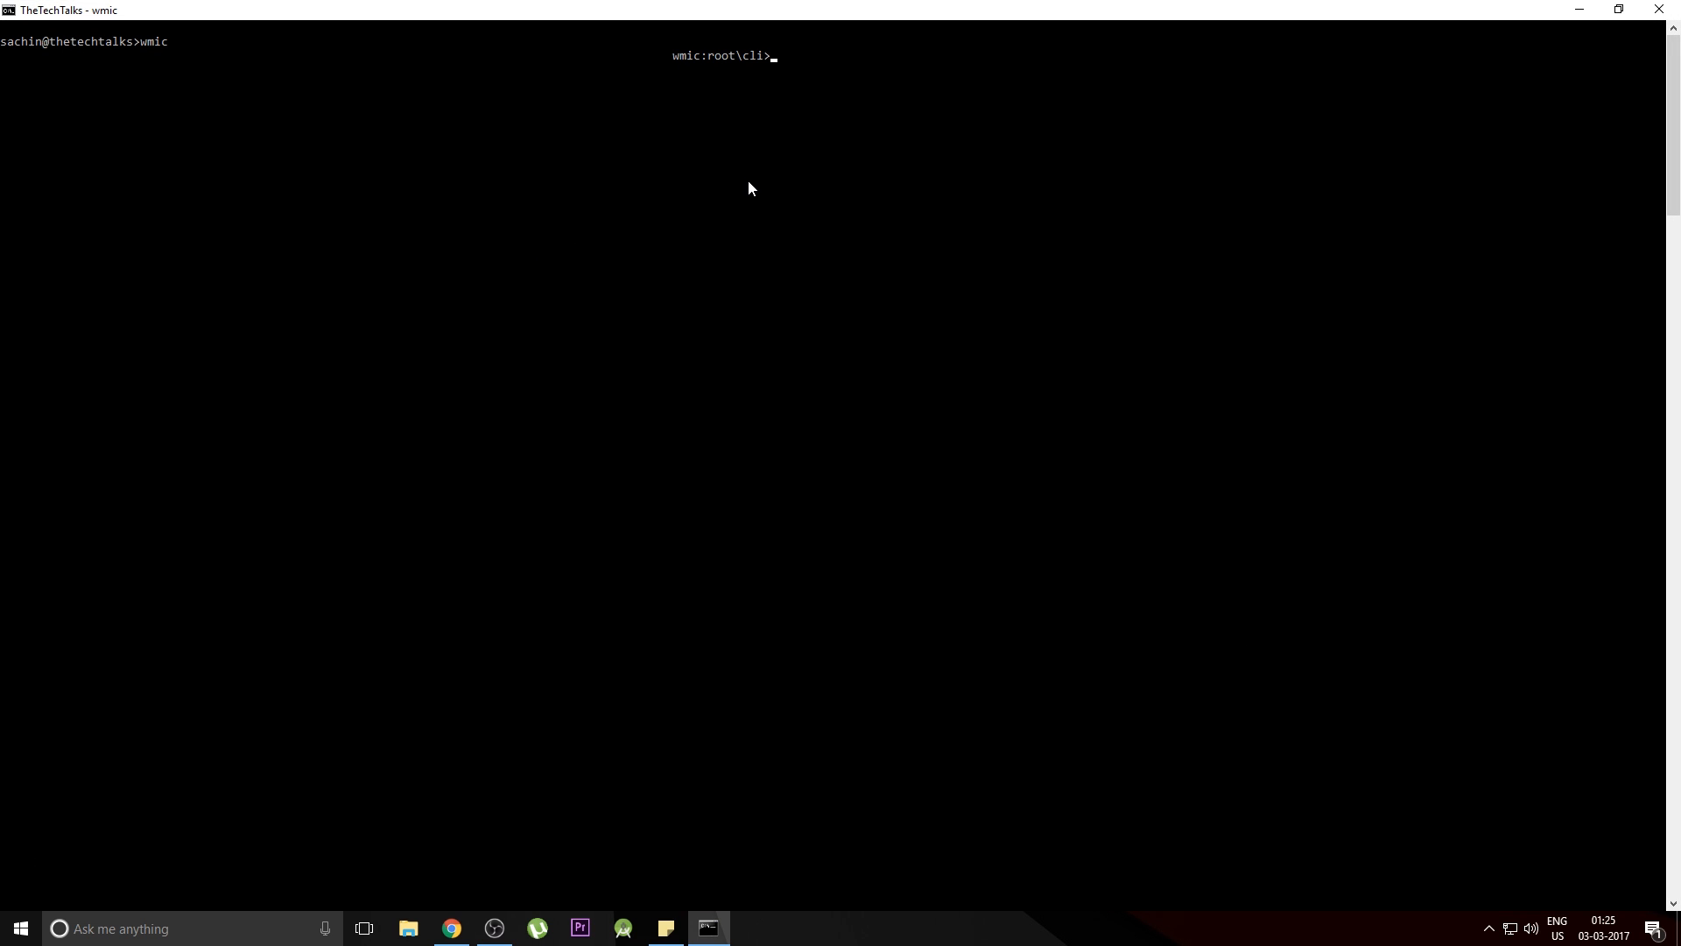